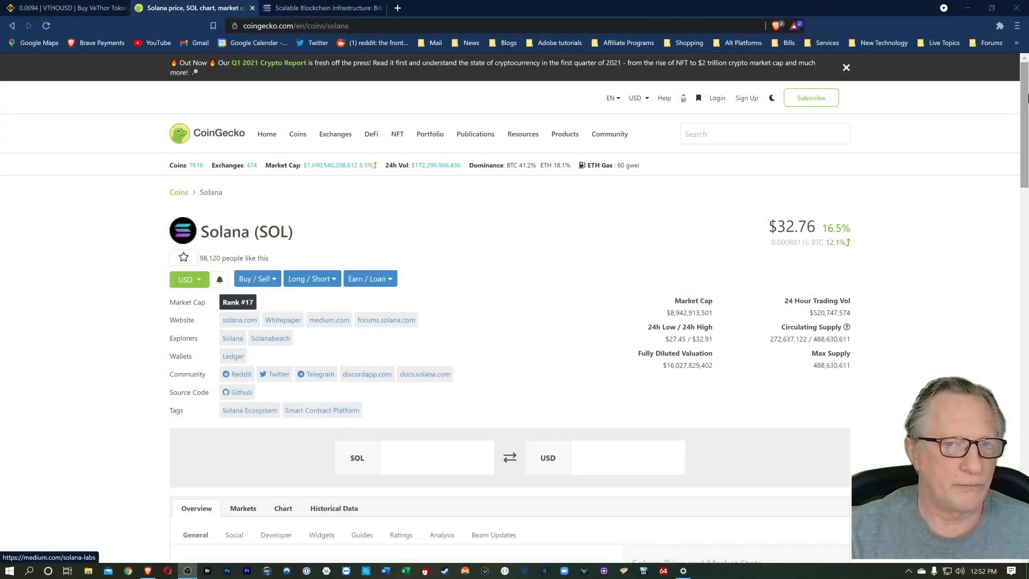
mouse_move(193, 236)
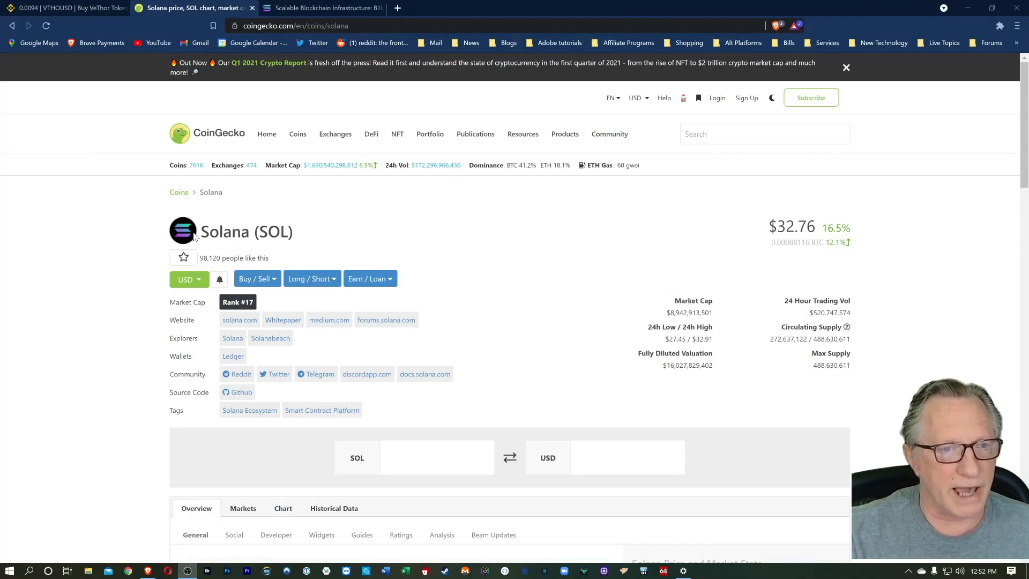
mouse_move(530, 208)
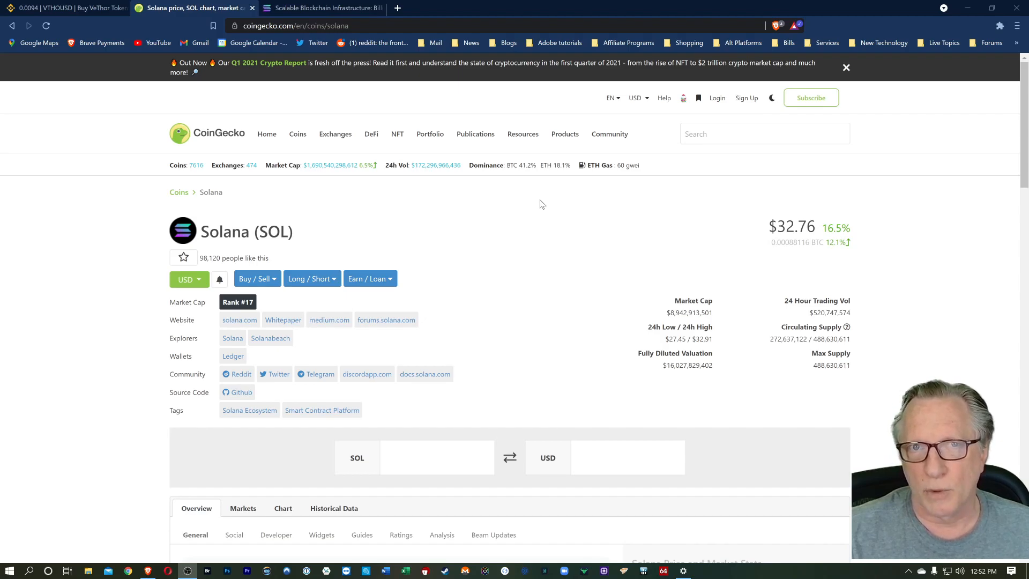
mouse_move(525, 235)
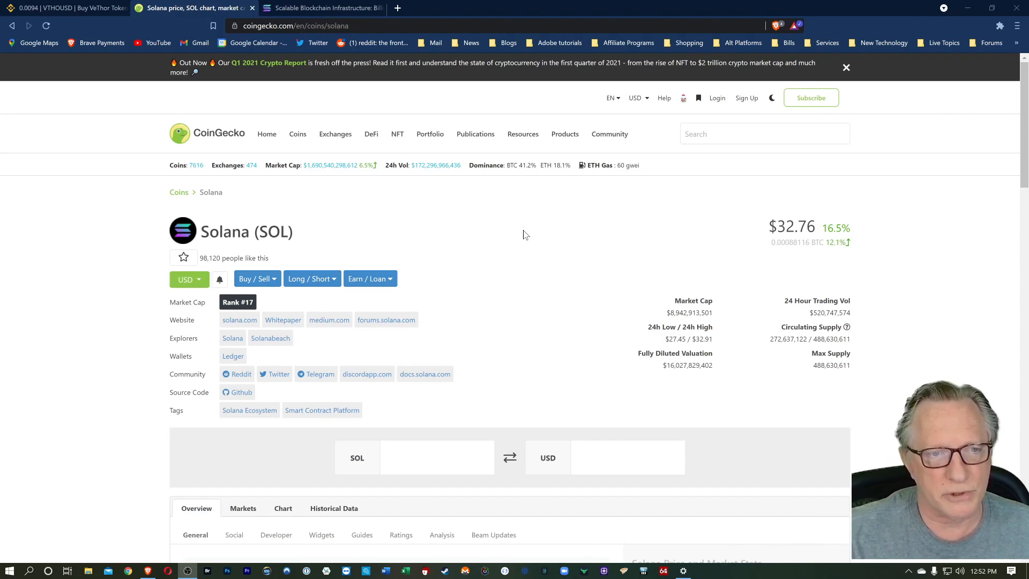
mouse_move(287, 273)
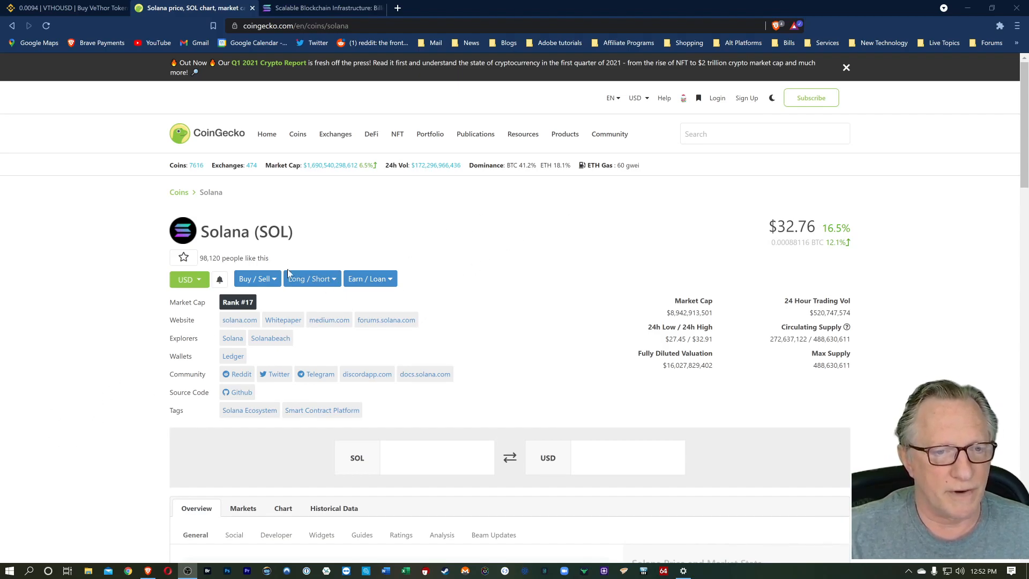
Scroll the CoinGecko Solana page to locate the solana.com website link.
scroll("down", 3)
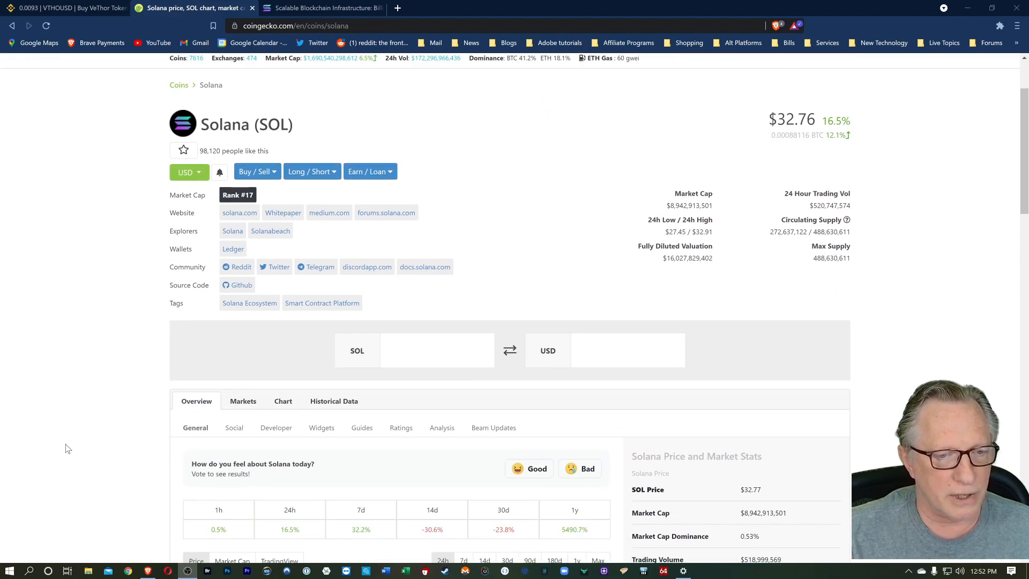
scroll("up", 3)
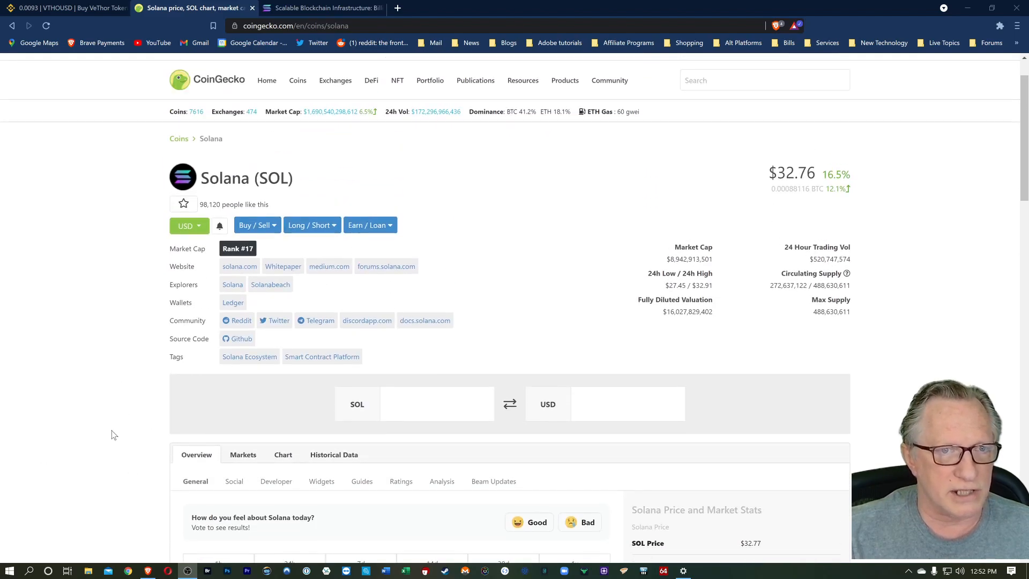
mouse_move(240, 268)
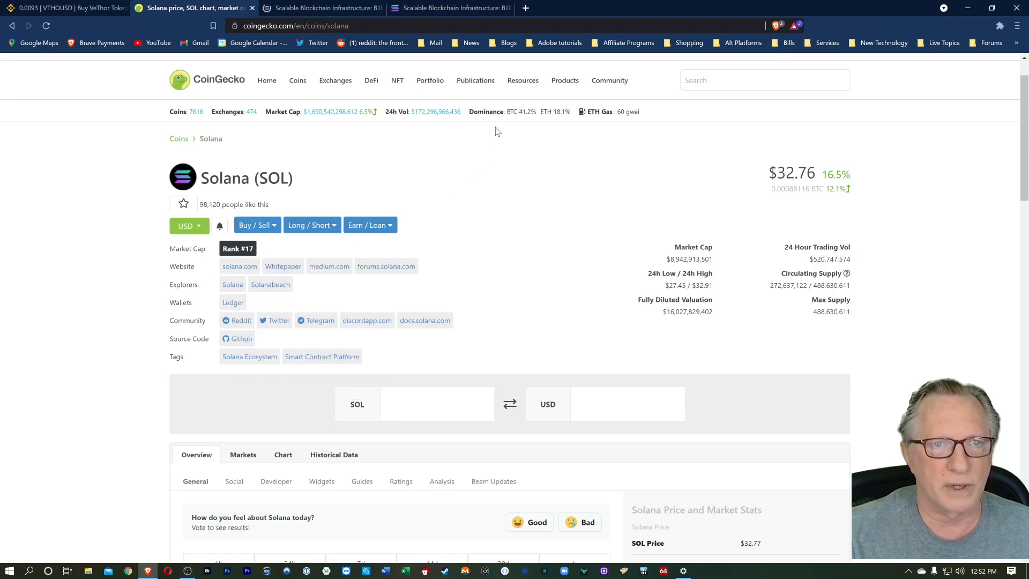
left_click(321, 8)
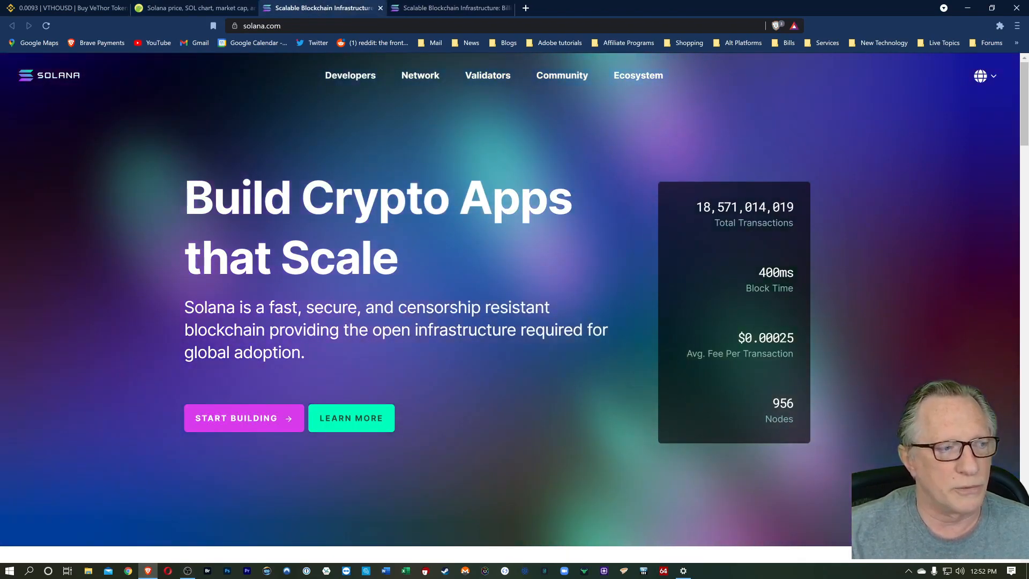
mouse_move(522, 169)
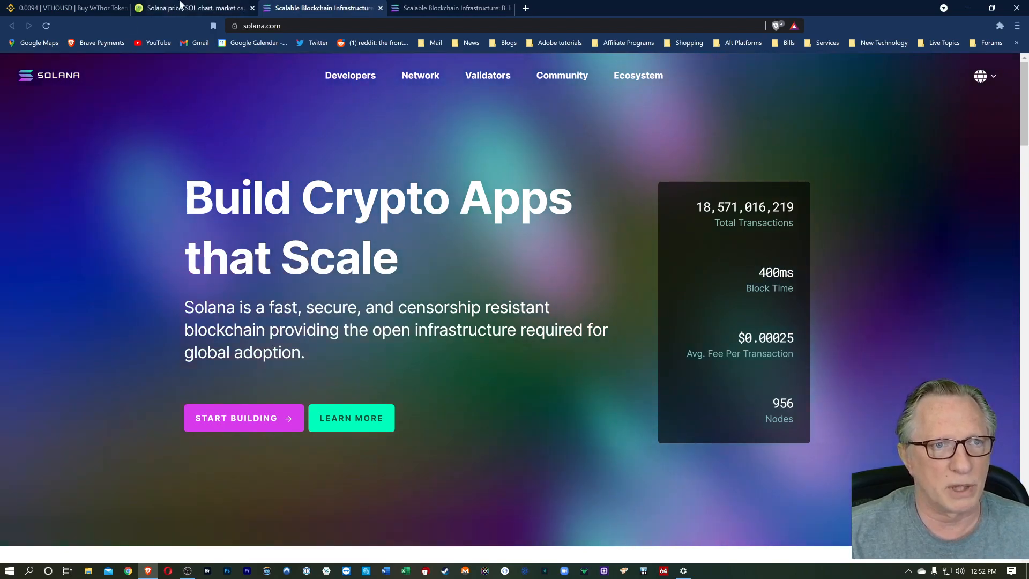
Return to the Solana coin page and list its Markets spot exchanges, led by Binance's SOL/USDT pair.
left_click(191, 7)
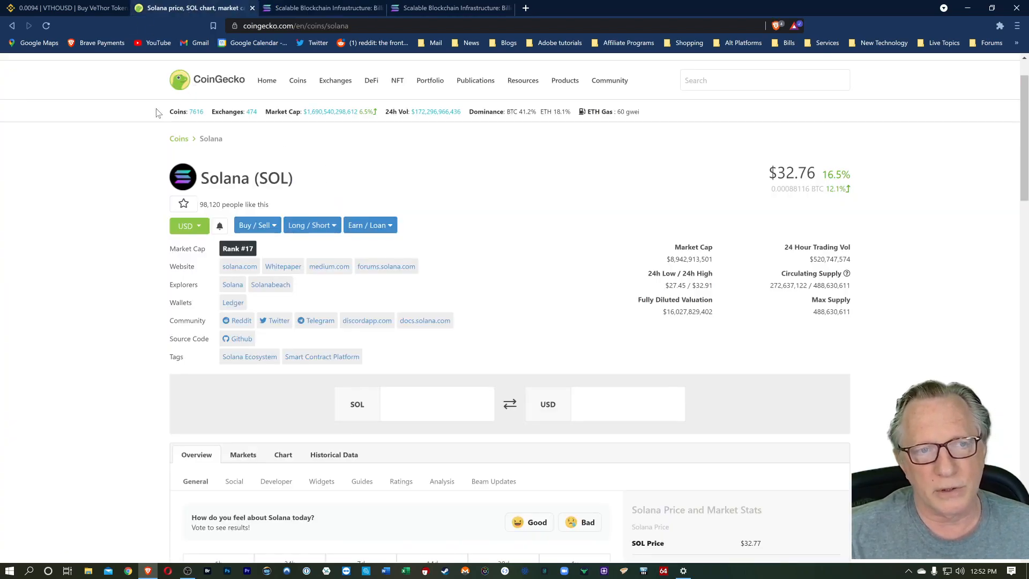
scroll("down", 3)
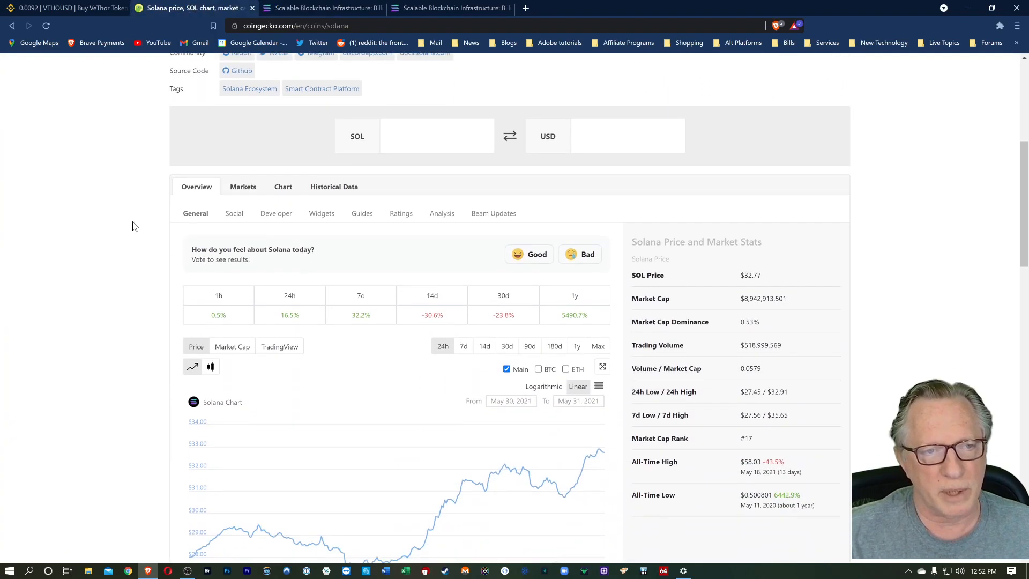
left_click(243, 187)
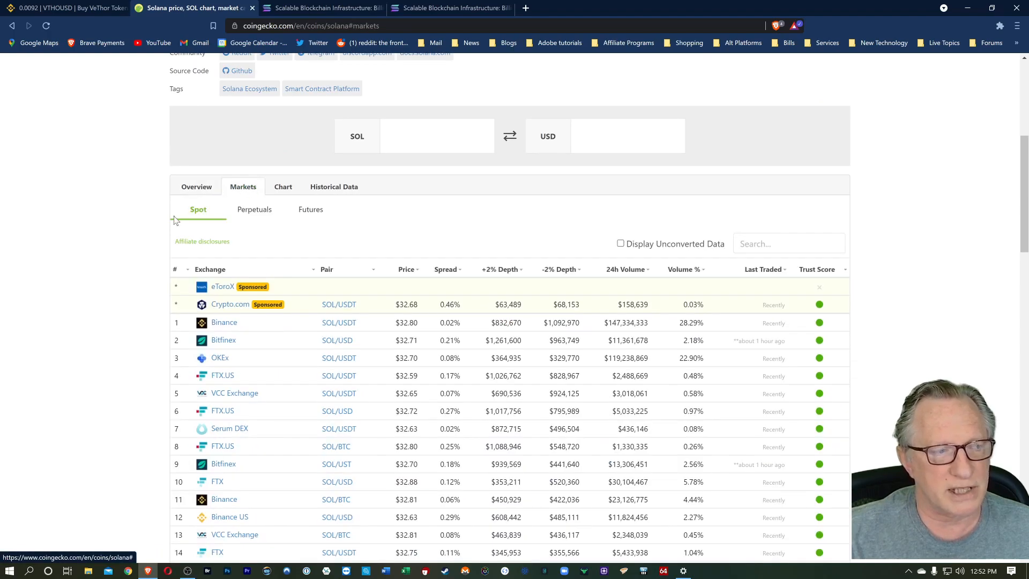
scroll("down", 3)
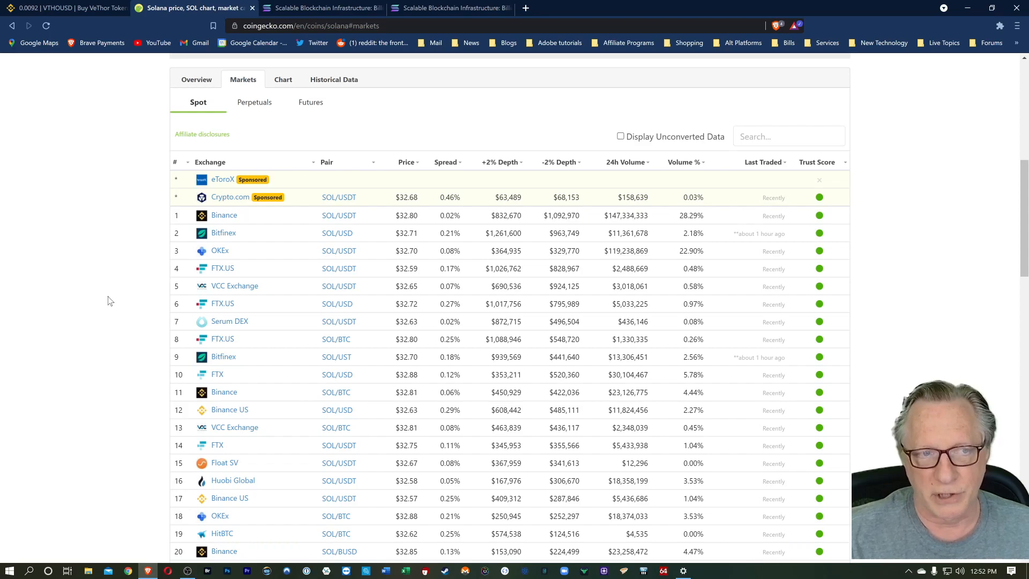
mouse_move(220, 217)
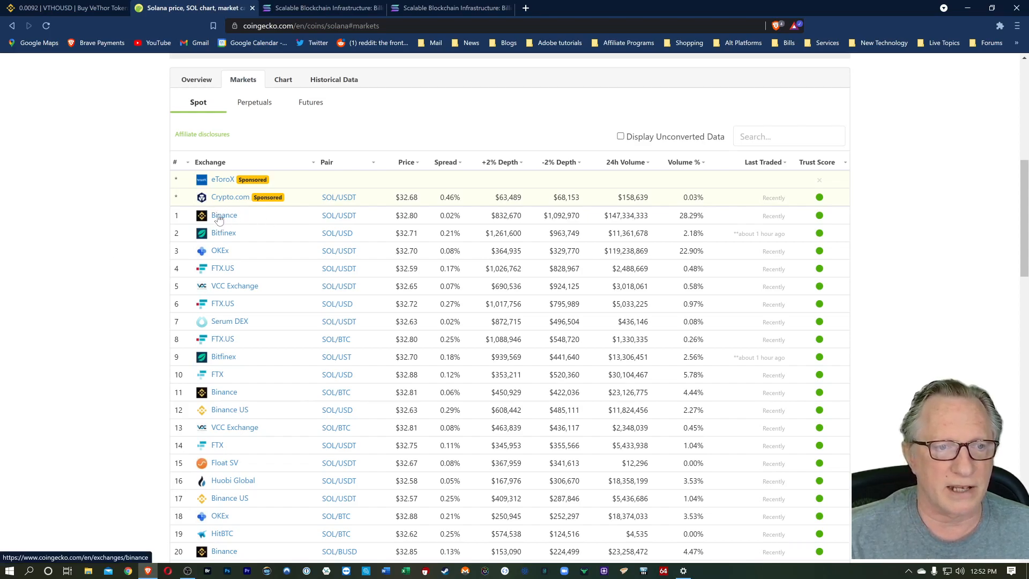
mouse_move(223, 232)
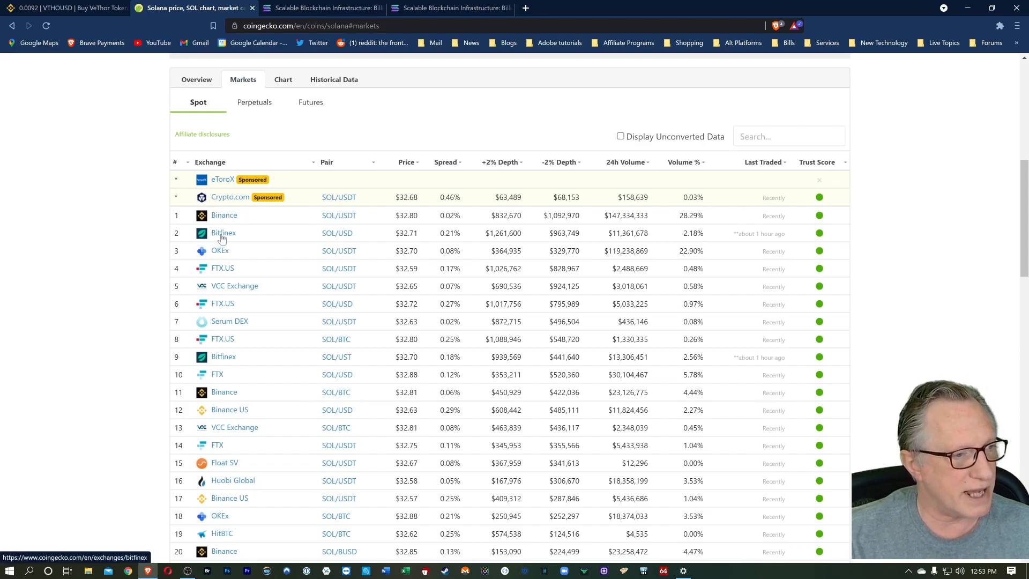
mouse_move(224, 220)
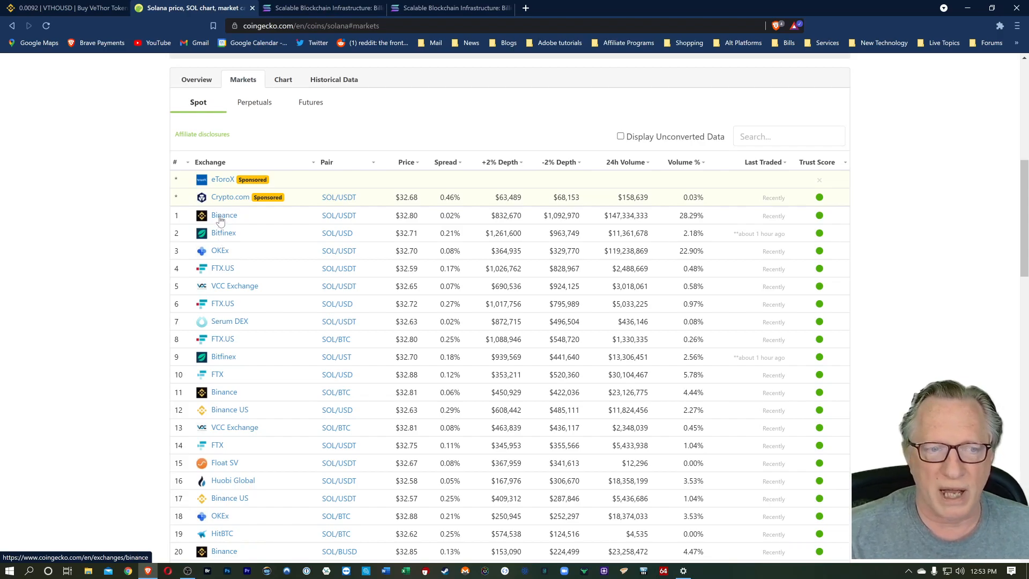
scroll("down", 3)
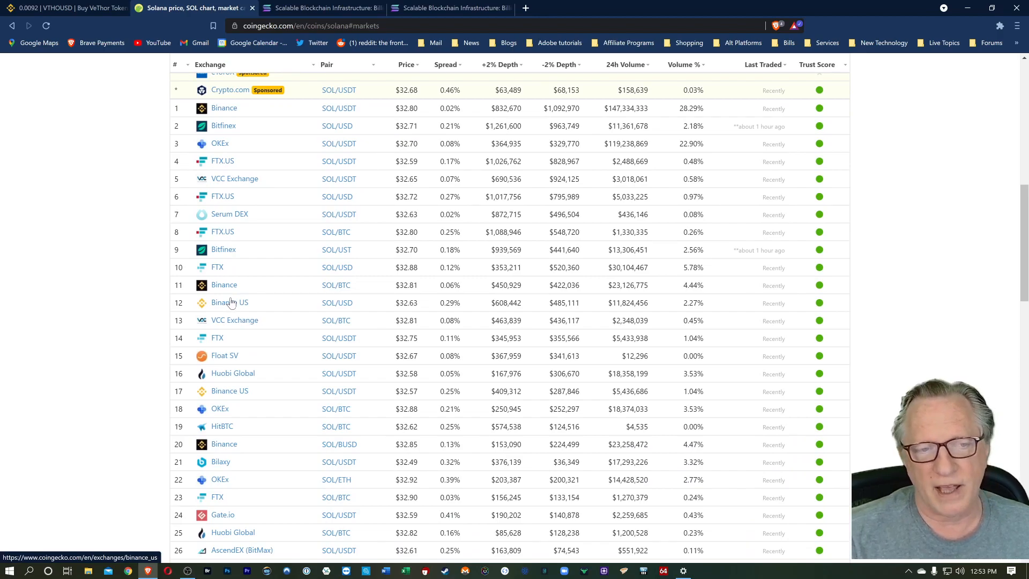
mouse_move(228, 308)
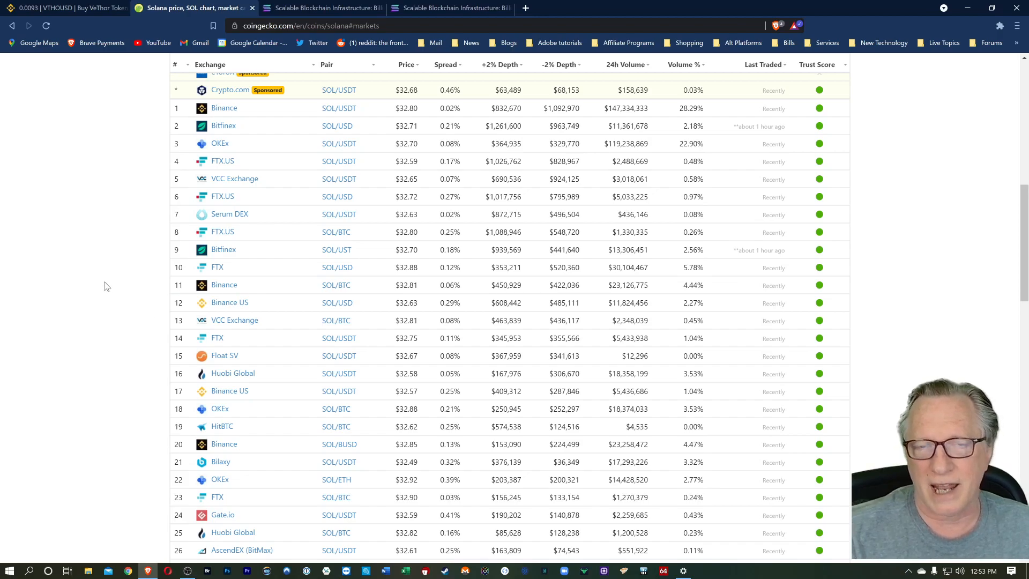
mouse_move(104, 268)
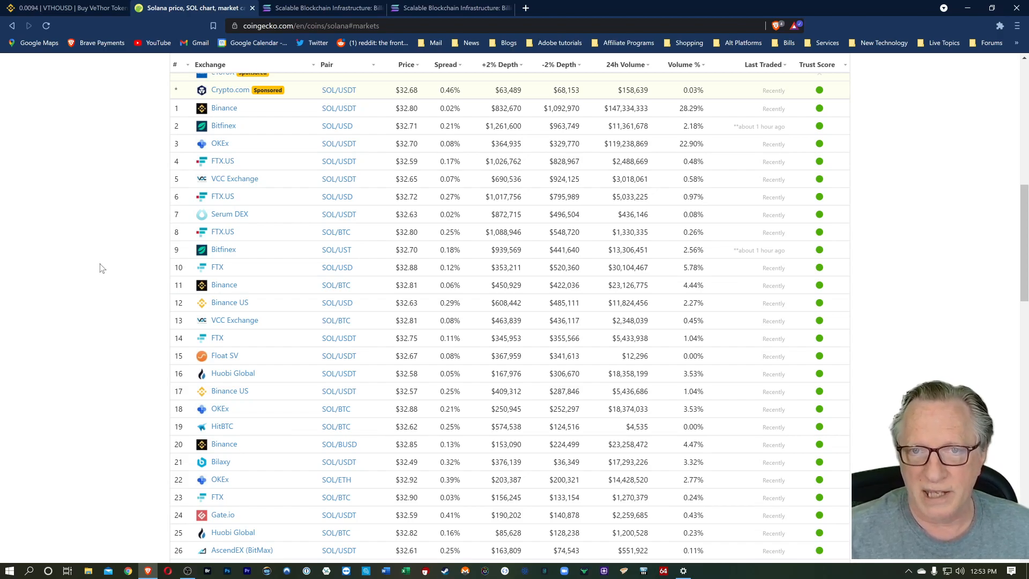
Show Binance US wallet balances filtered to 'sol', about 48.87 SOL, with its SOL/USD and SOL/USDT pairs.
left_click(66, 8)
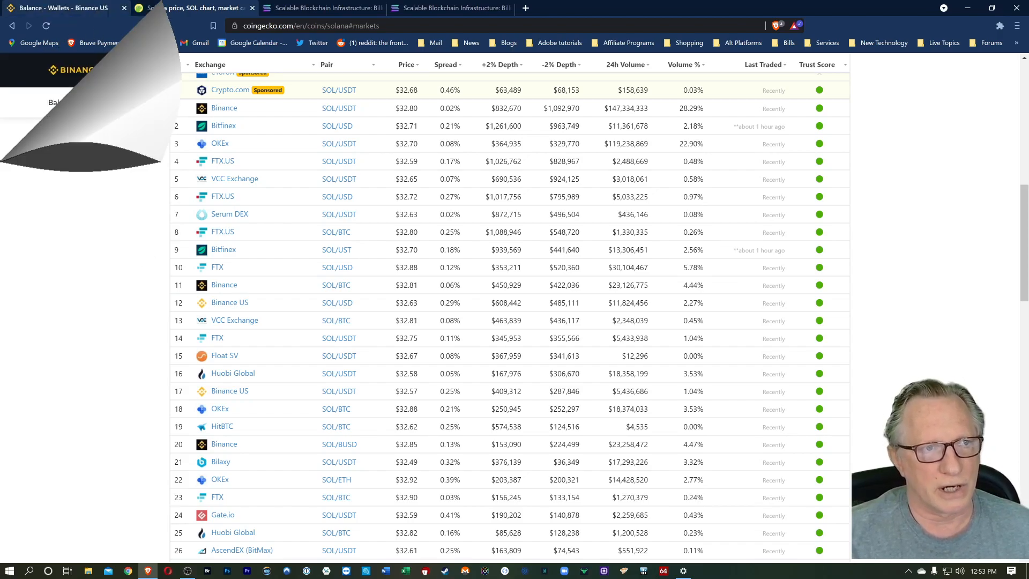
left_click(62, 8)
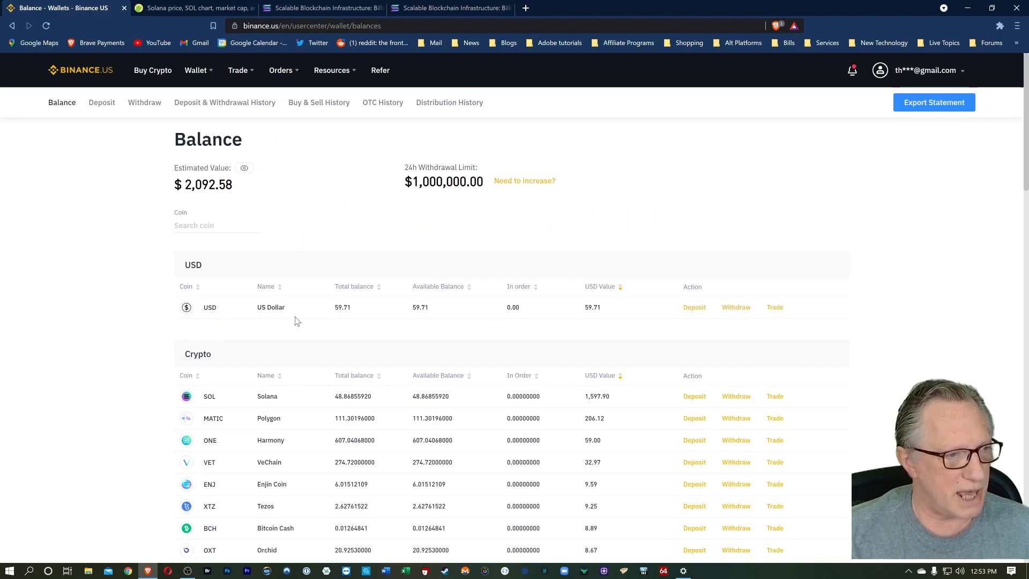
scroll("down", 3)
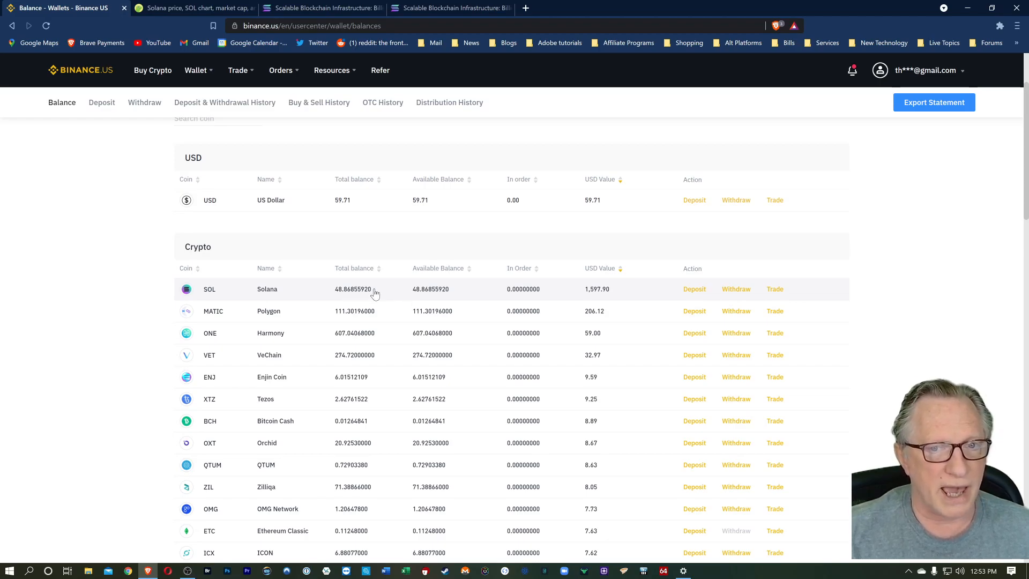
mouse_move(130, 277)
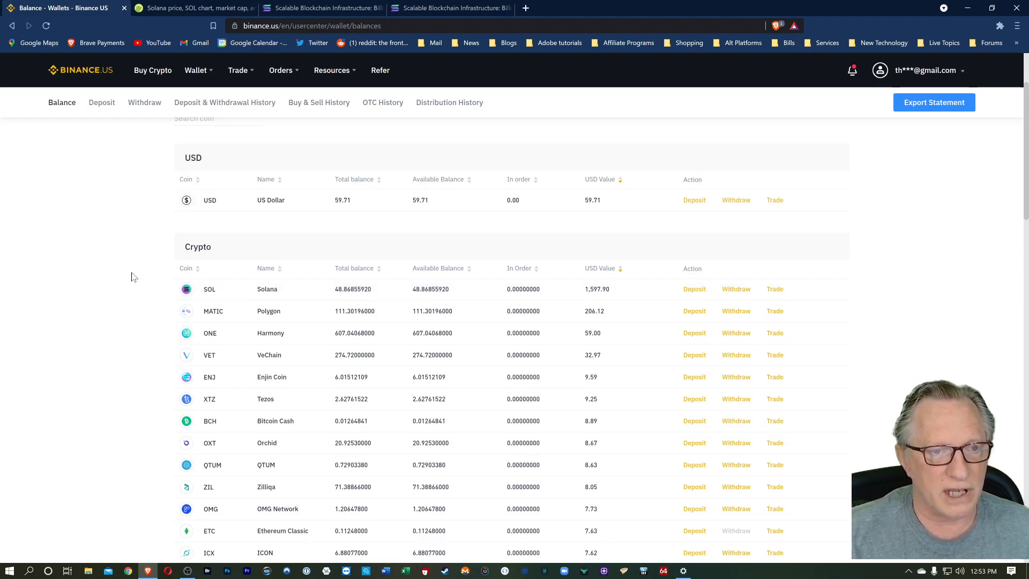
scroll("up", 3)
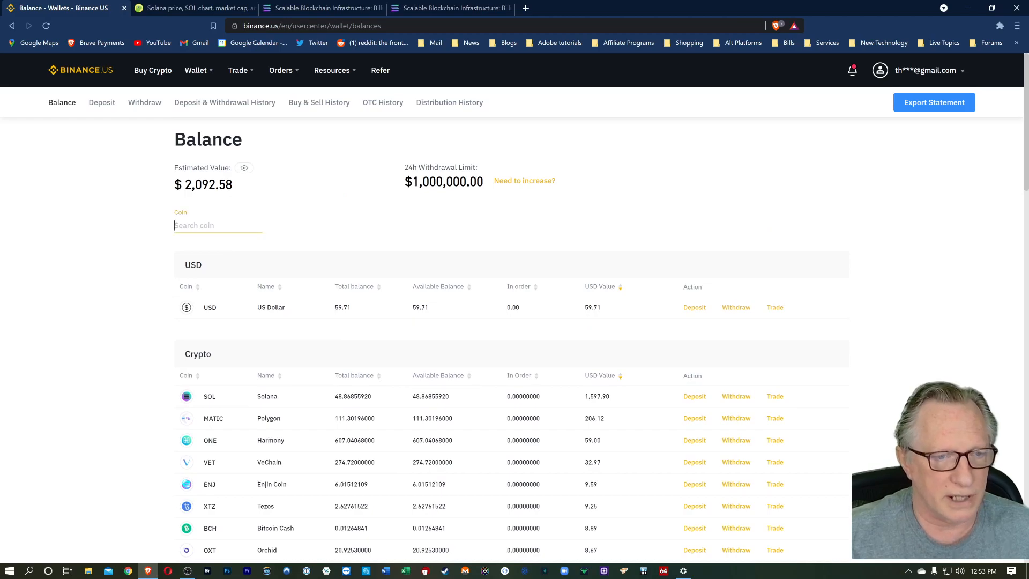
type("sol")
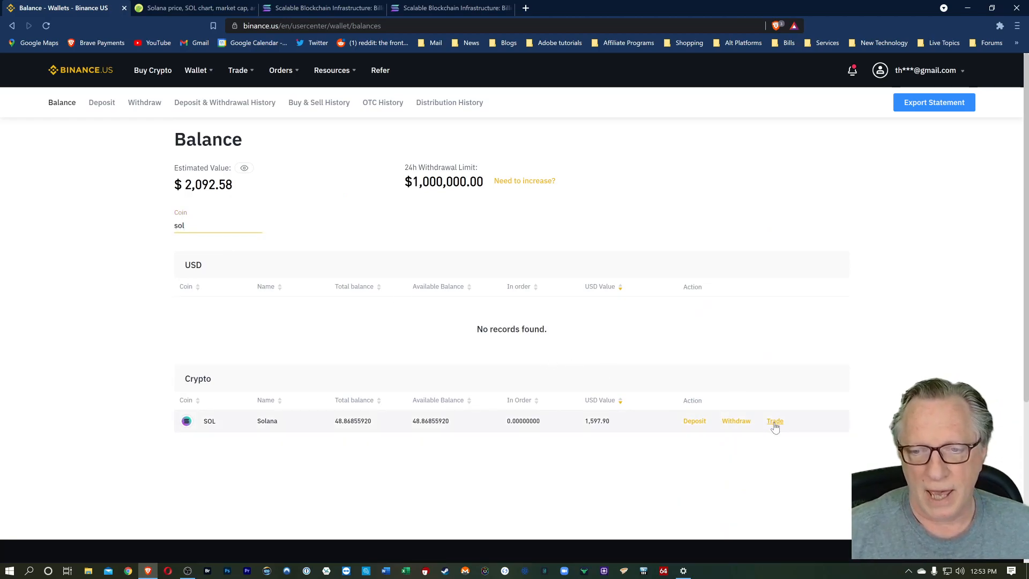
left_click(773, 420)
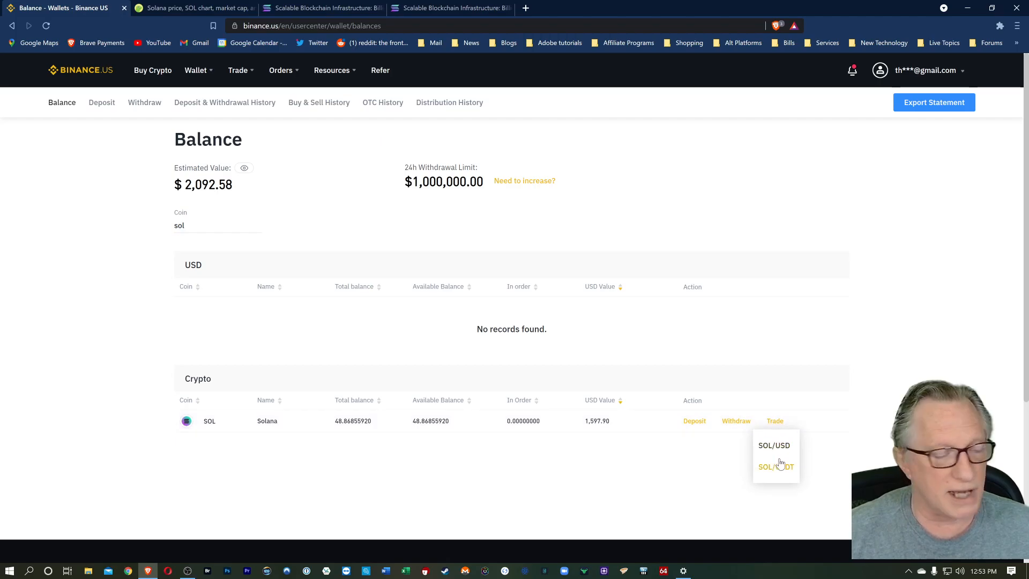
mouse_move(803, 409)
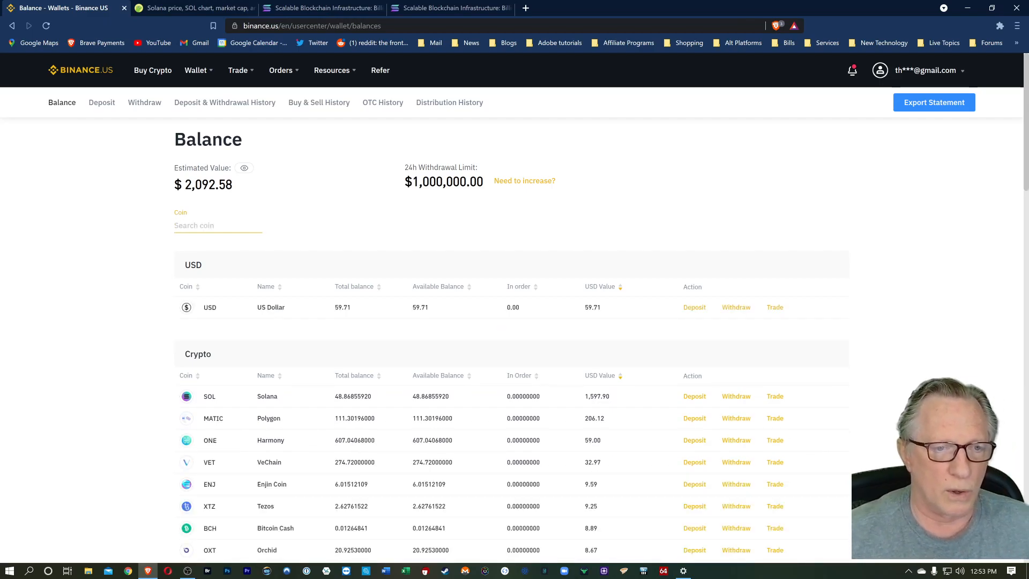
mouse_move(763, 328)
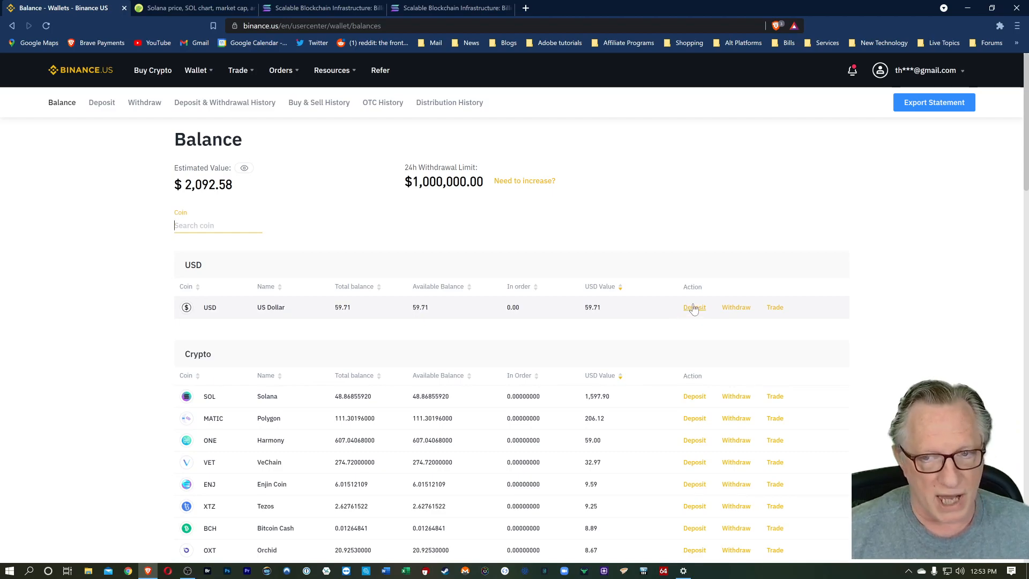
mouse_move(693, 311)
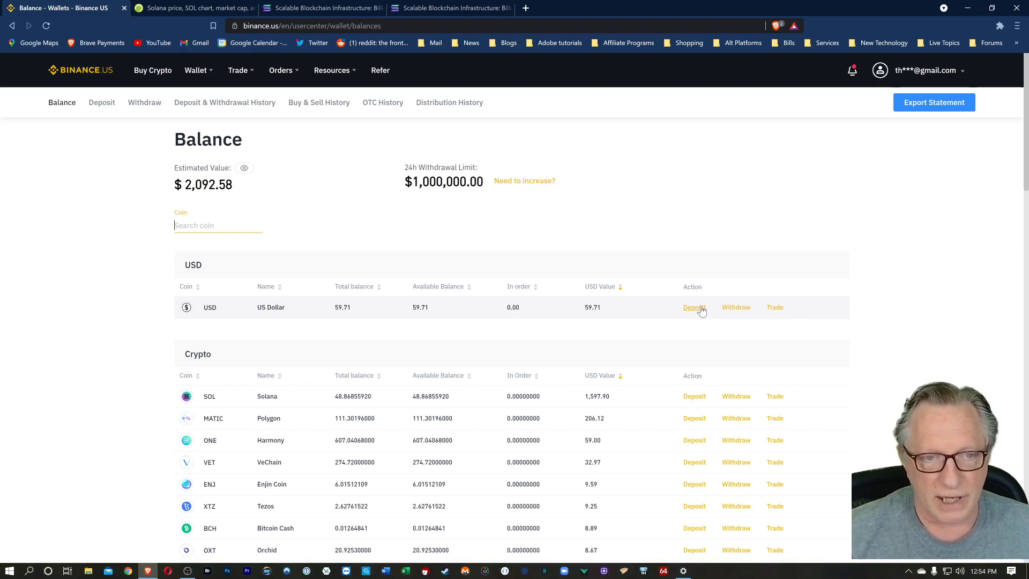
mouse_move(241, 310)
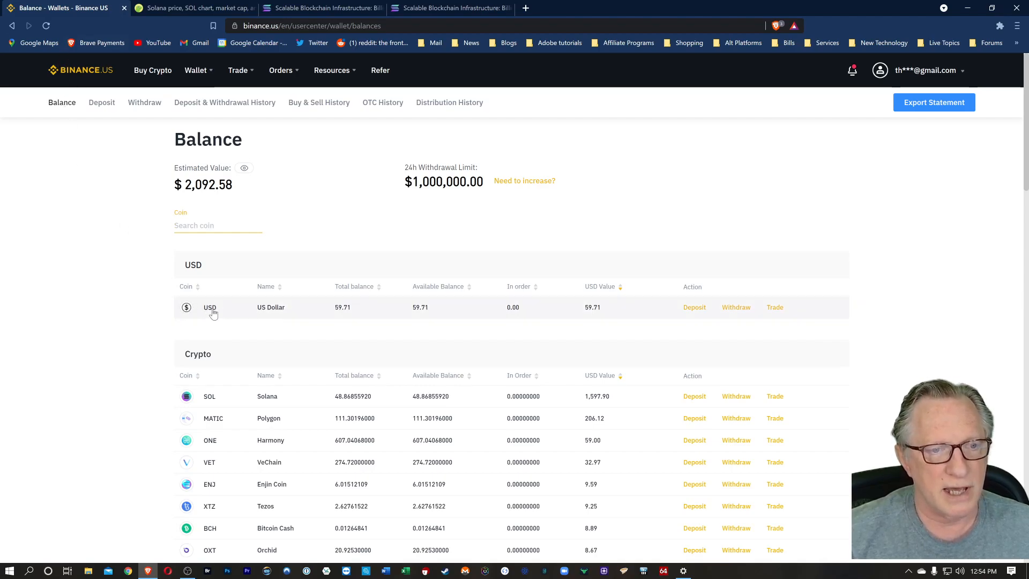
mouse_move(247, 318)
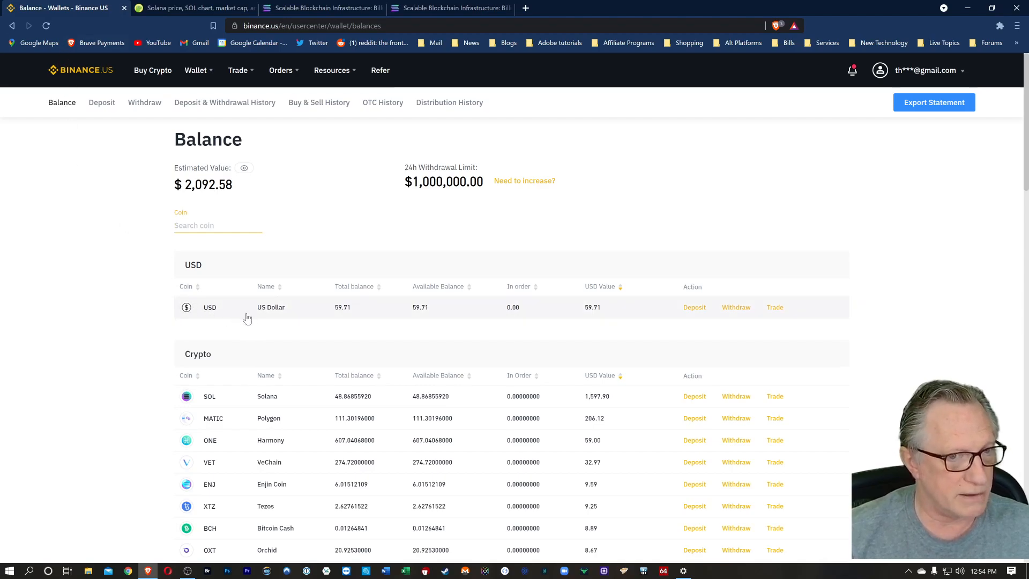
mouse_move(330, 315)
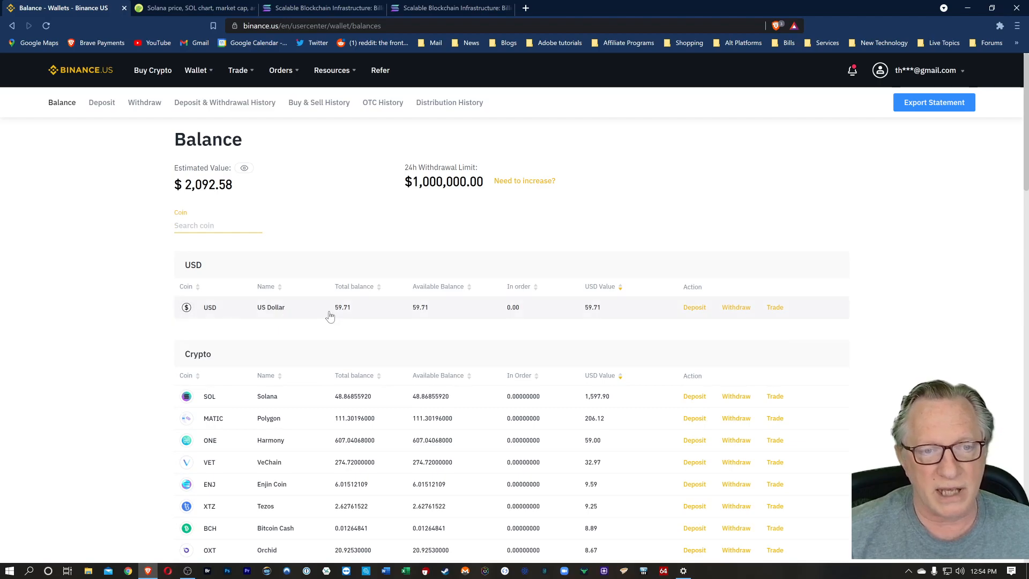
mouse_move(235, 361)
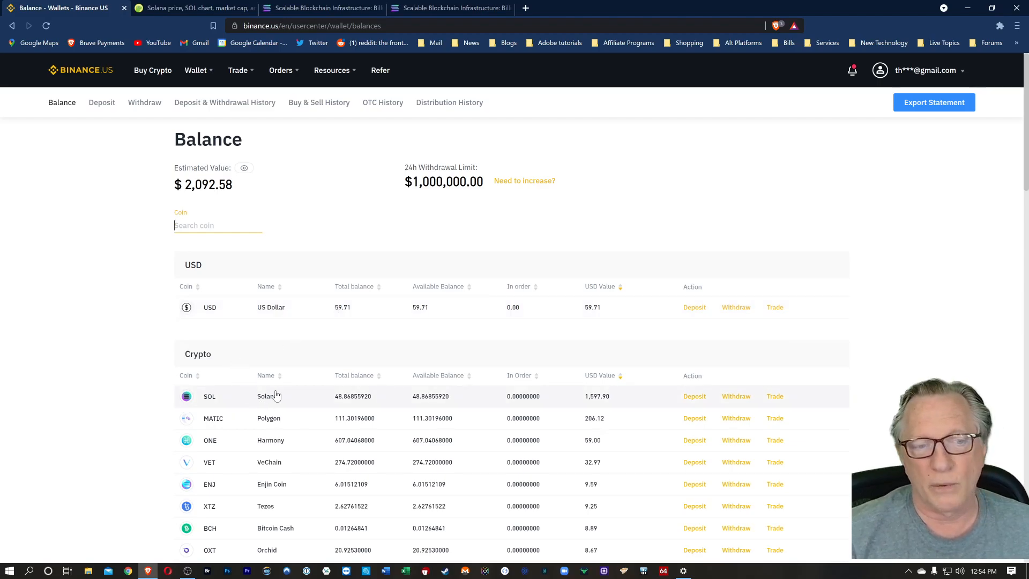
mouse_move(600, 323)
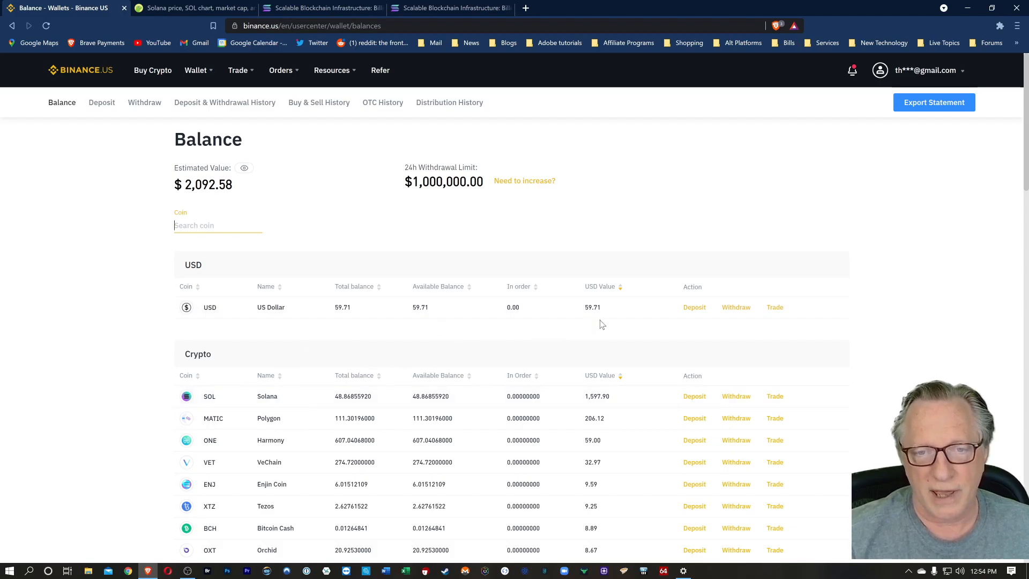
mouse_move(680, 332)
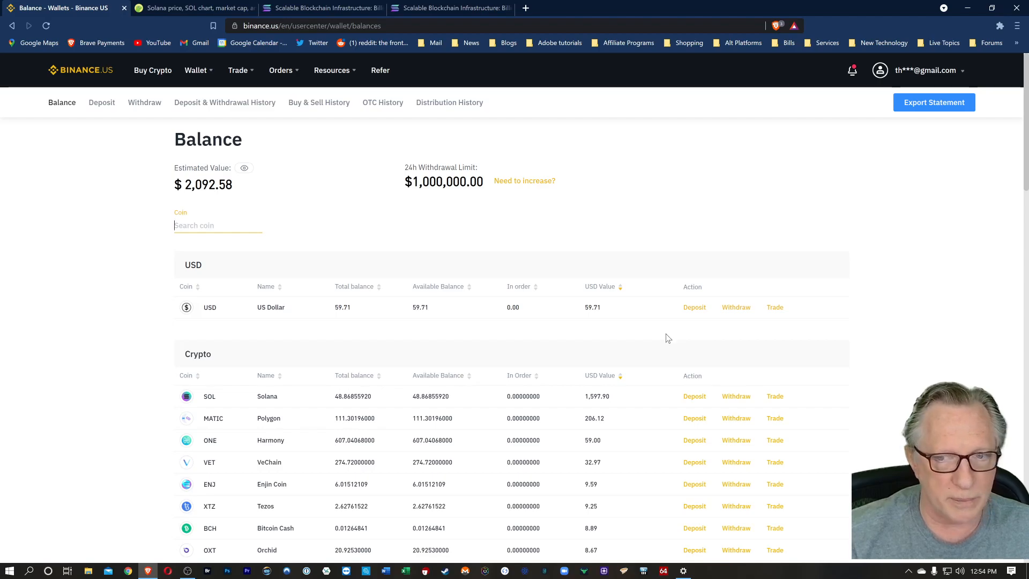
mouse_move(680, 328)
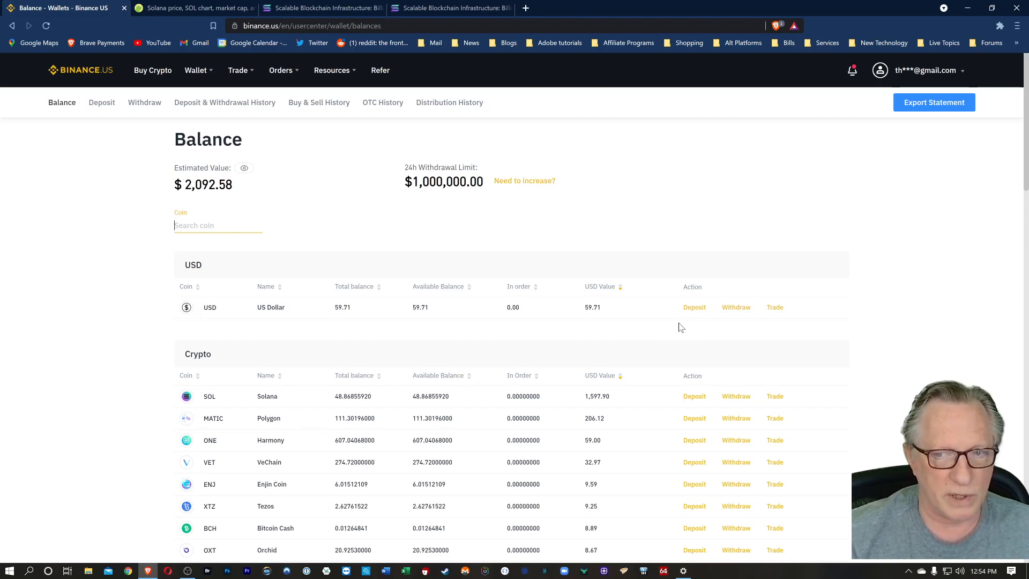
mouse_move(212, 314)
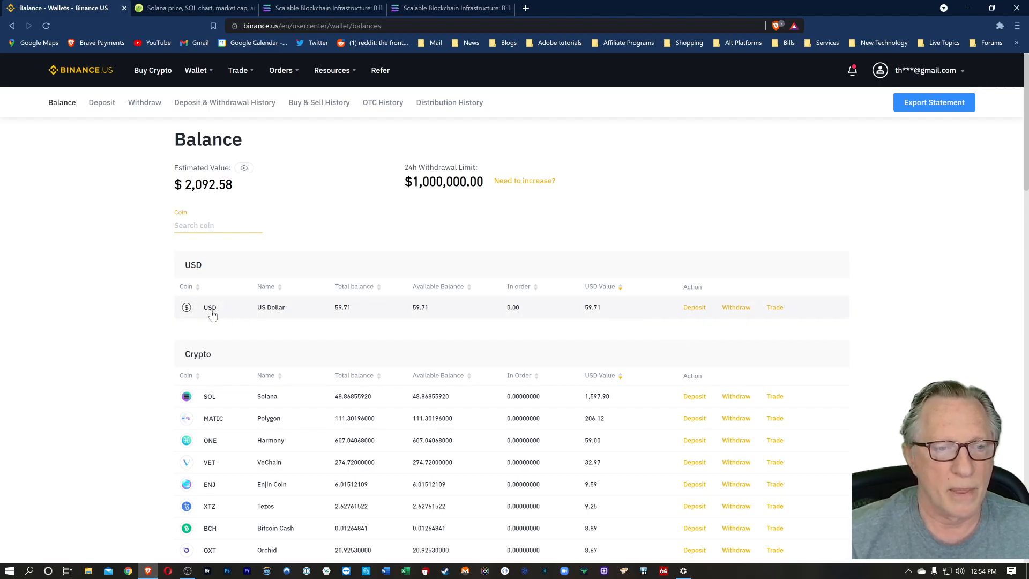
mouse_move(266, 314)
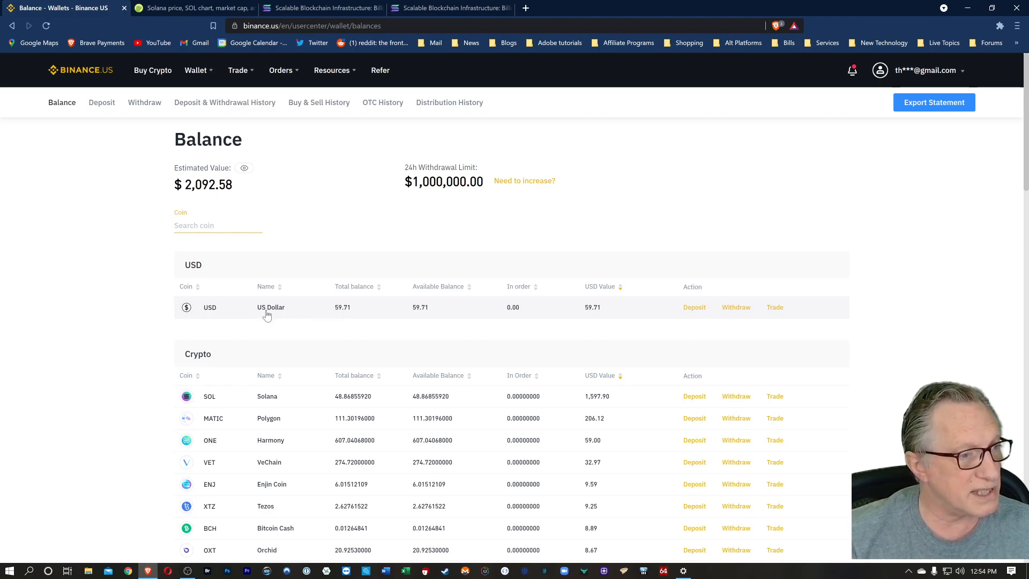
mouse_move(773, 396)
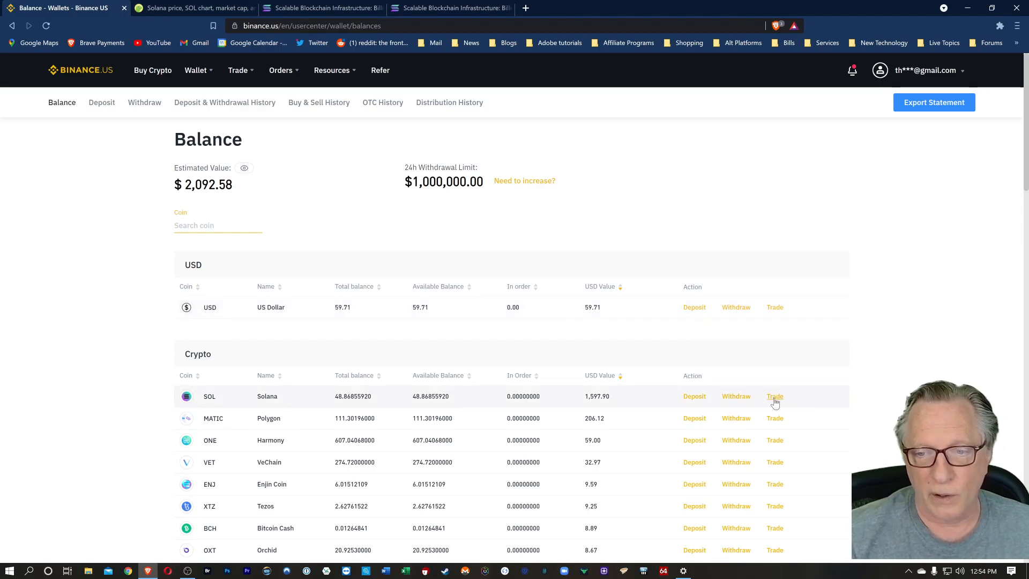
Place a market buy of about 1.82 SOL on the SOL/USD pair with the leftover US dollars.
left_click(773, 396)
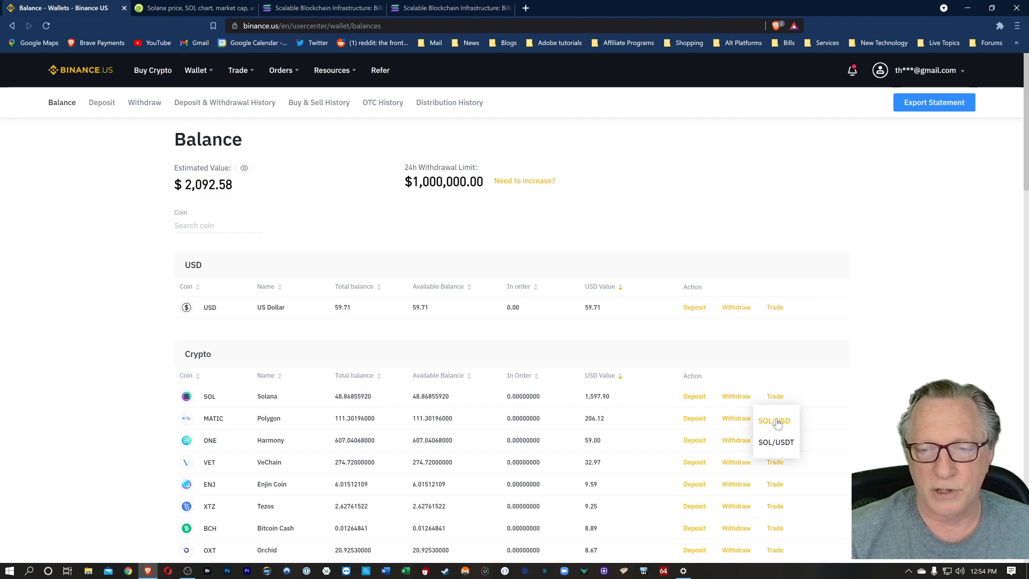
left_click(772, 420)
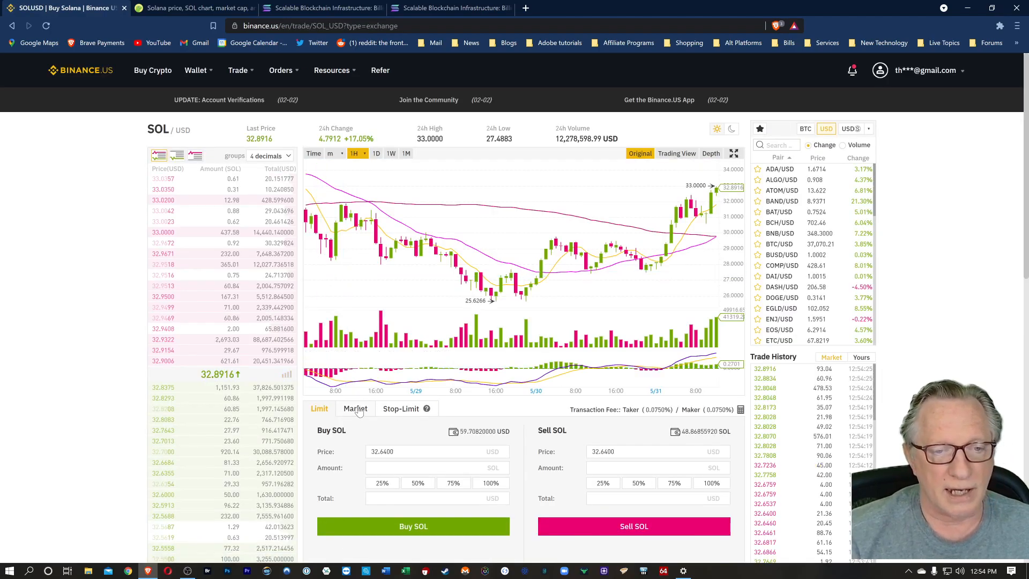
scroll("down", 3)
type("1.82")
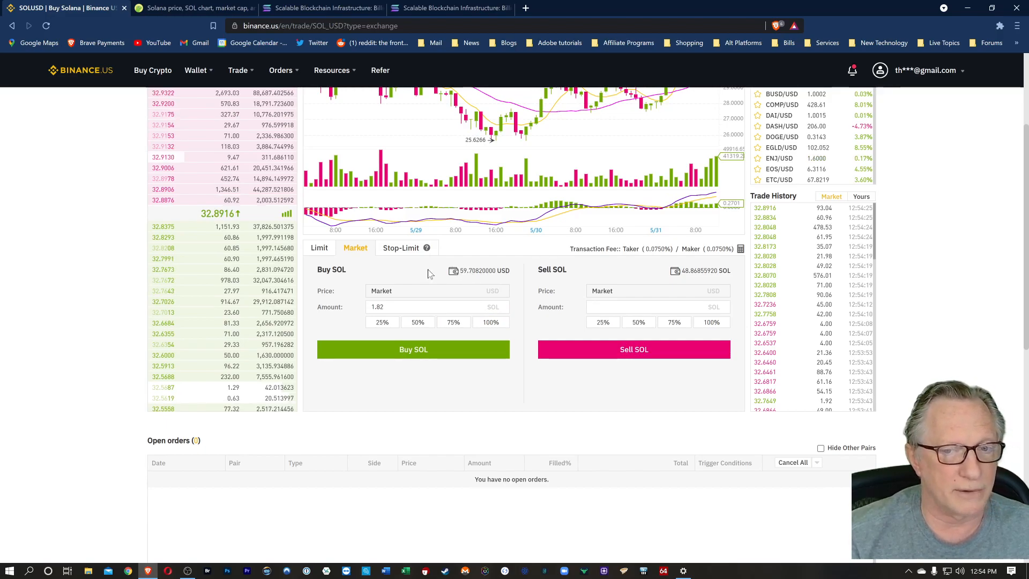
left_click(412, 350)
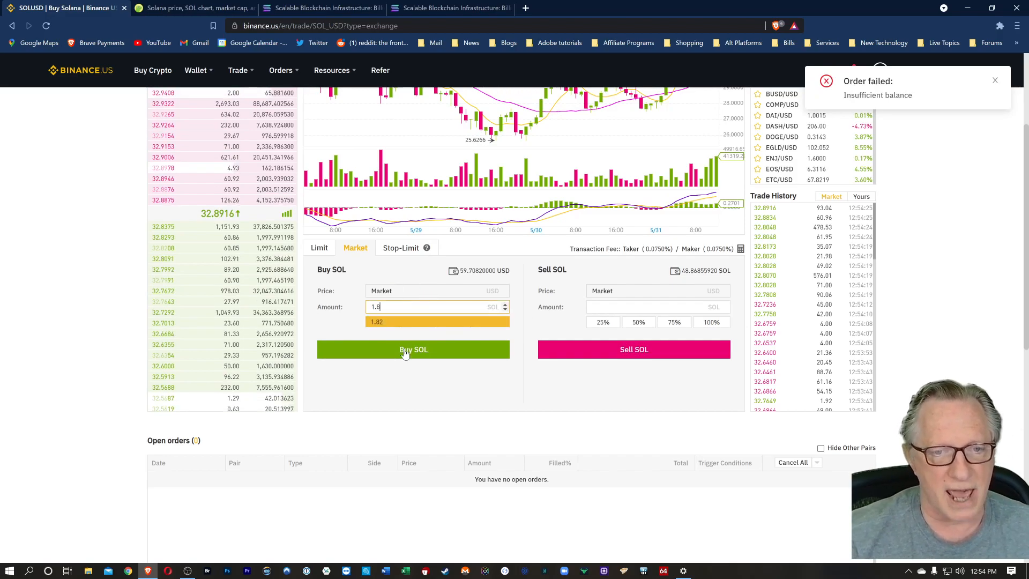
left_click(412, 349)
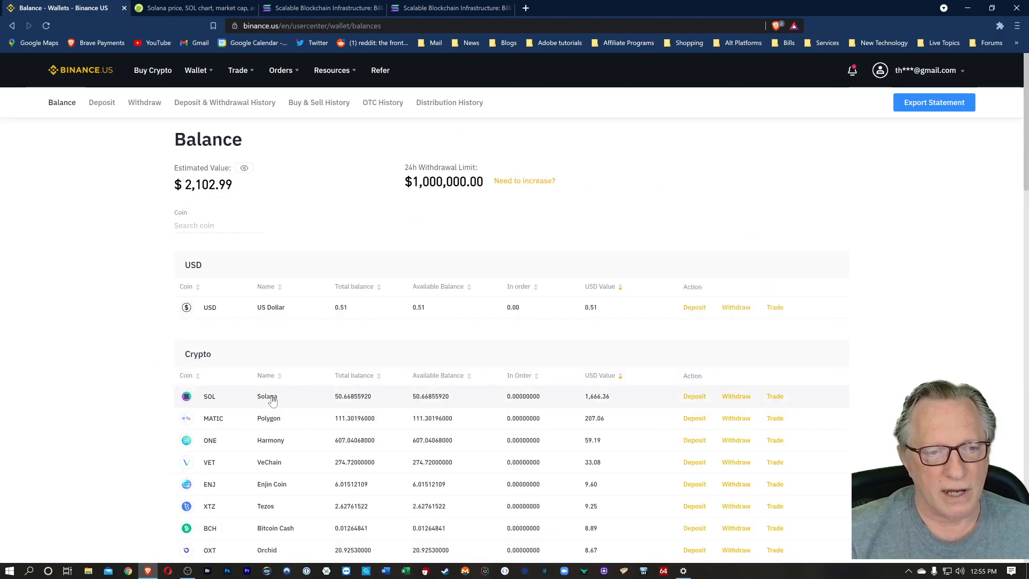
mouse_move(640, 339)
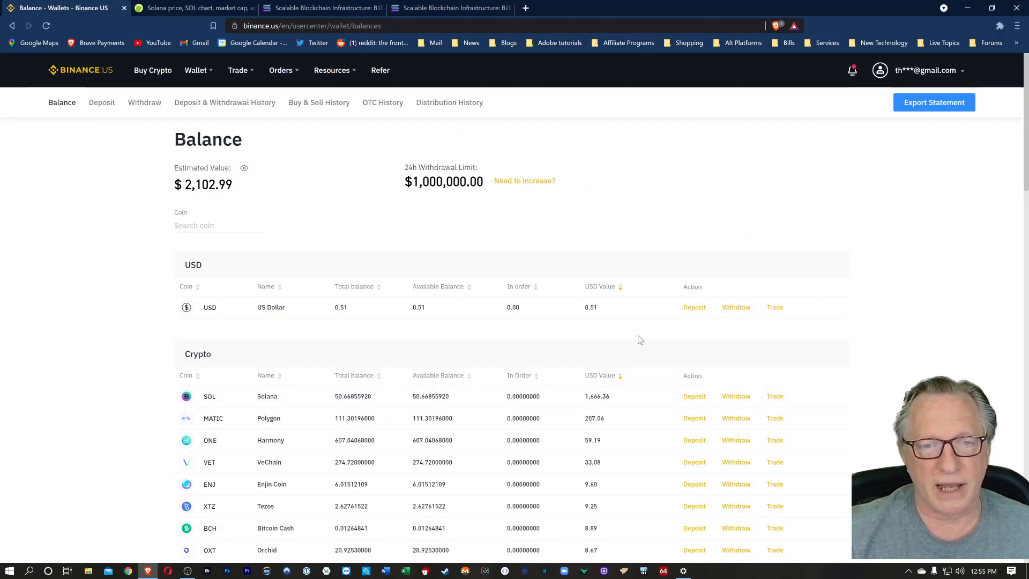
mouse_move(643, 323)
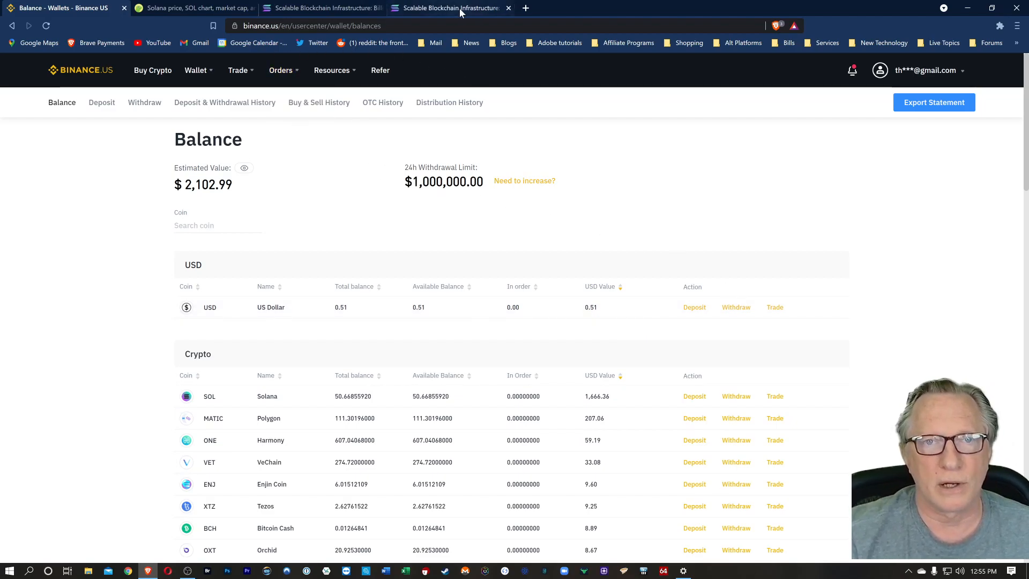
Close the duplicate tab and reach Ledger's supported crypto assets list in a new tab.
left_click(508, 8)
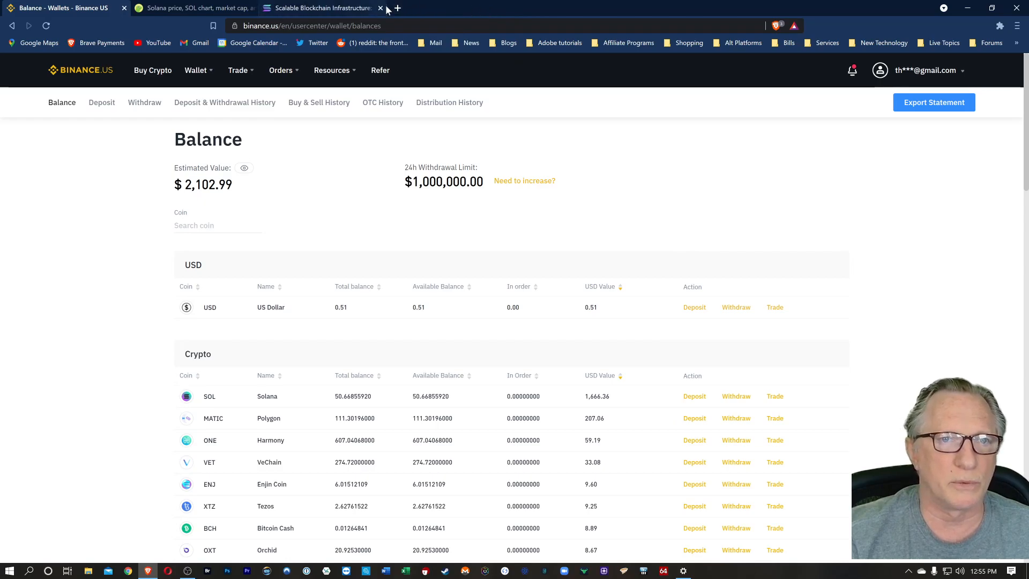
left_click(397, 8)
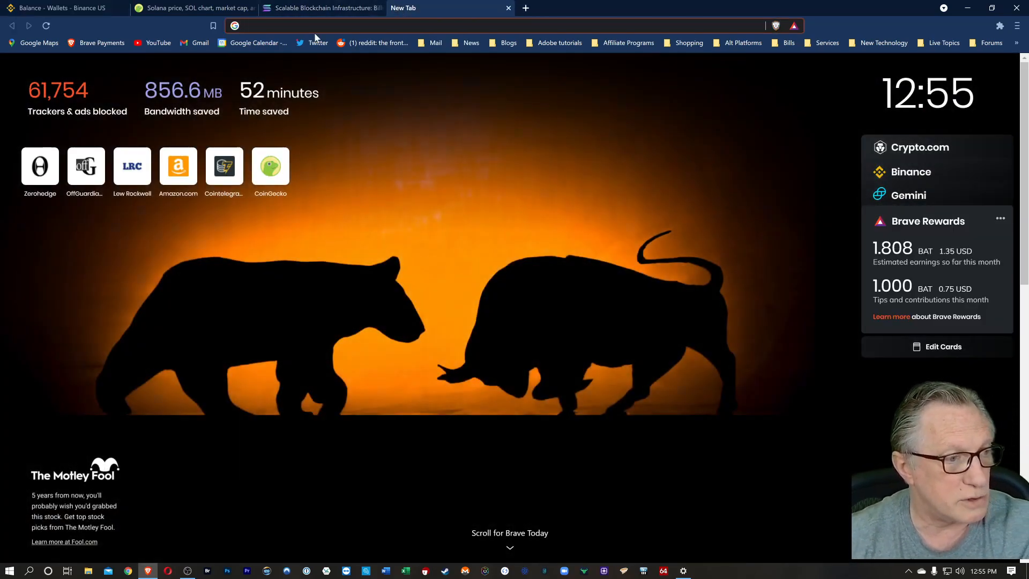
type("ledger.com")
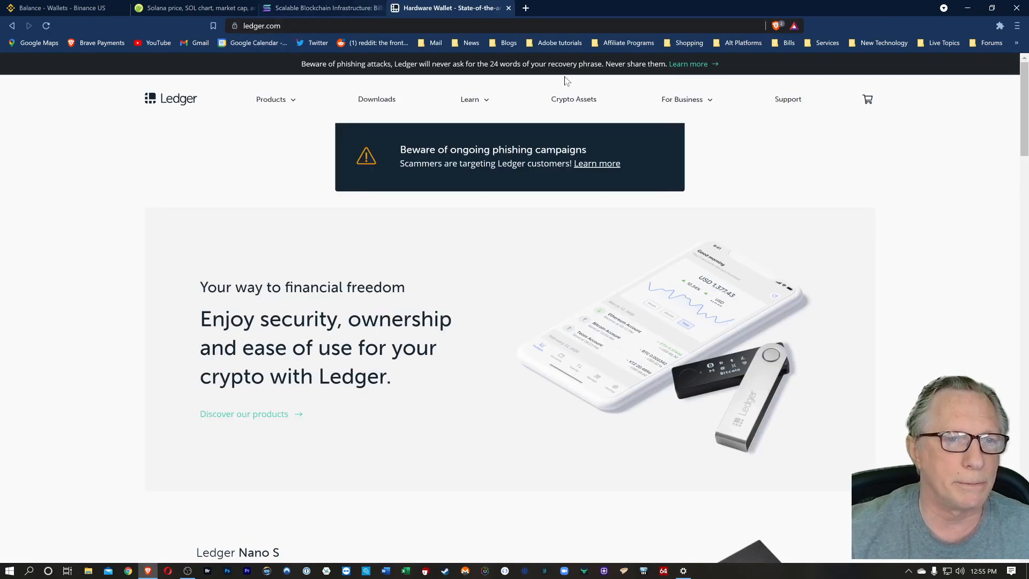
left_click(573, 99)
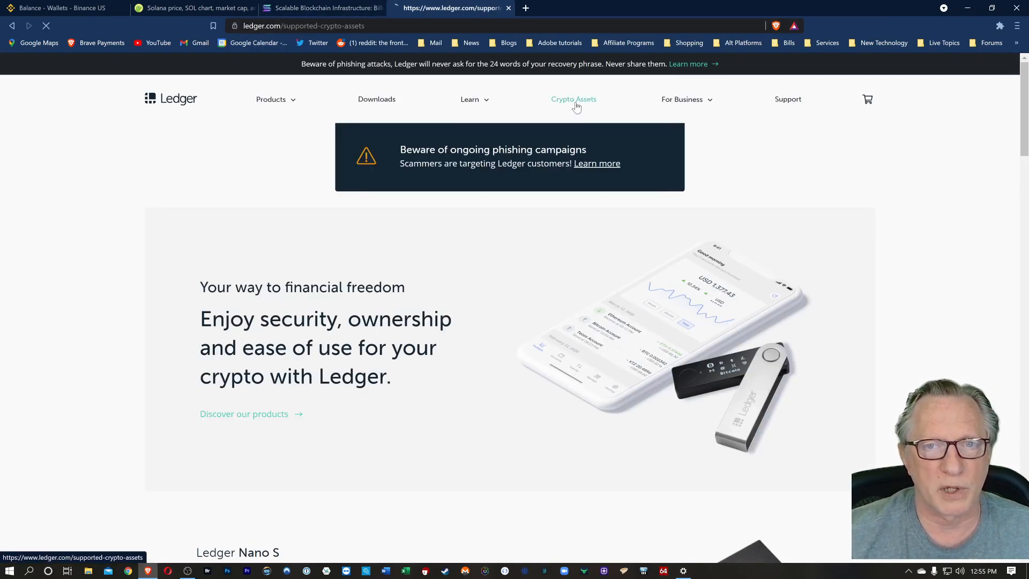
Filter the supported assets to 'sol', showing Solana supported through SolFlare.
left_click(572, 98)
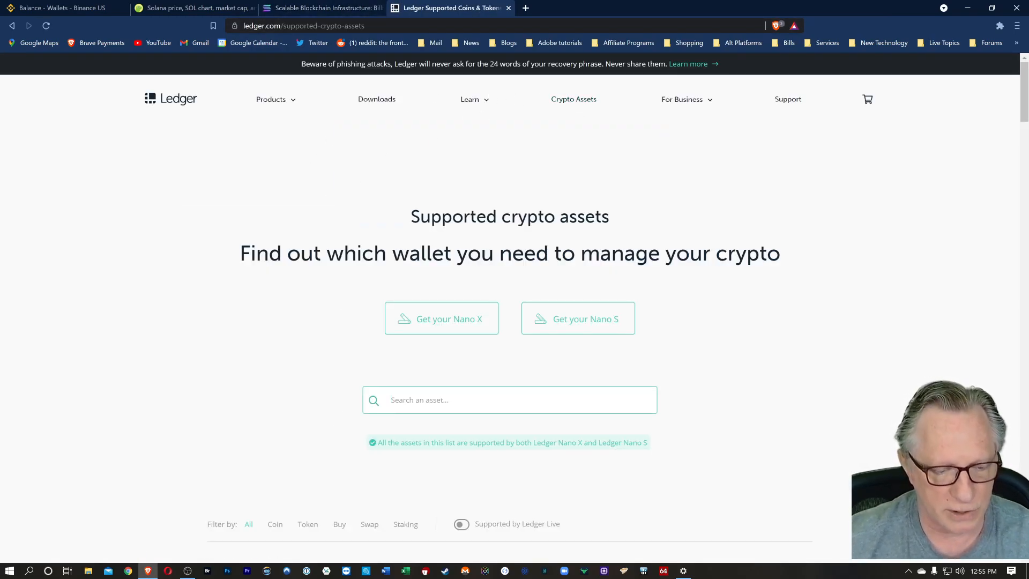
type("sol")
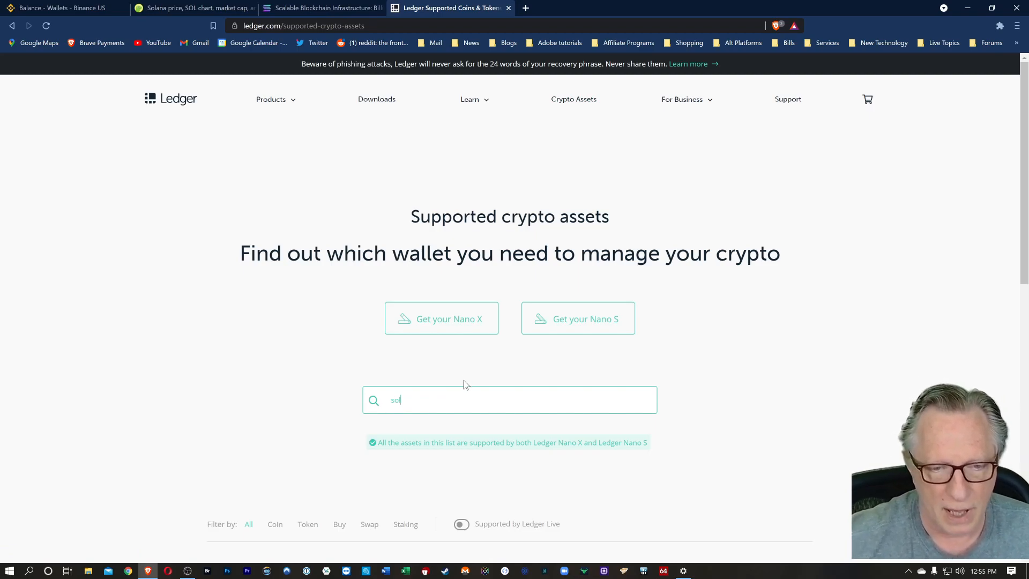
scroll("down", 3)
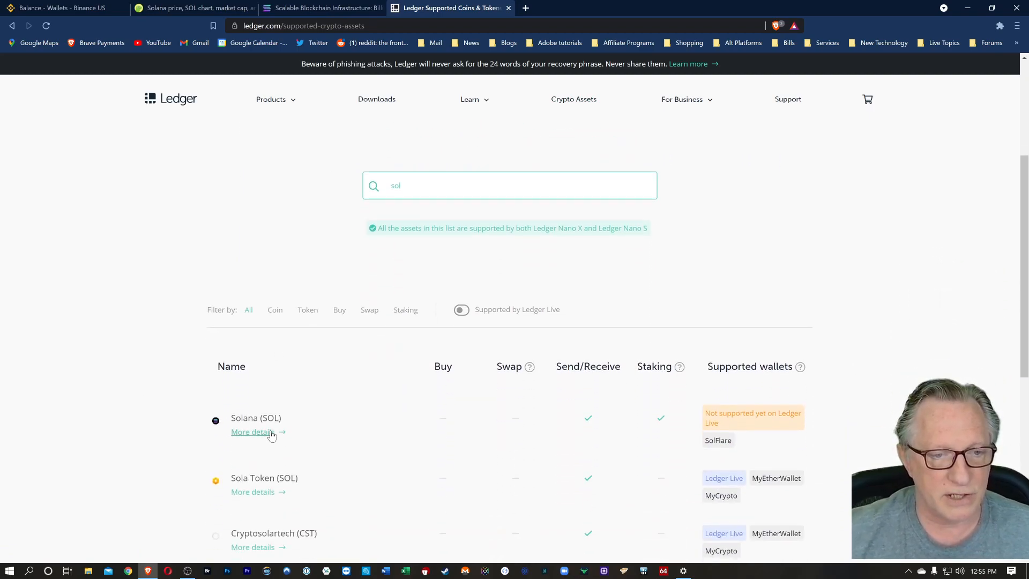
mouse_move(694, 417)
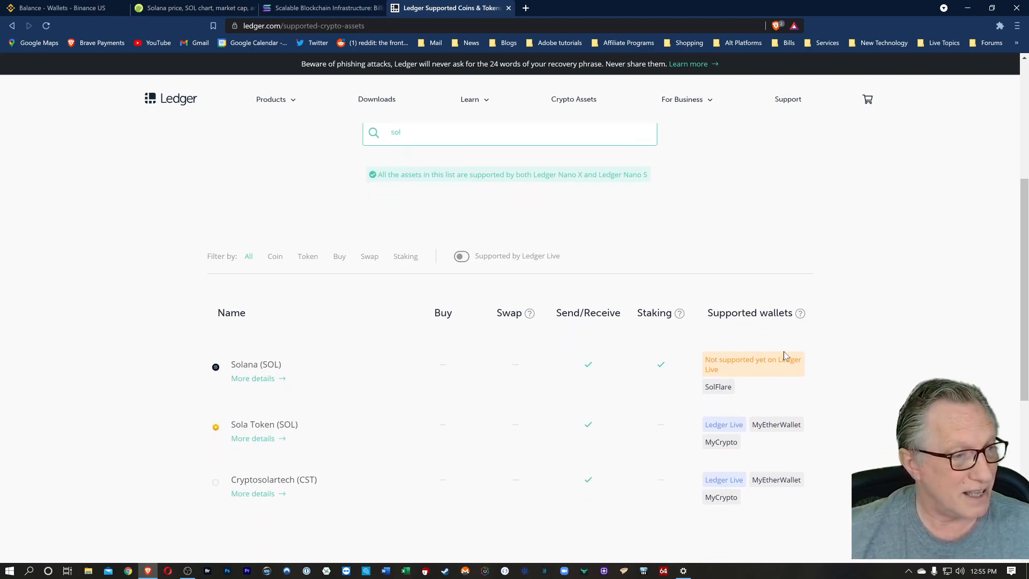
mouse_move(718, 387)
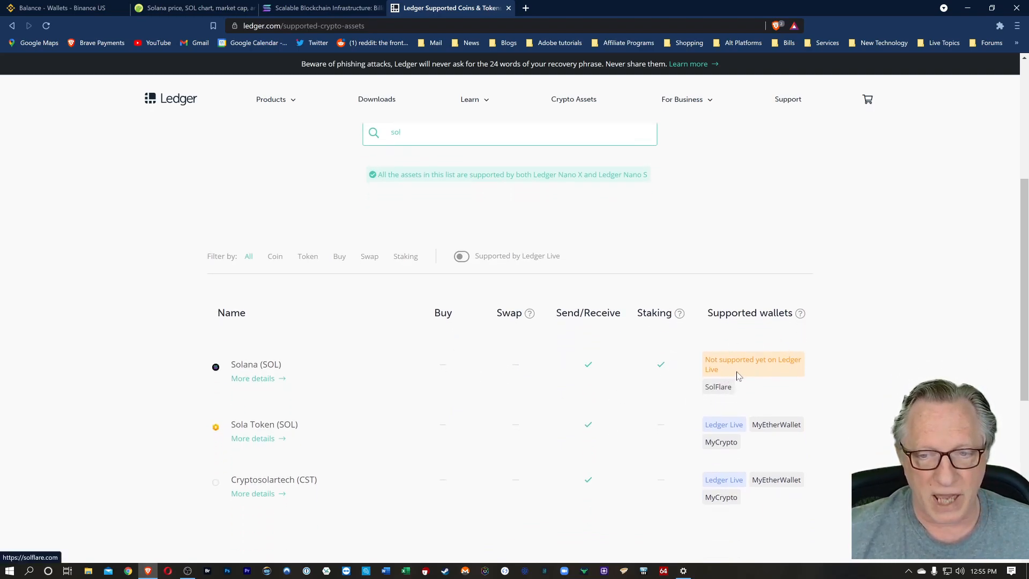
mouse_move(145, 342)
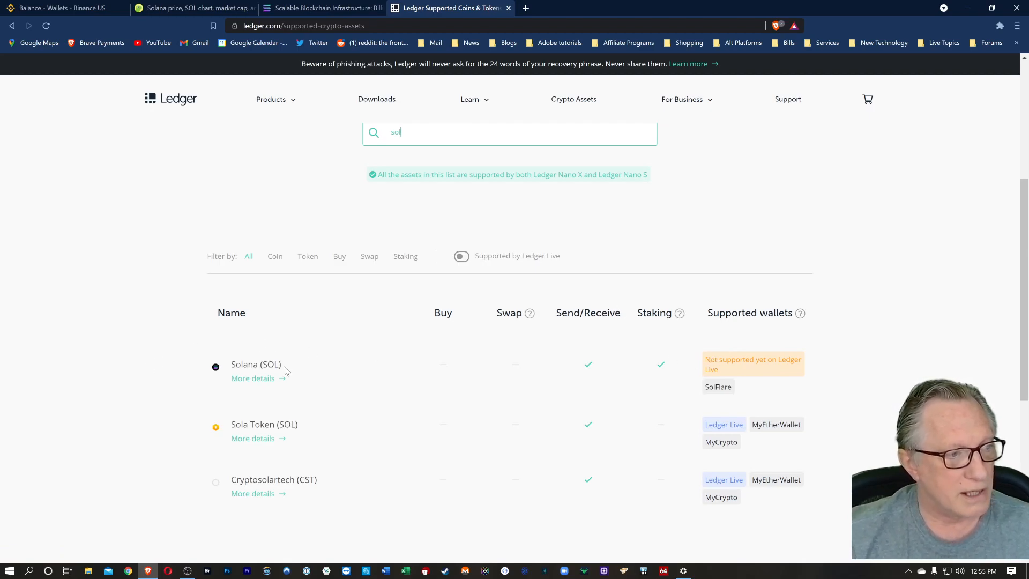
mouse_move(461, 401)
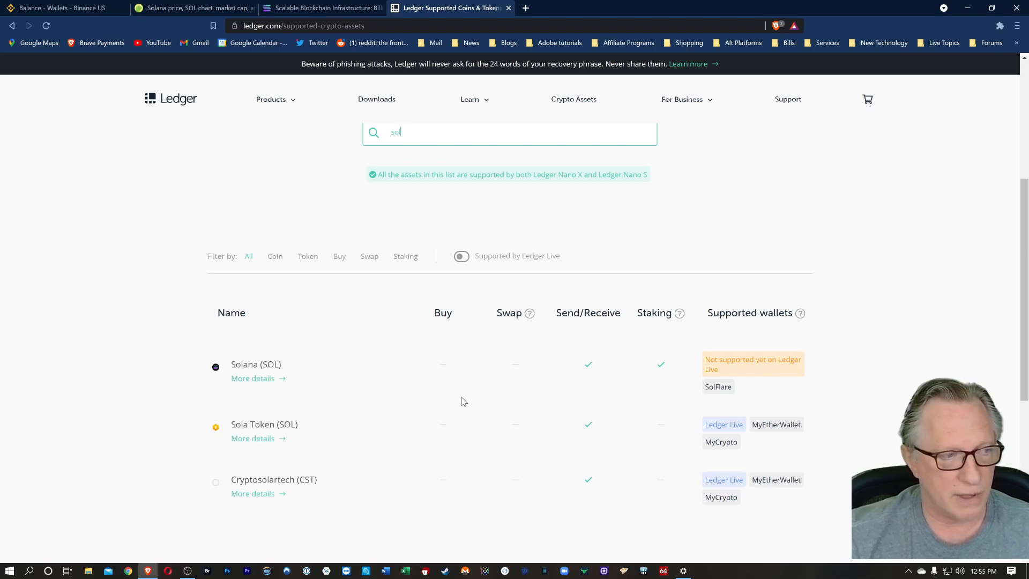
mouse_move(717, 387)
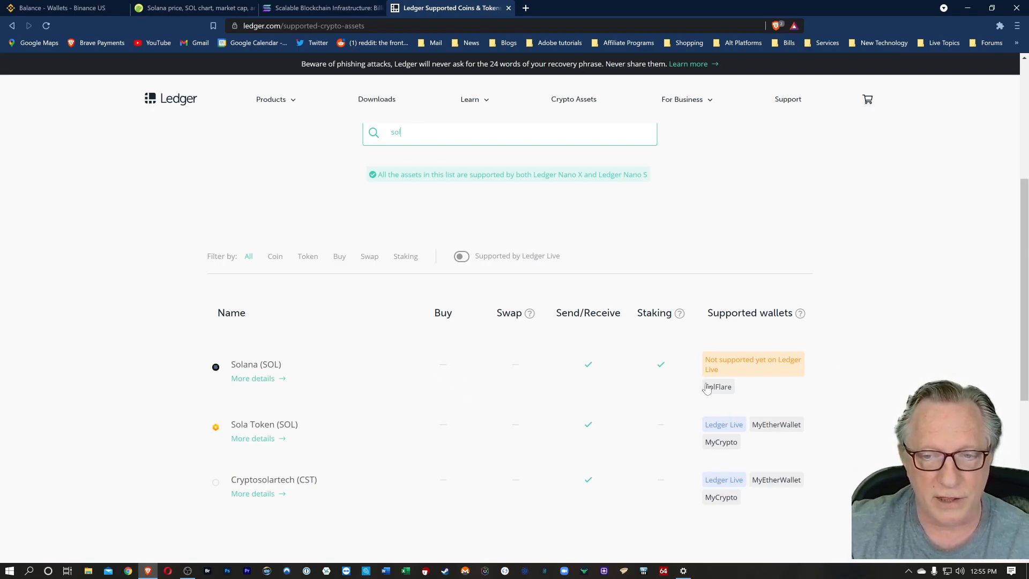
mouse_move(717, 387)
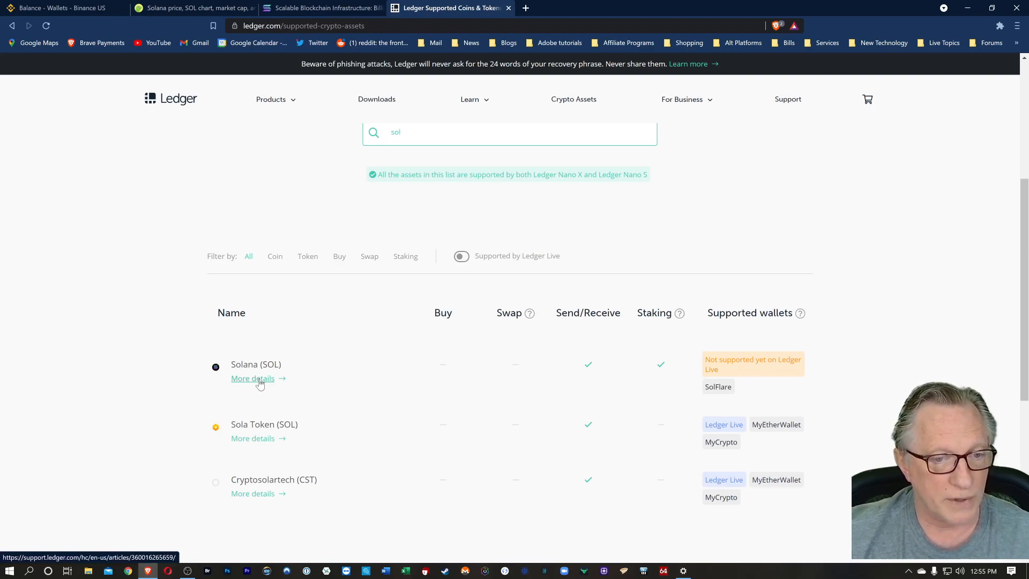
Read the Ledger Support Solana article down to its blind signing and Next steps notes.
left_click(252, 378)
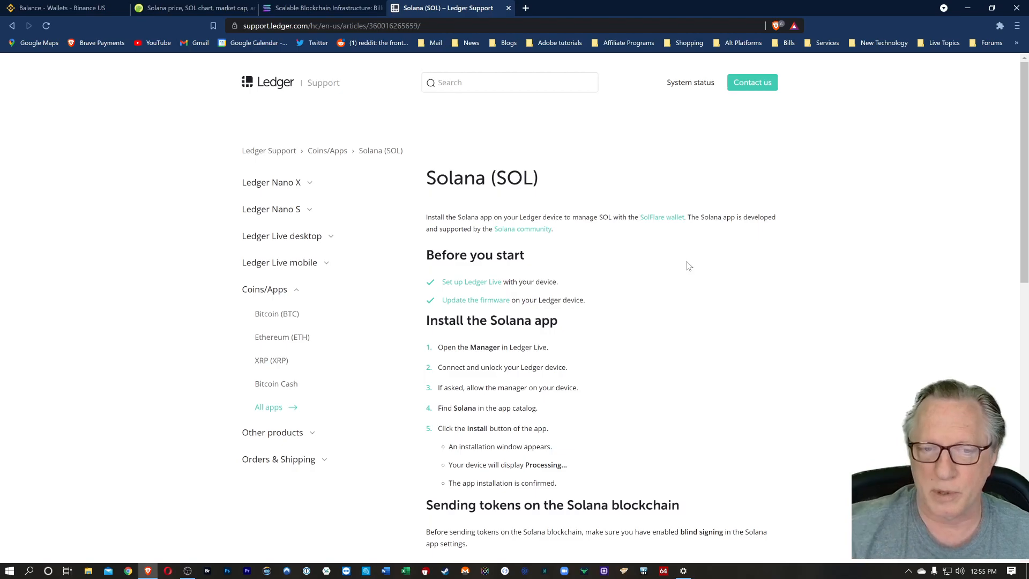
scroll("down", 3)
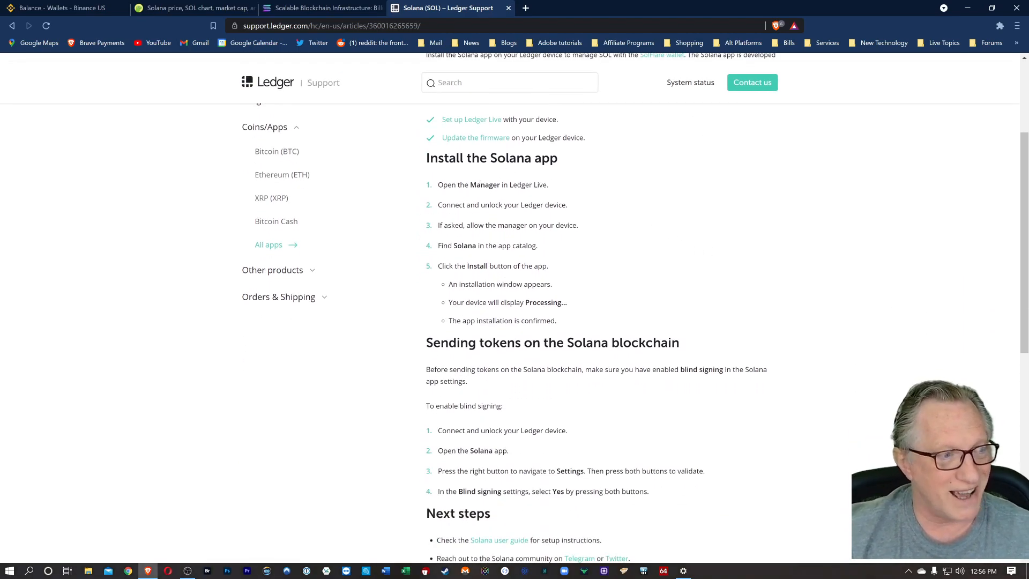
mouse_move(647, 294)
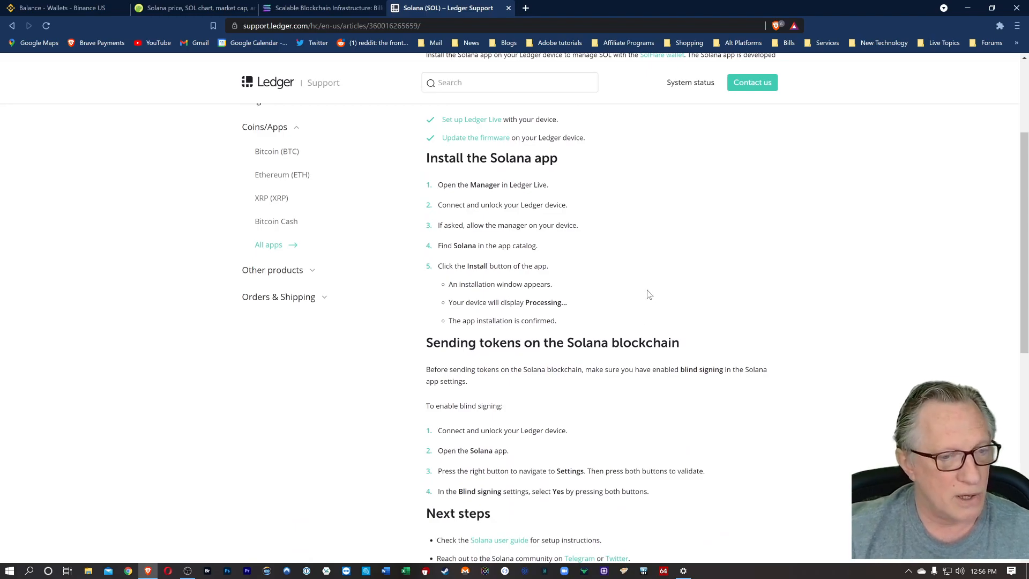
scroll("down", 3)
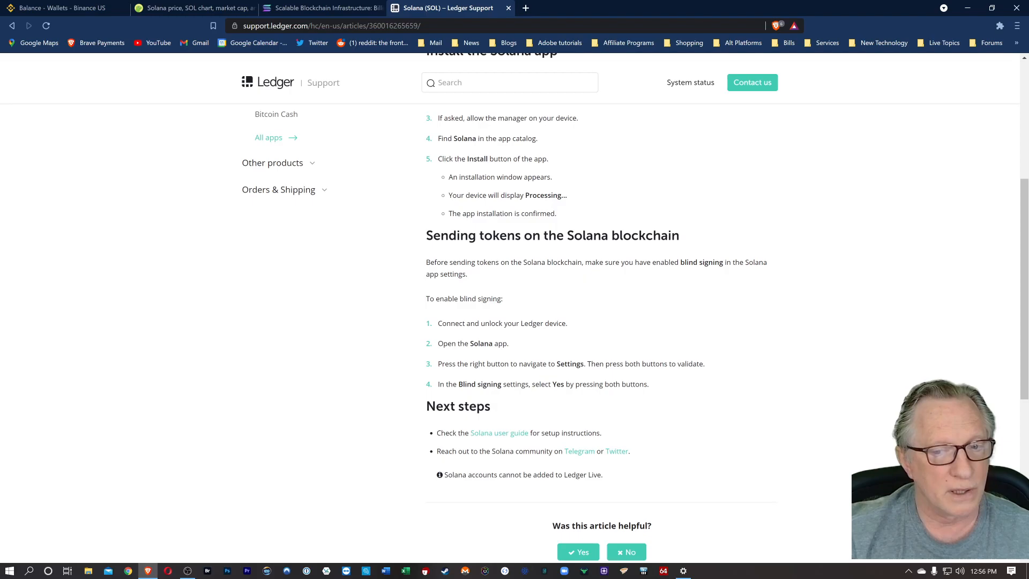
scroll("down", 3)
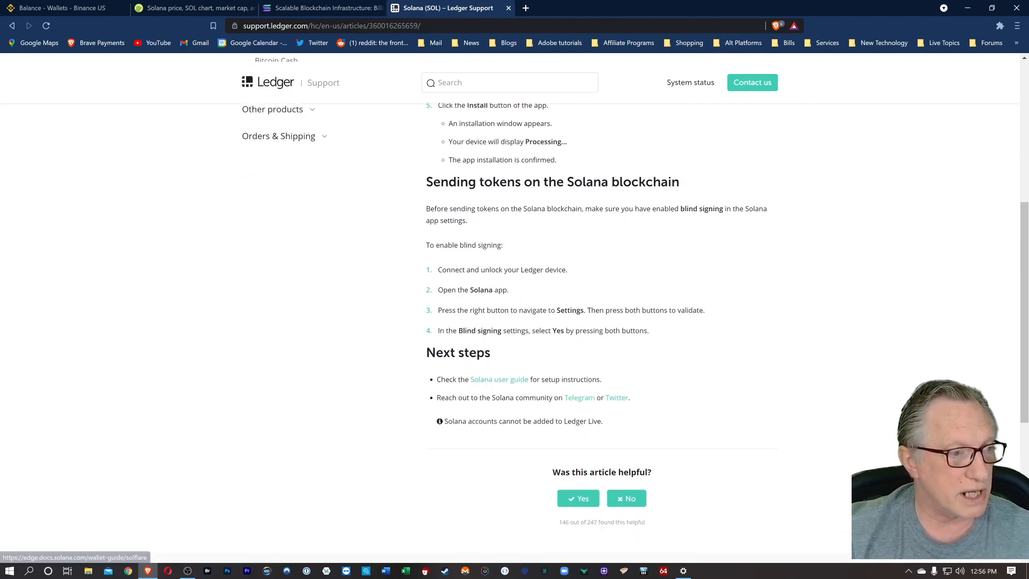
mouse_move(793, 380)
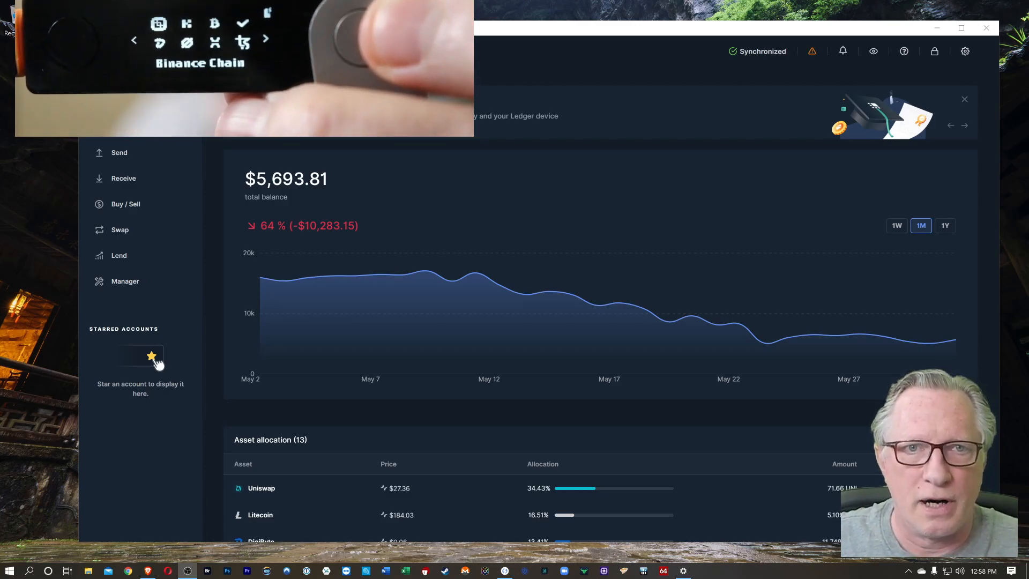
mouse_move(128, 290)
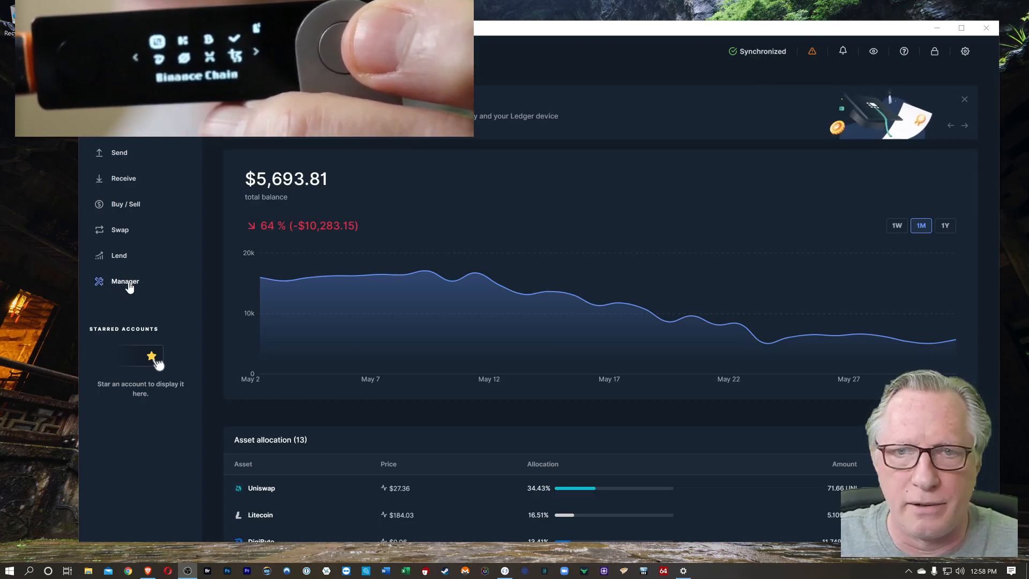
Show Ledger Live's Manager app catalog with 18 apps on the device.
left_click(124, 280)
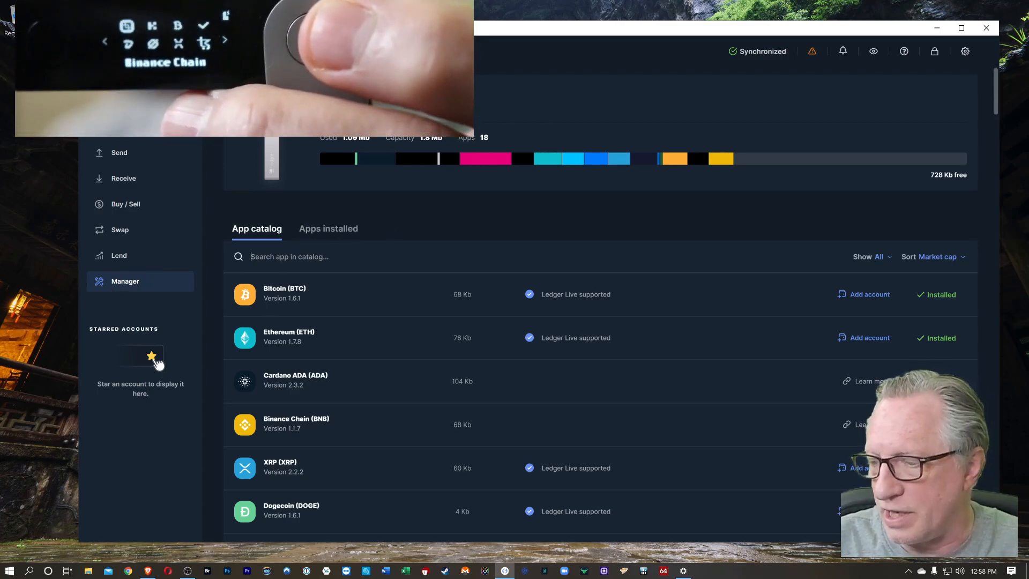
Install the Solana (SOL) app onto the Ledger device, then close Ledger Live.
type("sol")
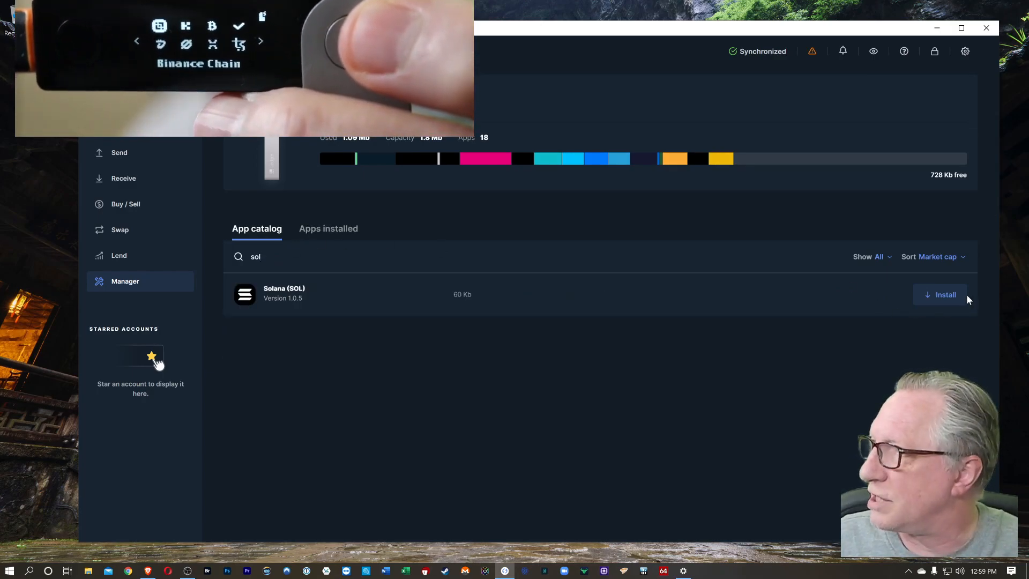
left_click(942, 293)
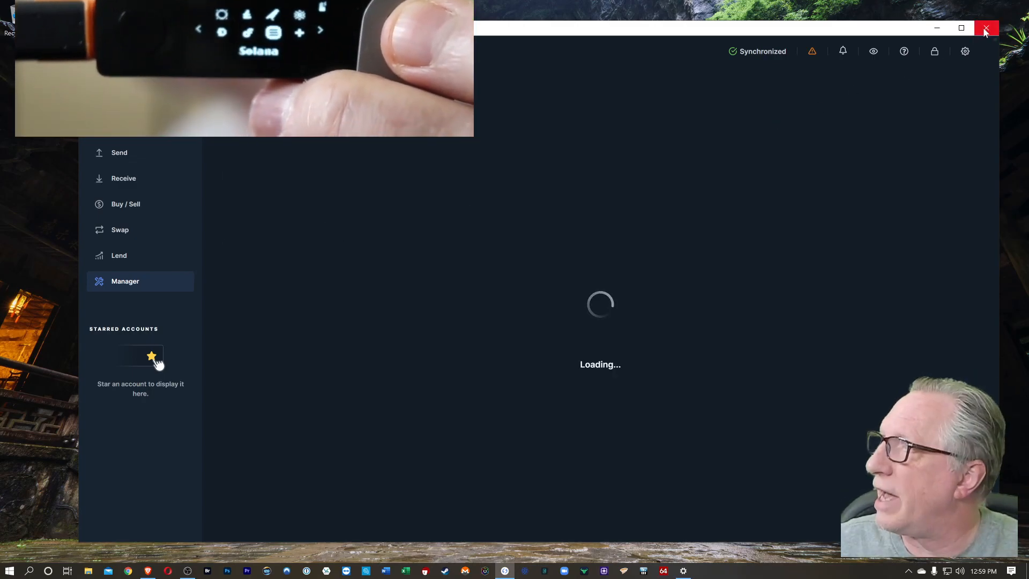
left_click(986, 28)
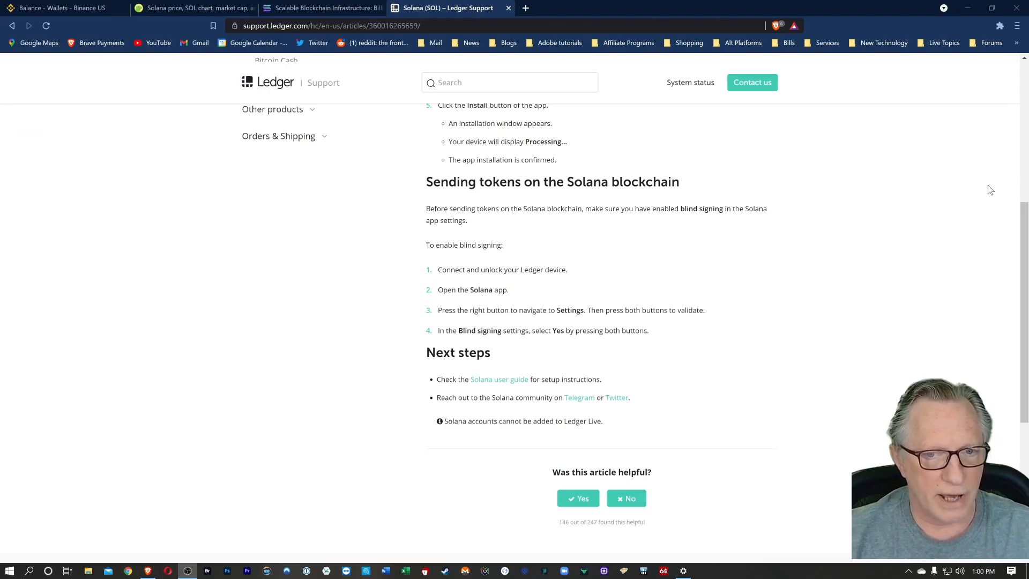
mouse_move(475, 384)
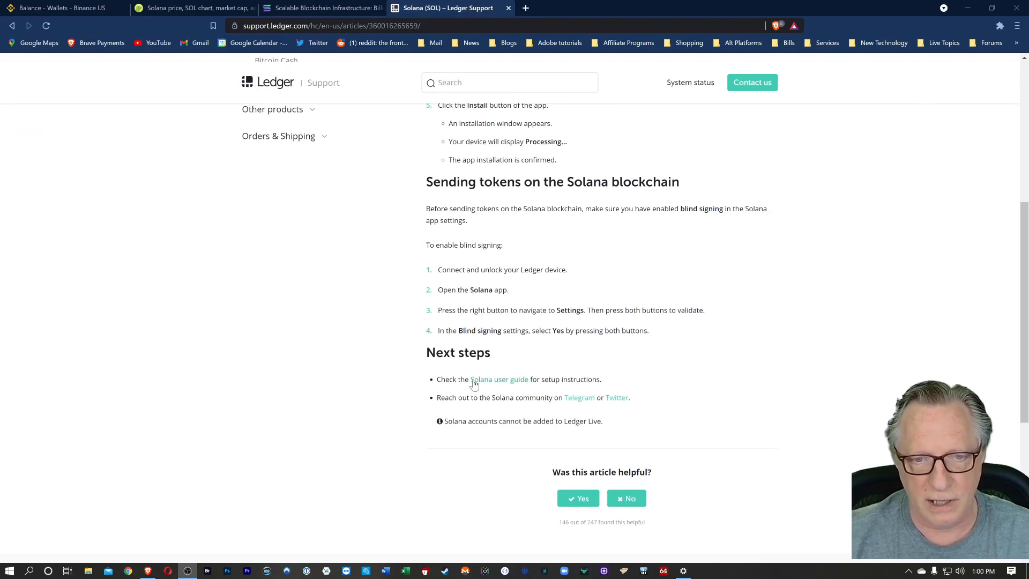
Follow the 'Solana user guide' link to the SolFlare Web Wallet guide.
left_click(498, 378)
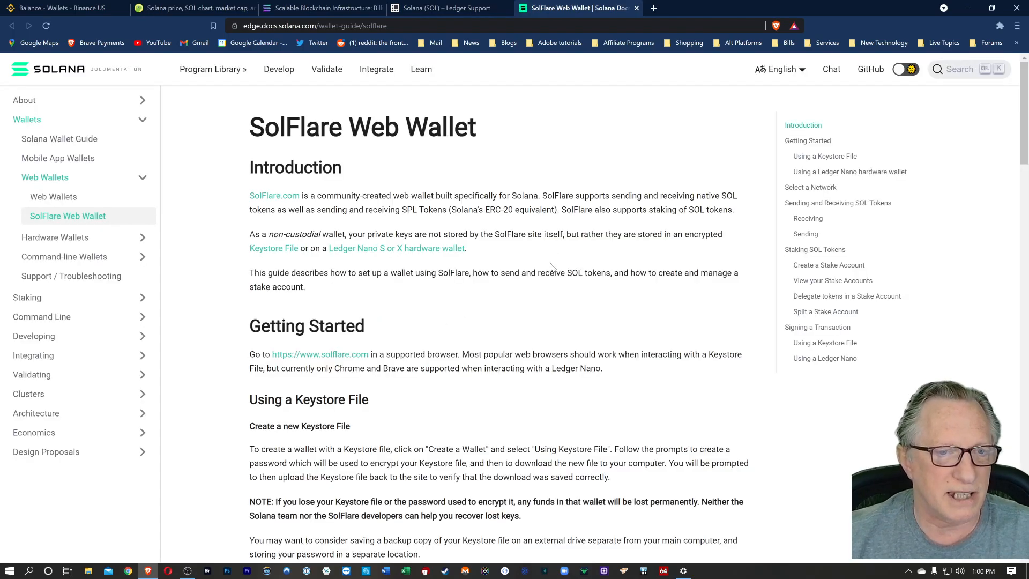
mouse_move(321, 355)
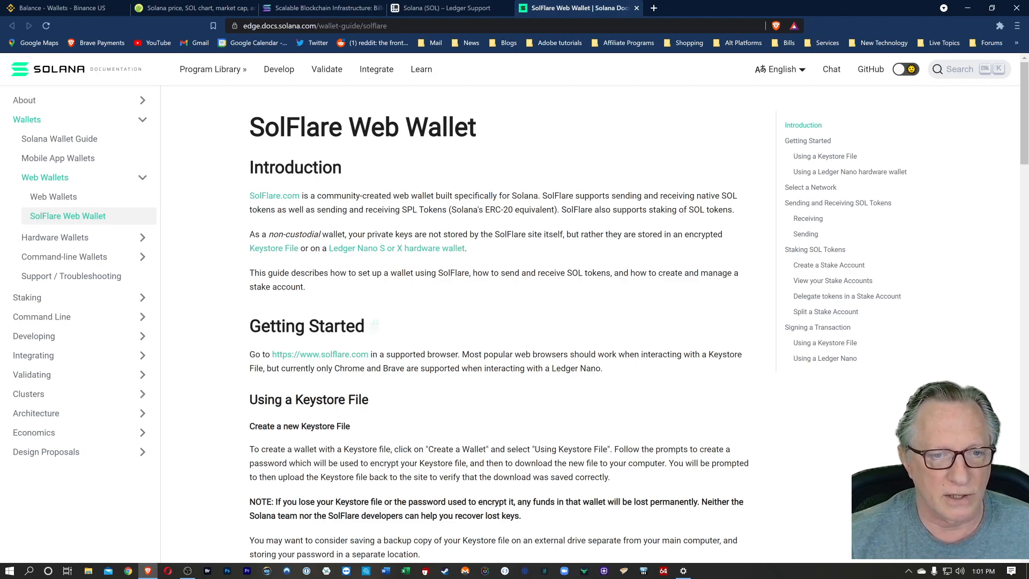
mouse_move(320, 353)
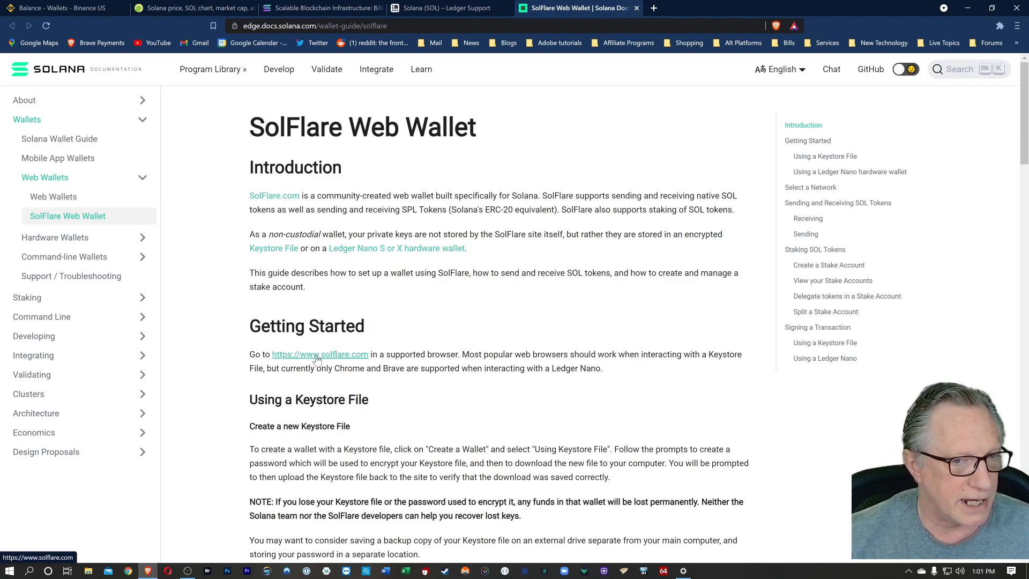
Reach SolFlare's Access Wallet page with the Ledger Nano S / Nano X option selected.
left_click(319, 354)
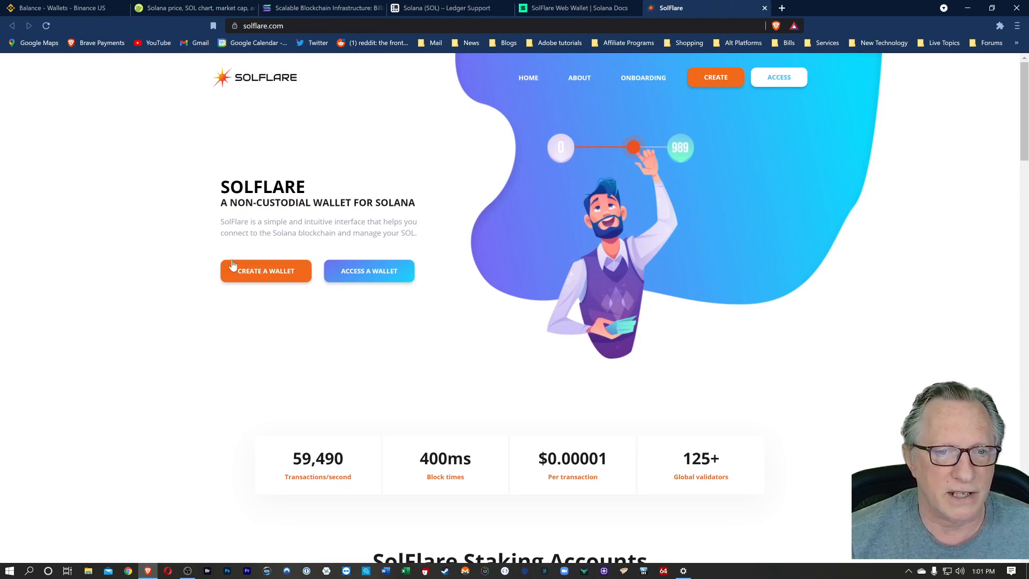
mouse_move(424, 154)
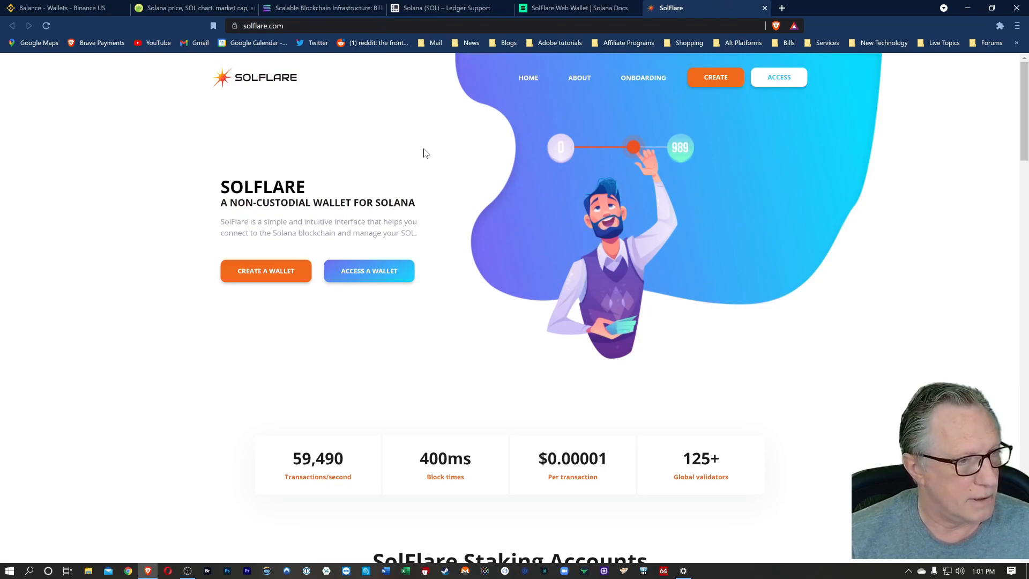
mouse_move(369, 270)
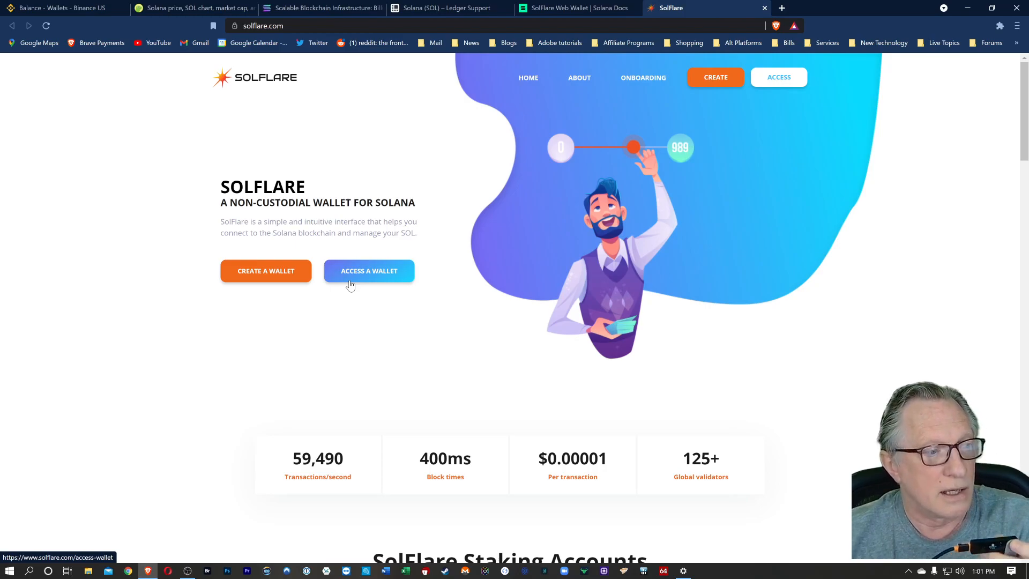
mouse_move(376, 312)
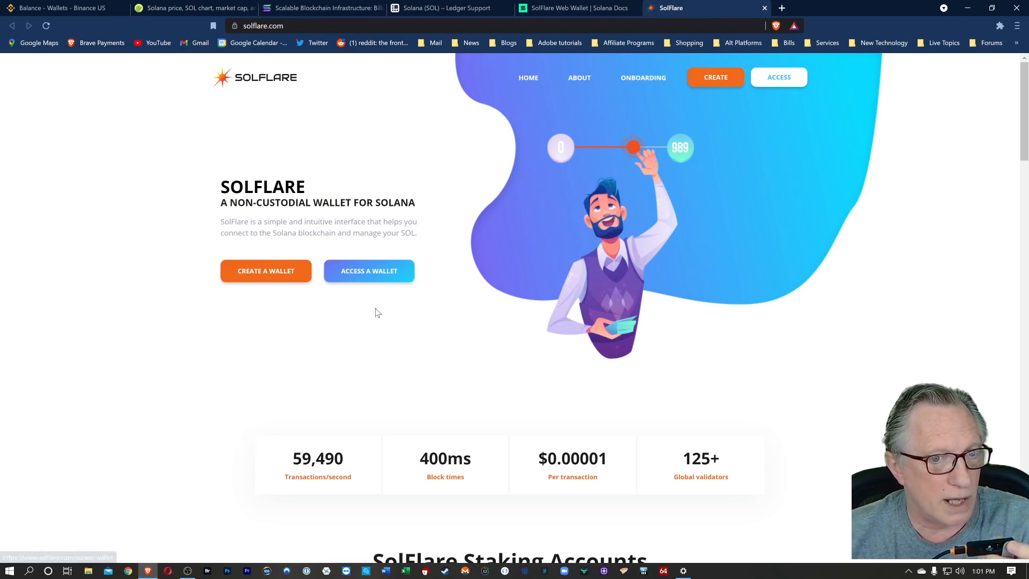
mouse_move(369, 282)
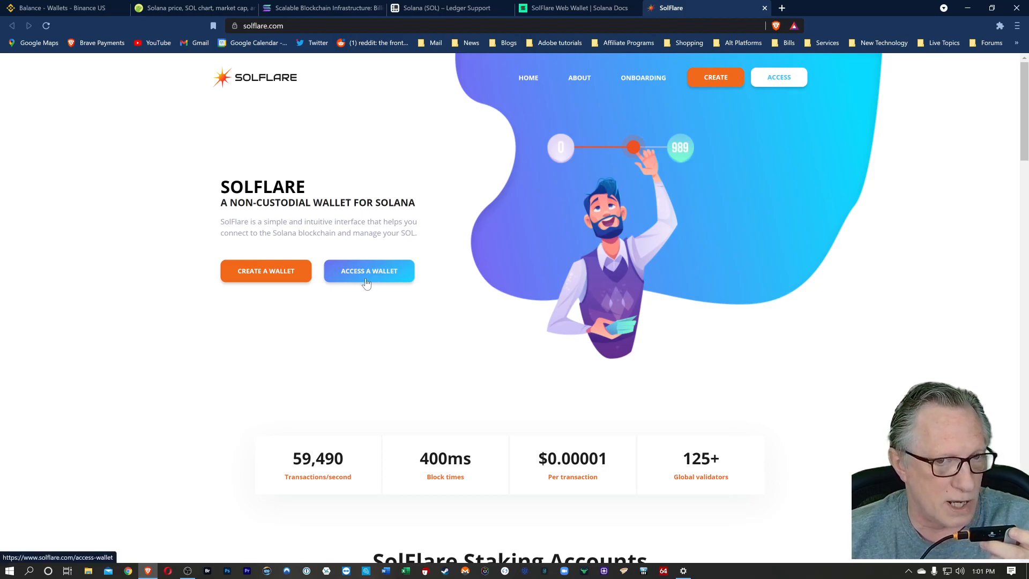
left_click(369, 270)
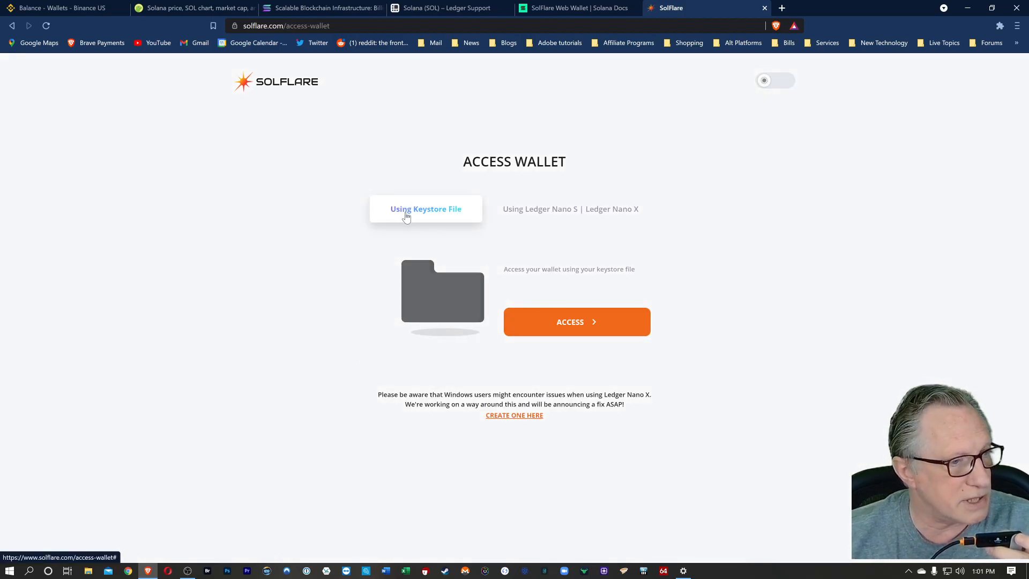
left_click(569, 209)
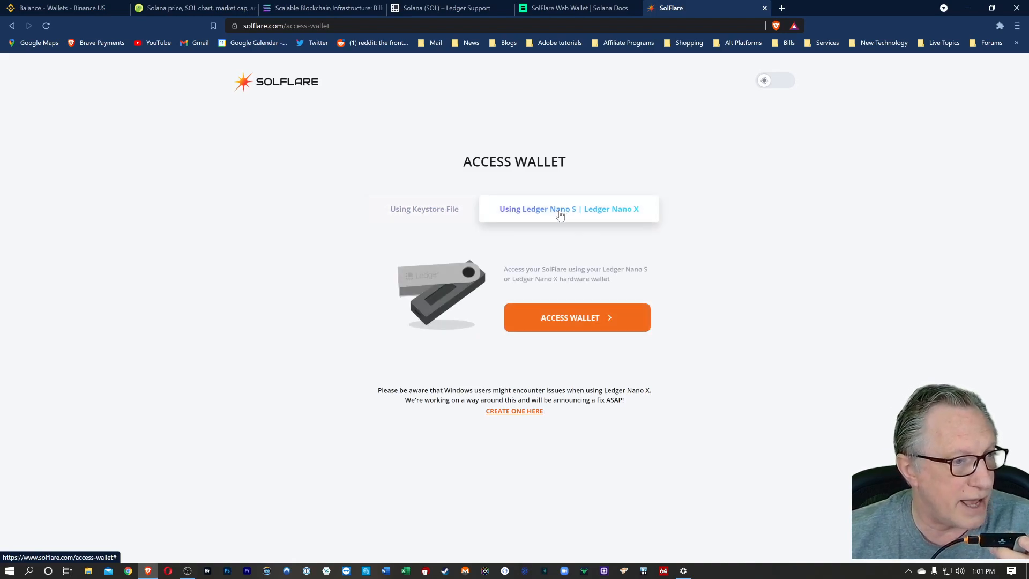
mouse_move(550, 211)
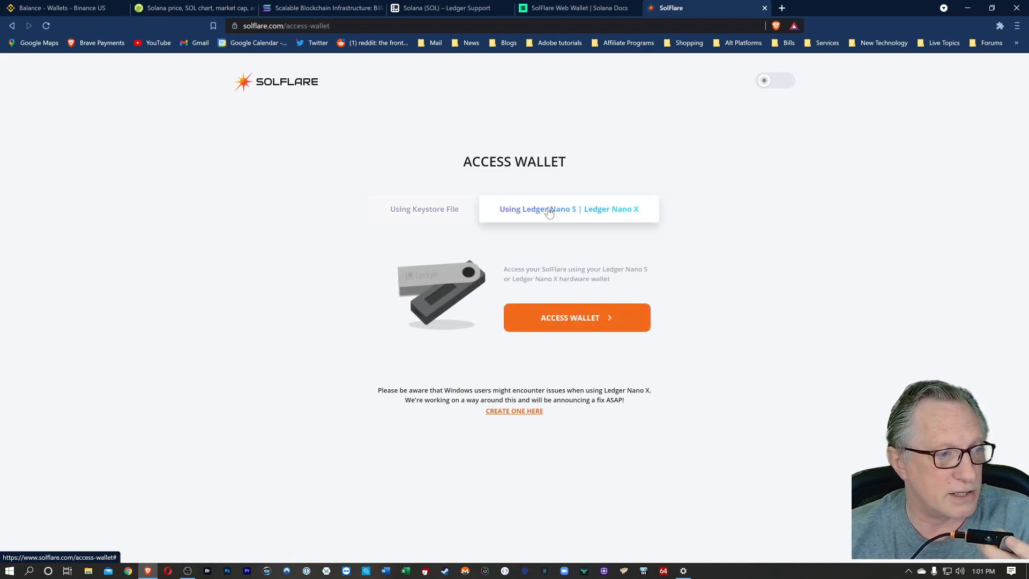
mouse_move(532, 202)
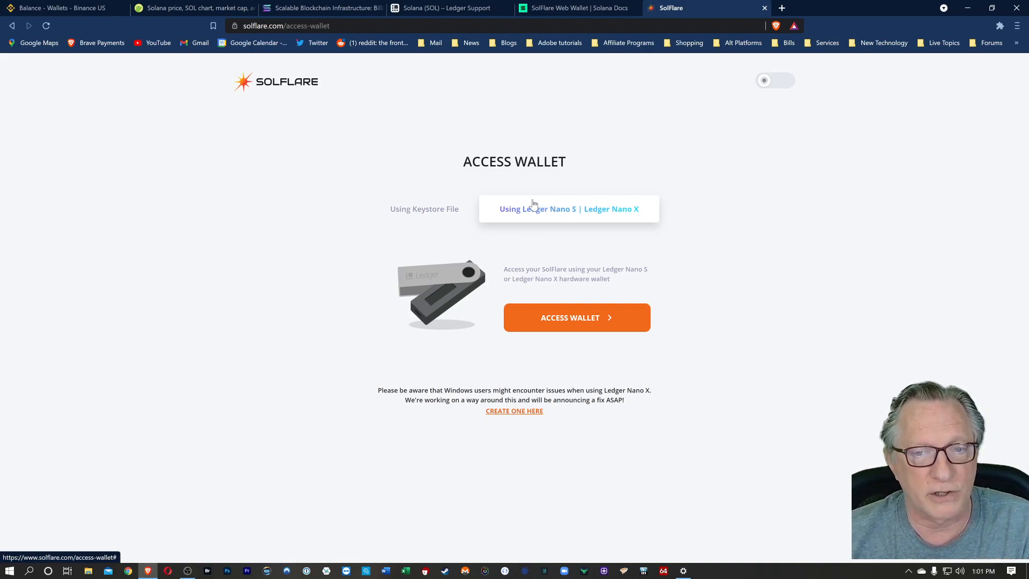
mouse_move(576, 321)
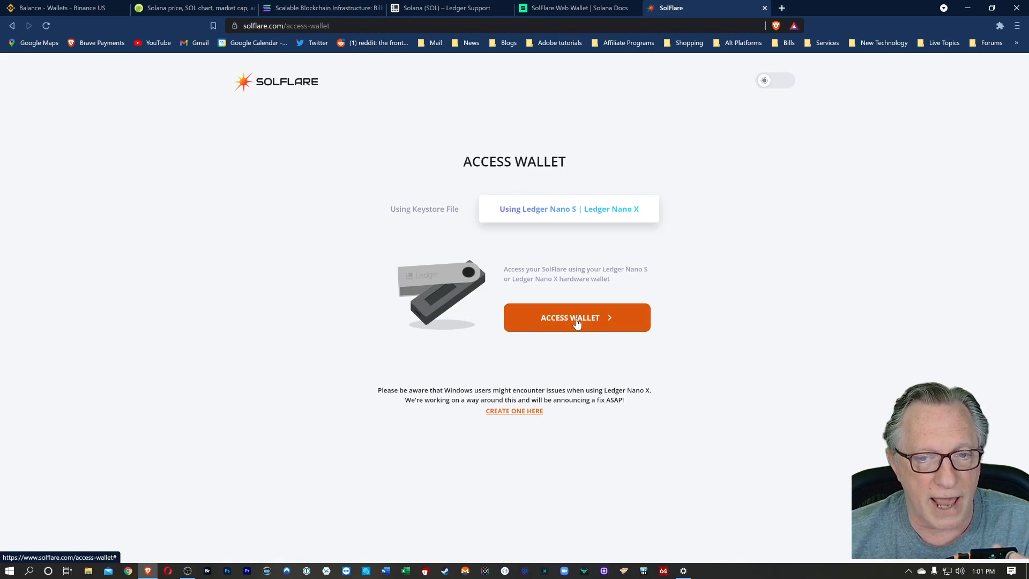
Access the root Solana account via Ledger, then return to the Binance US balances page.
left_click(577, 317)
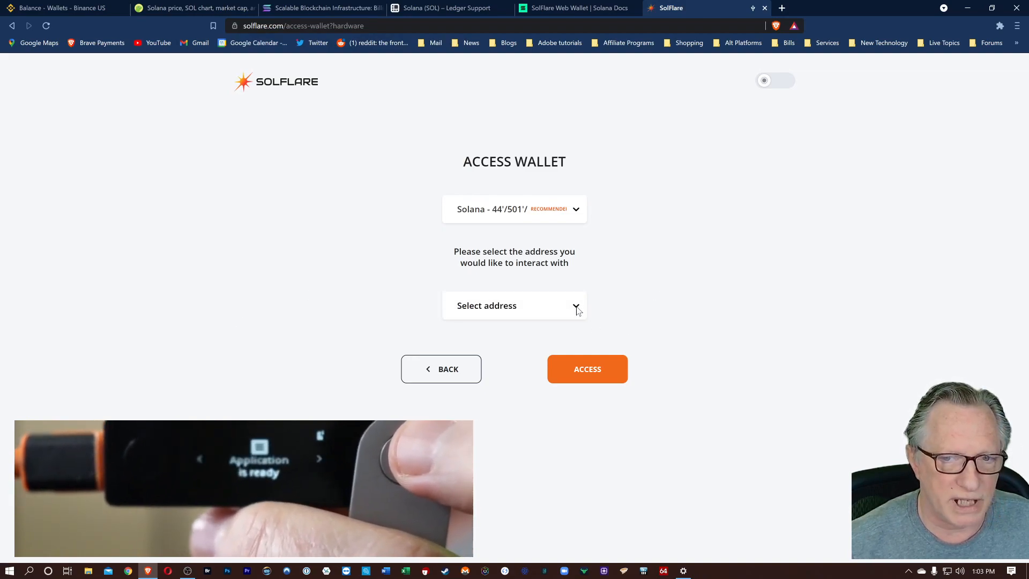
left_click(513, 306)
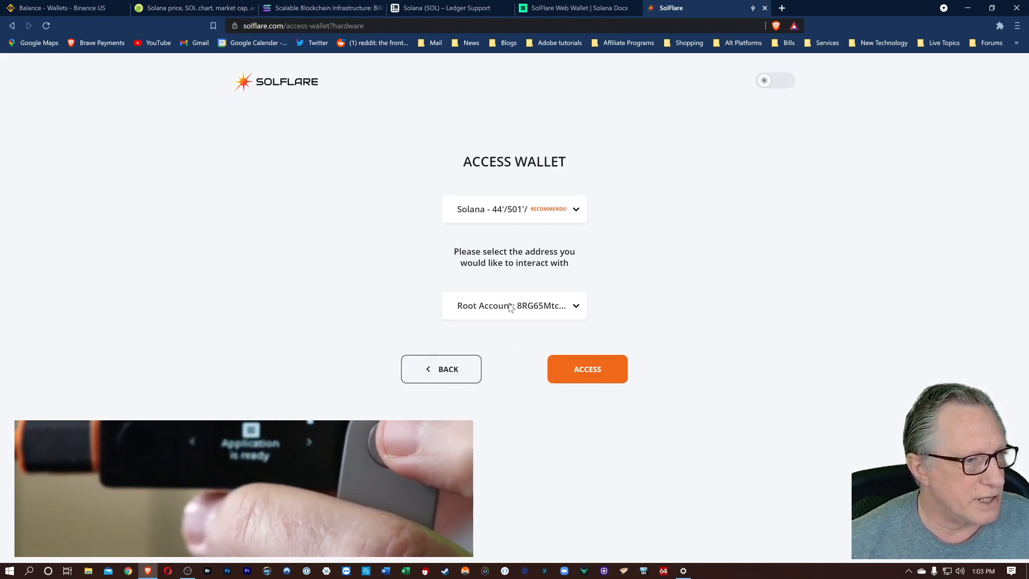
left_click(513, 305)
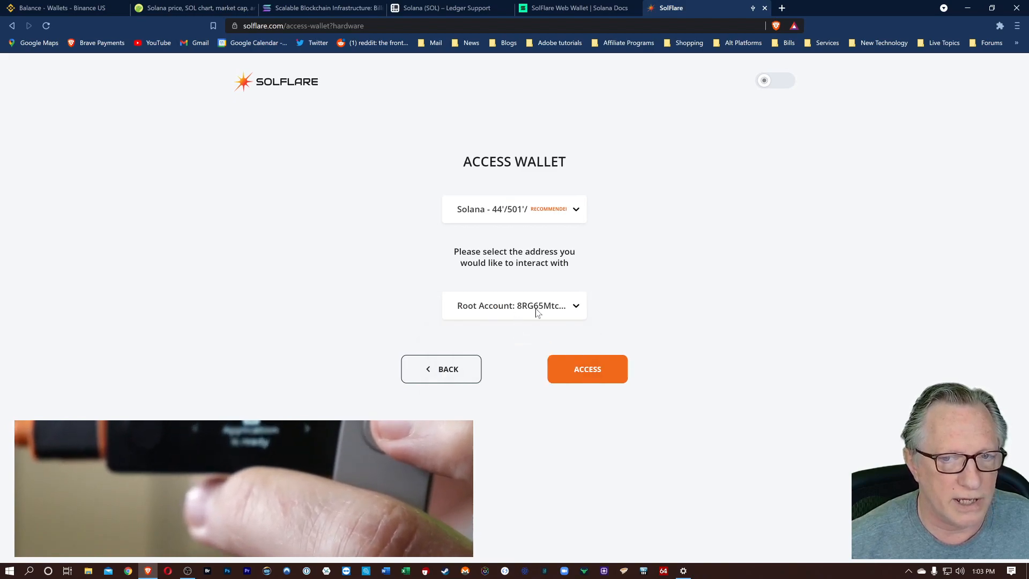
mouse_move(727, 332)
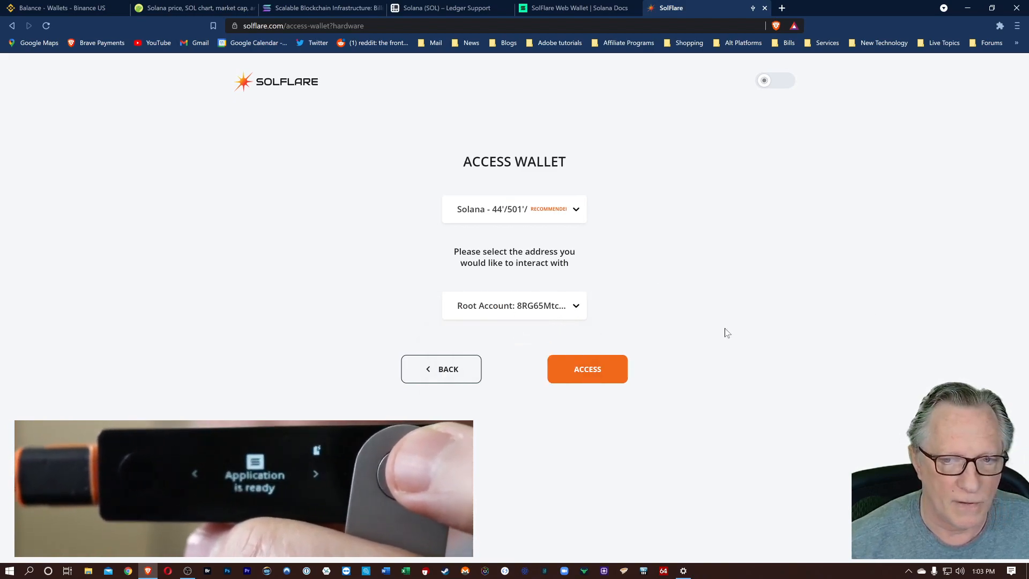
left_click(586, 369)
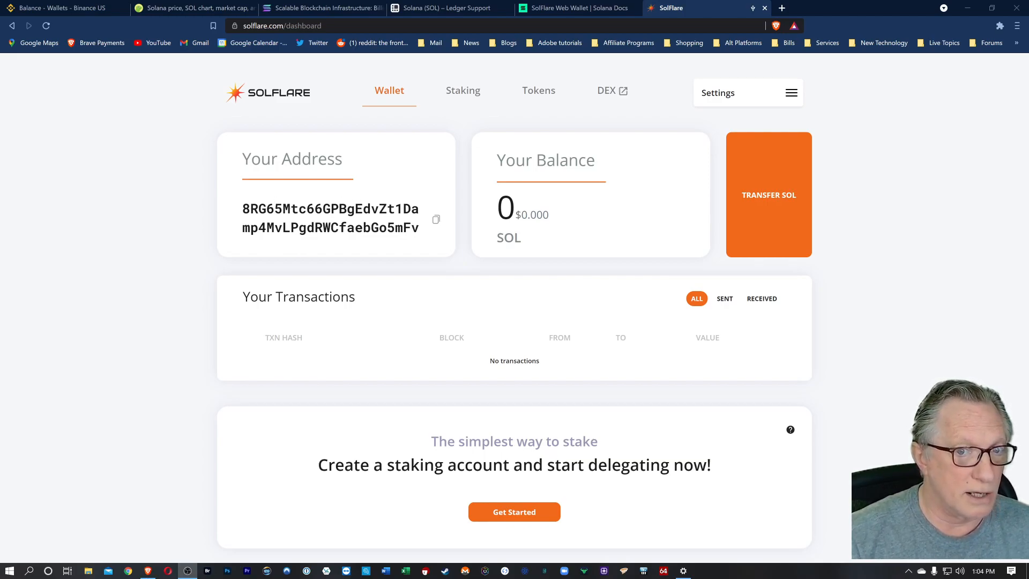
mouse_move(437, 220)
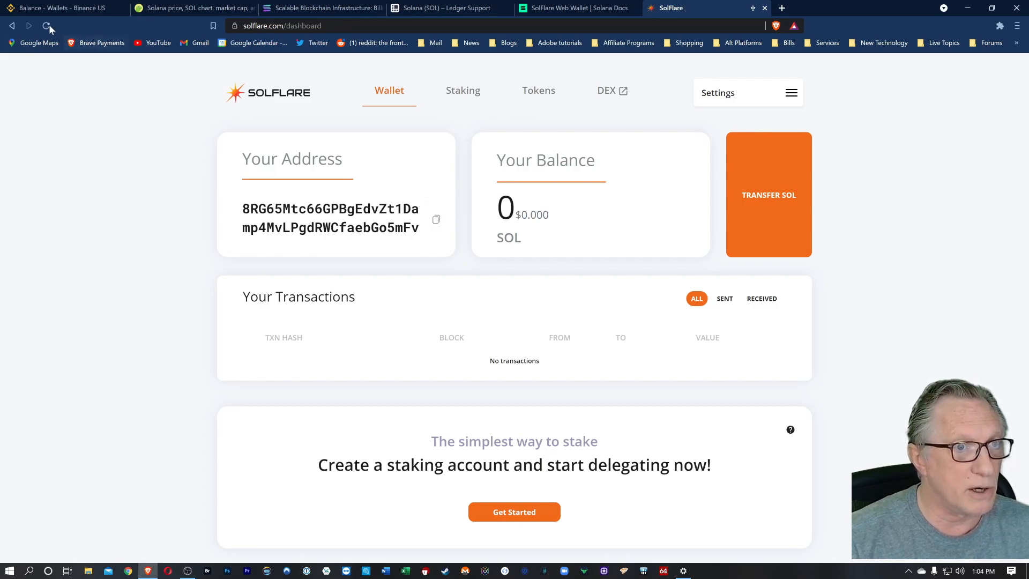
left_click(58, 8)
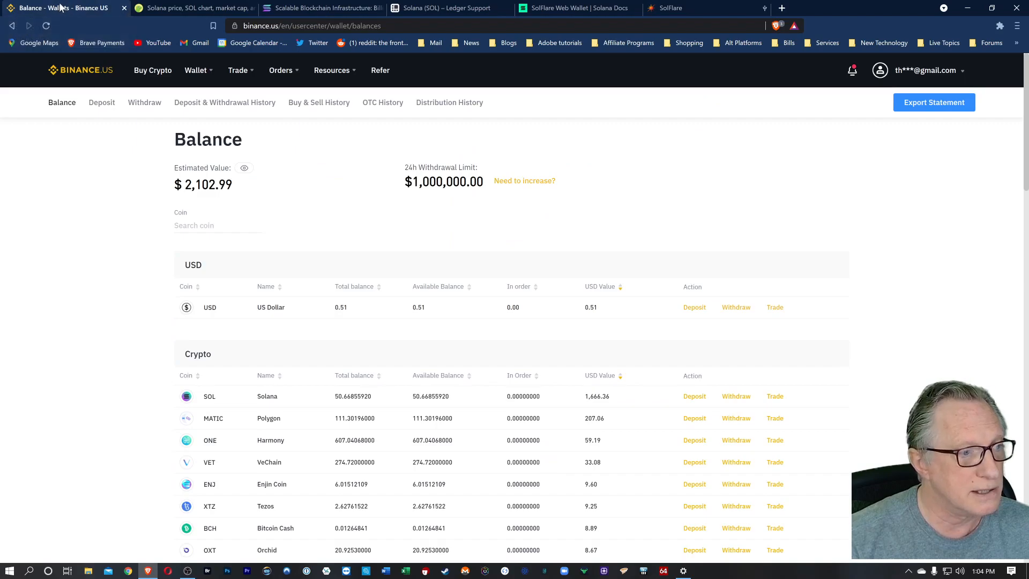
scroll("down", 3)
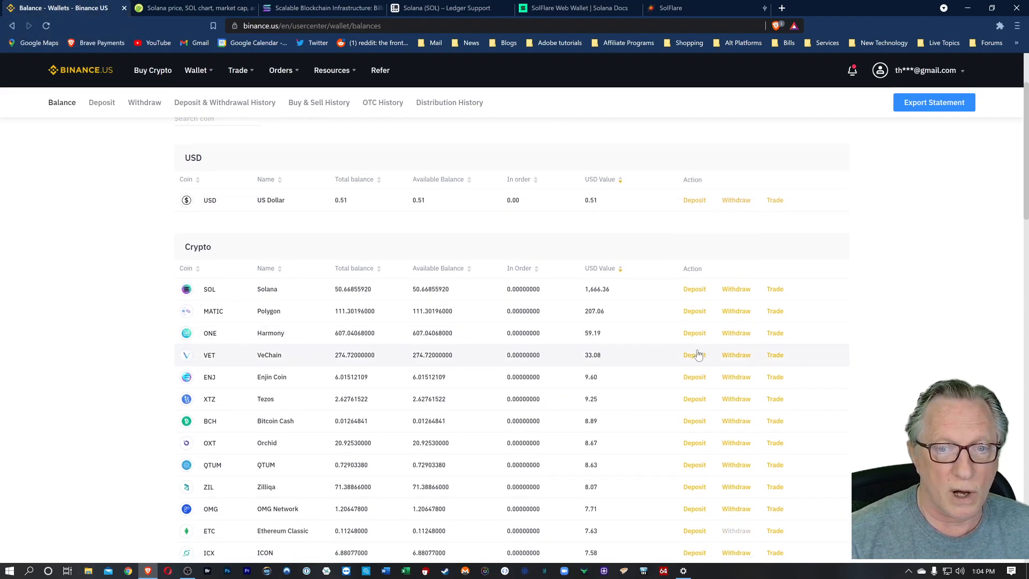
mouse_move(670, 305)
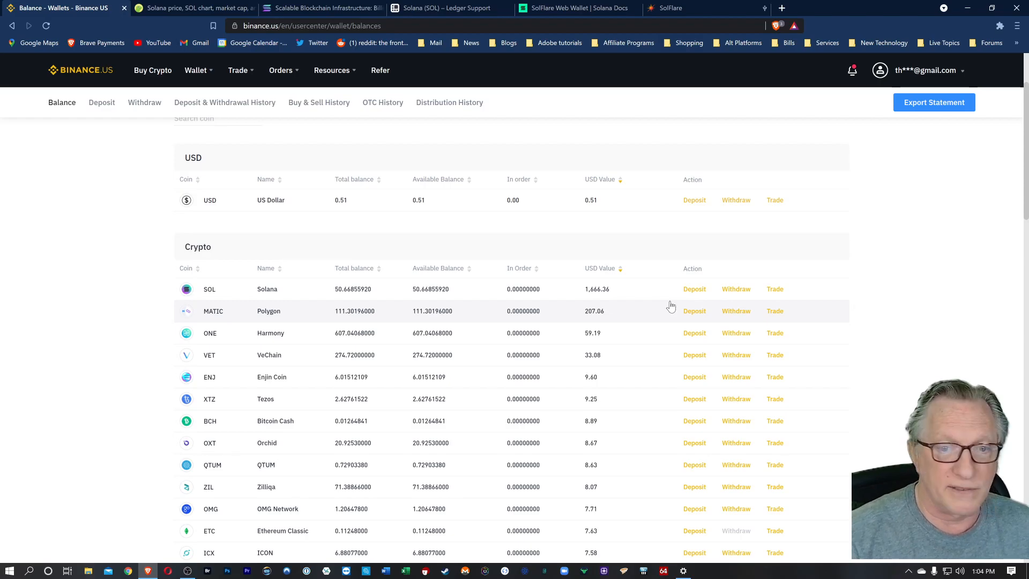
mouse_move(541, 217)
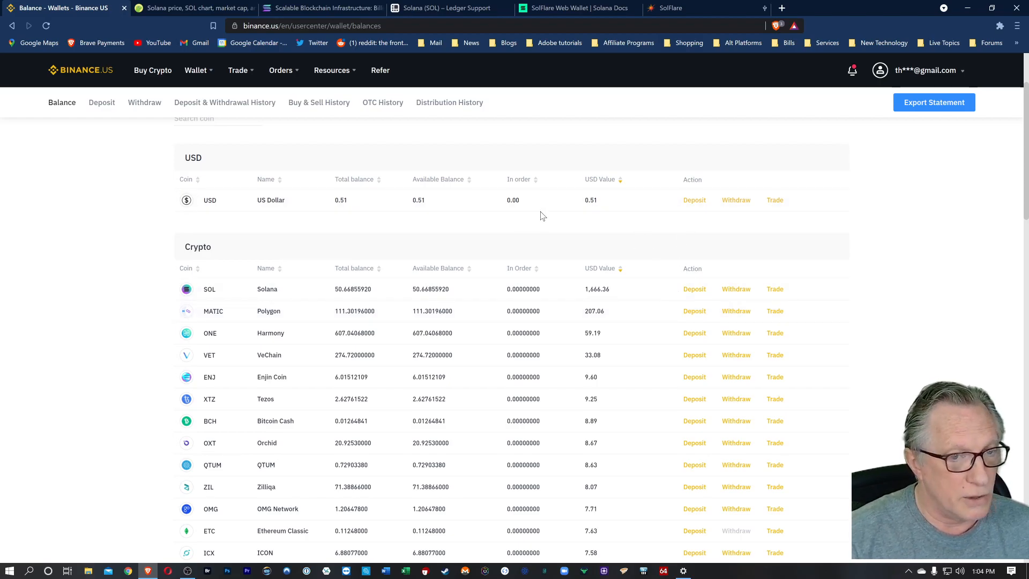
mouse_move(273, 278)
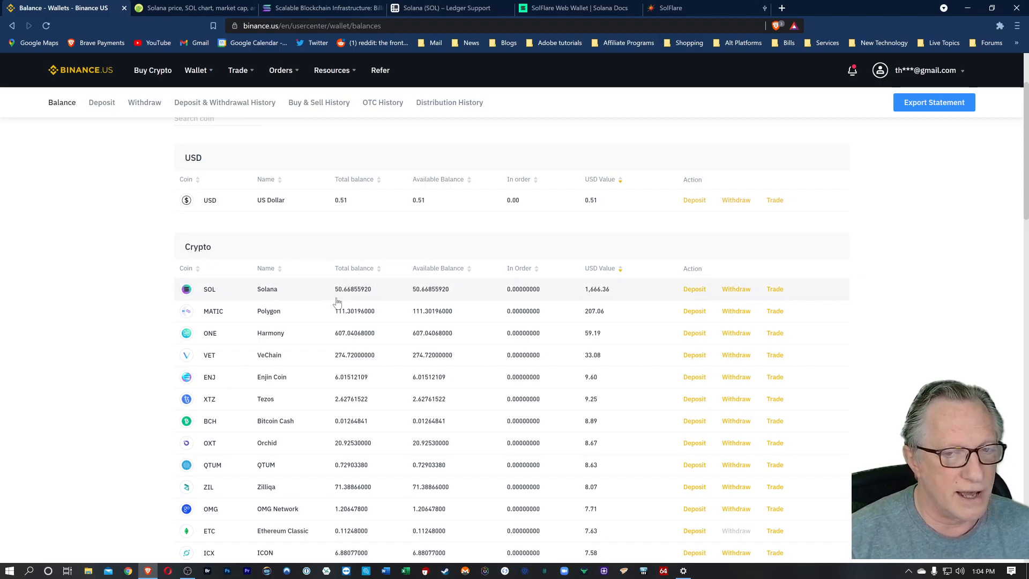
mouse_move(349, 288)
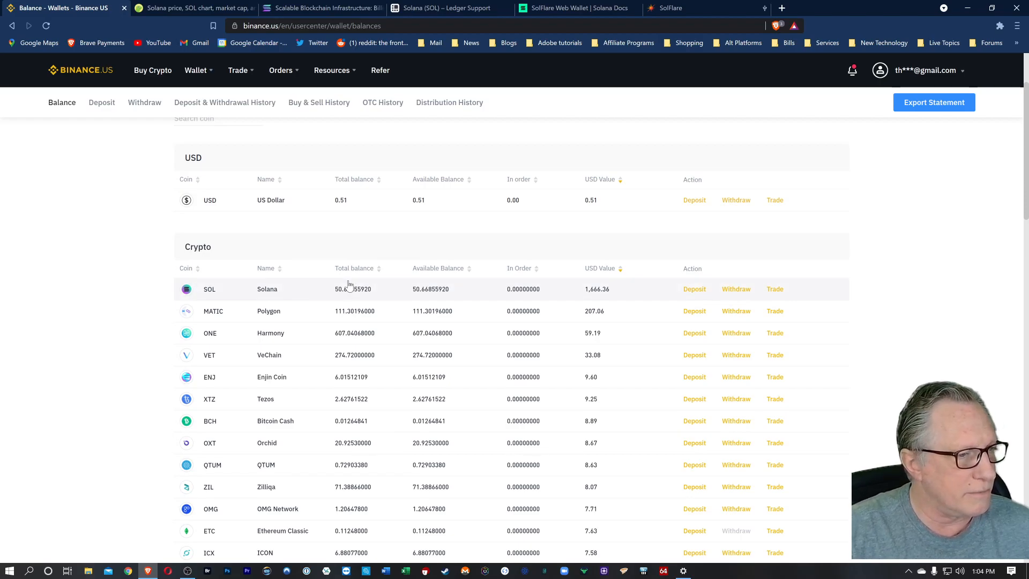
mouse_move(360, 288)
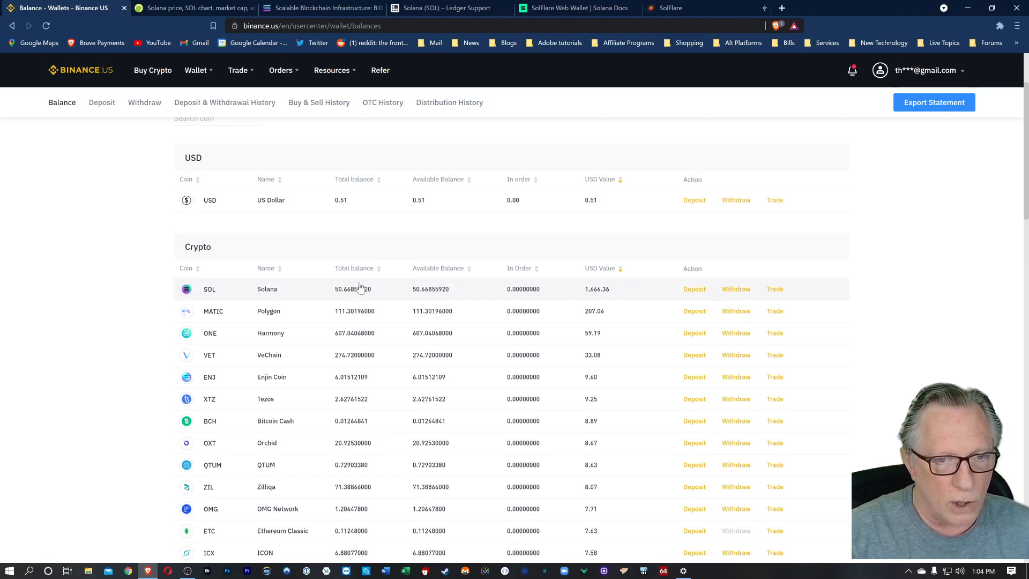
mouse_move(662, 294)
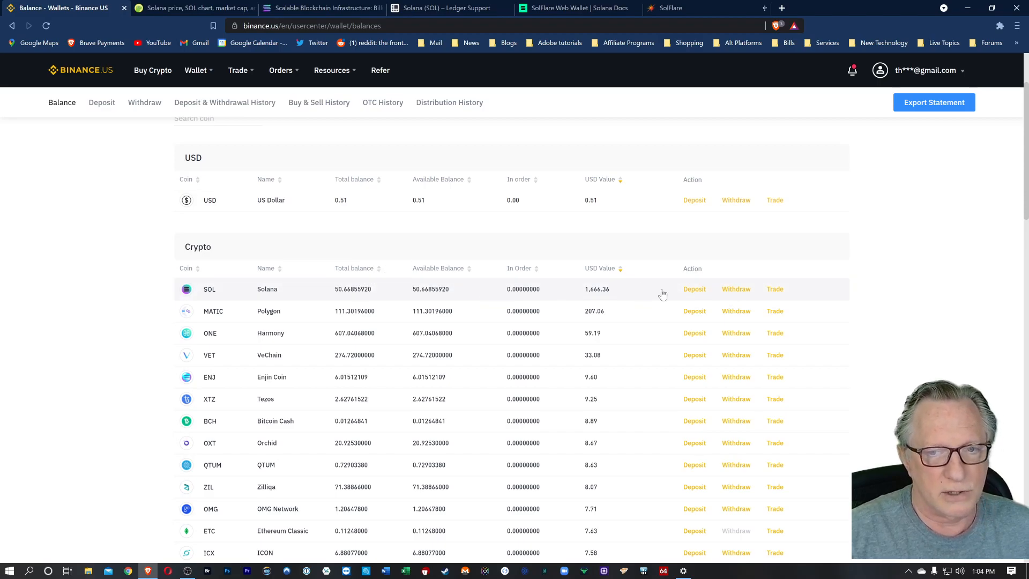
mouse_move(737, 232)
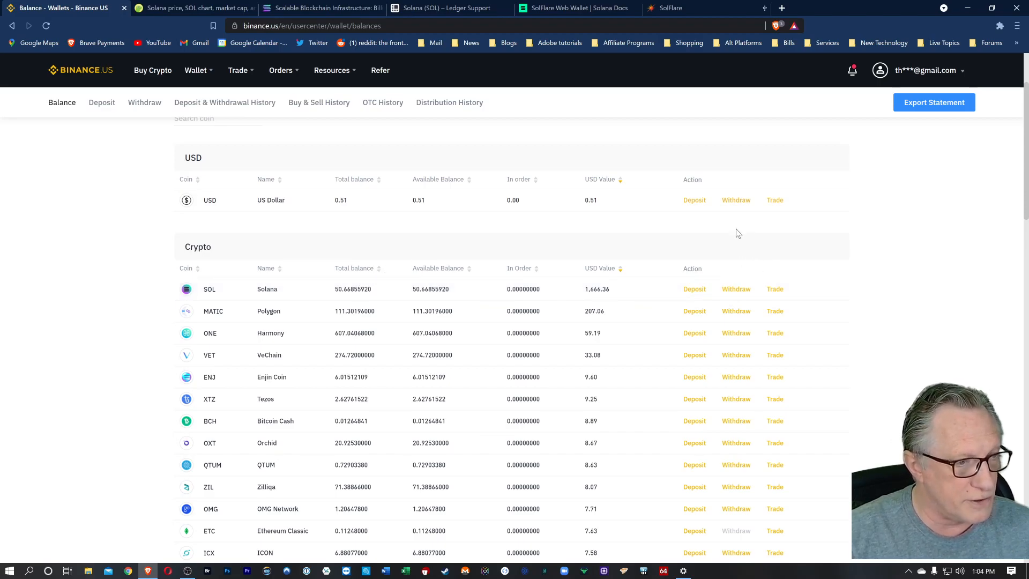
mouse_move(712, 211)
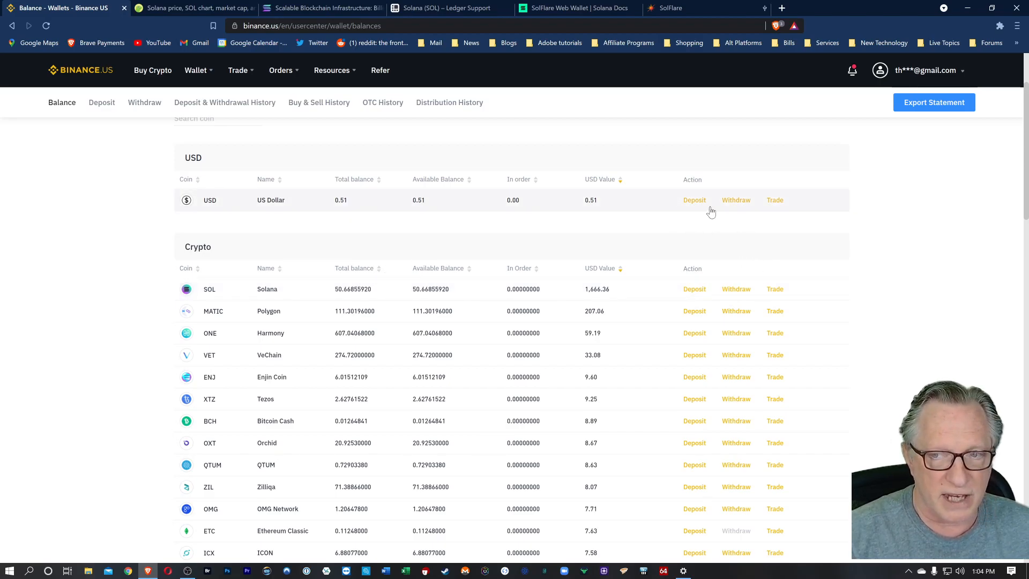
mouse_move(735, 289)
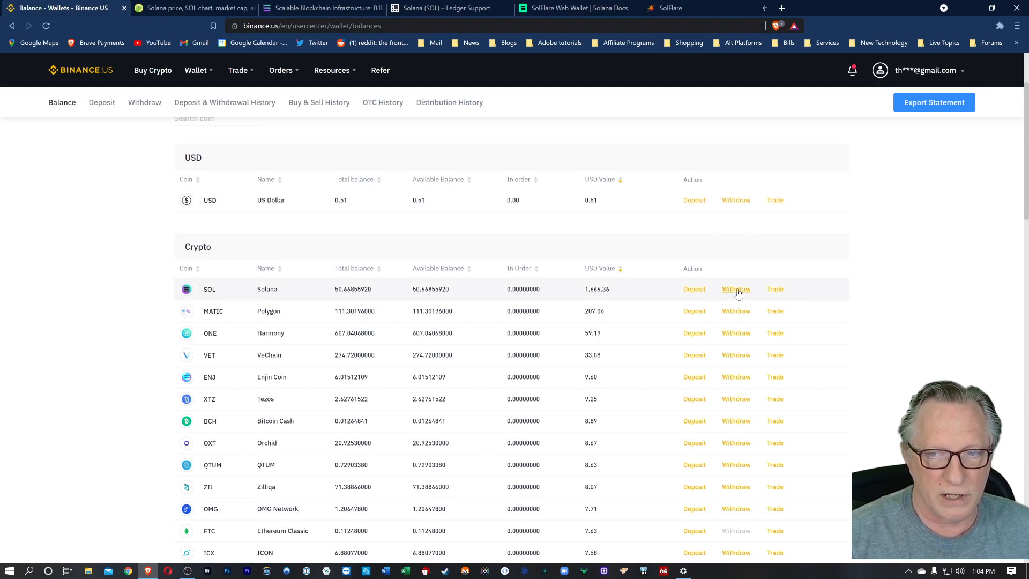
Submit a 1 SOL withdrawal from Binance US to the pasted SolFlare wallet address.
left_click(735, 288)
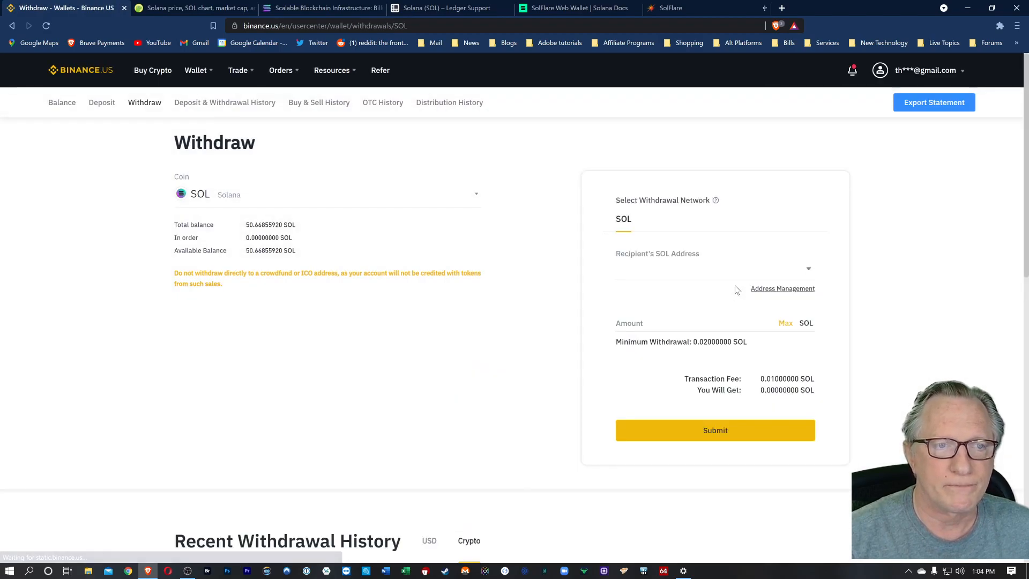
right_click(714, 268)
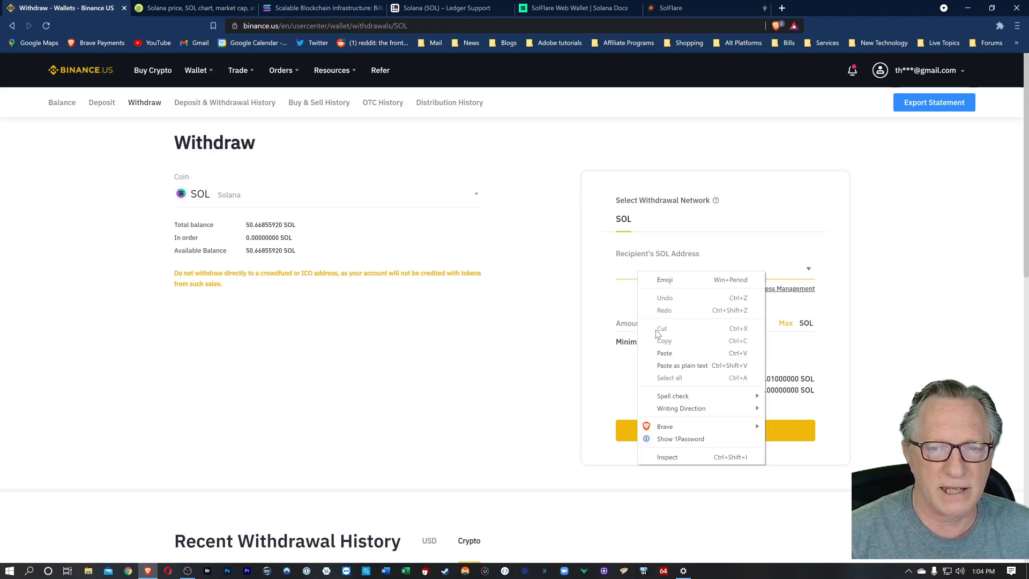
left_click(664, 352)
type("1")
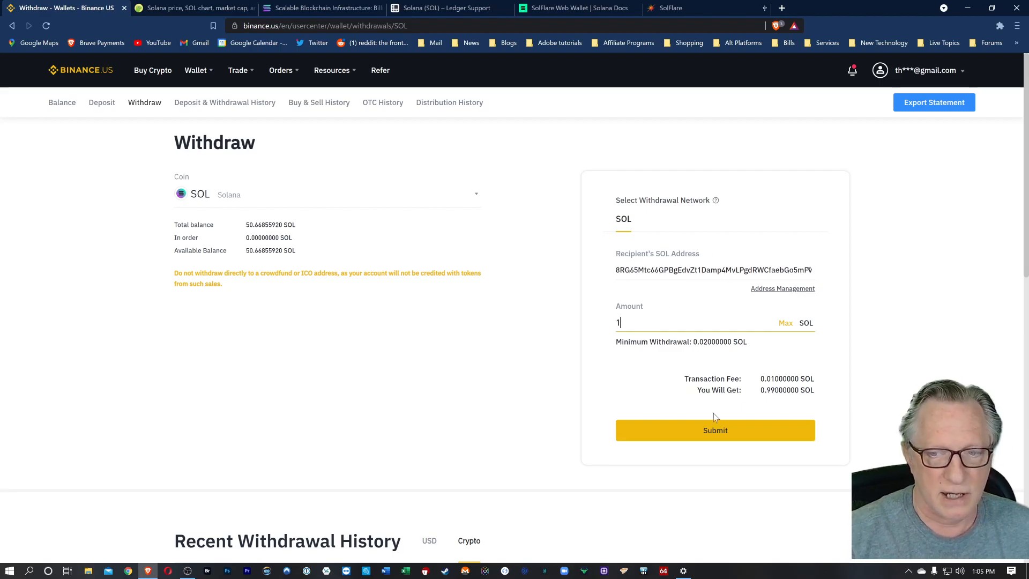
left_click(715, 430)
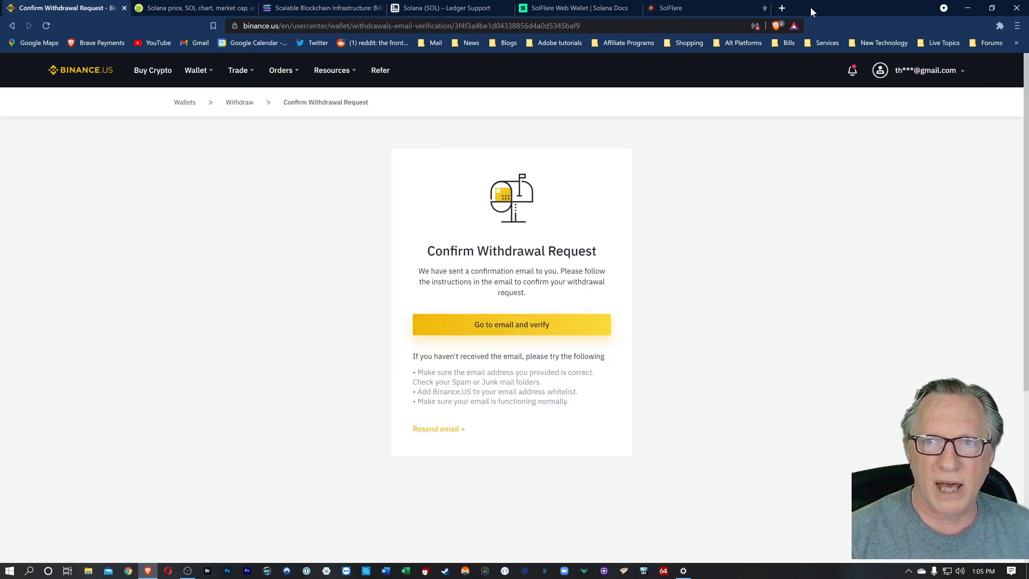
Confirm the 1 SOL withdrawal from the Gmail verification email and go to withdrawal history.
left_click(781, 8)
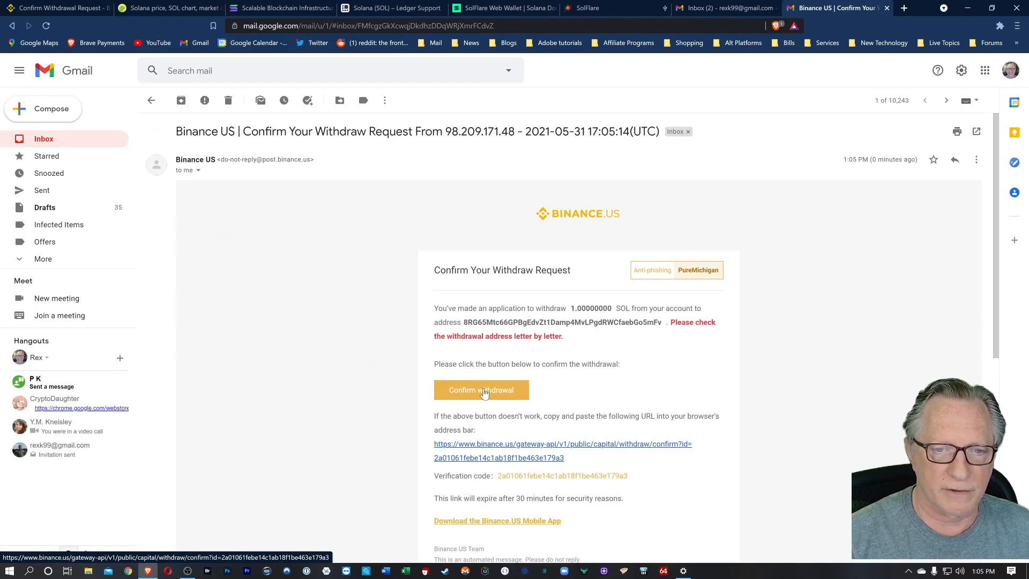
left_click(481, 389)
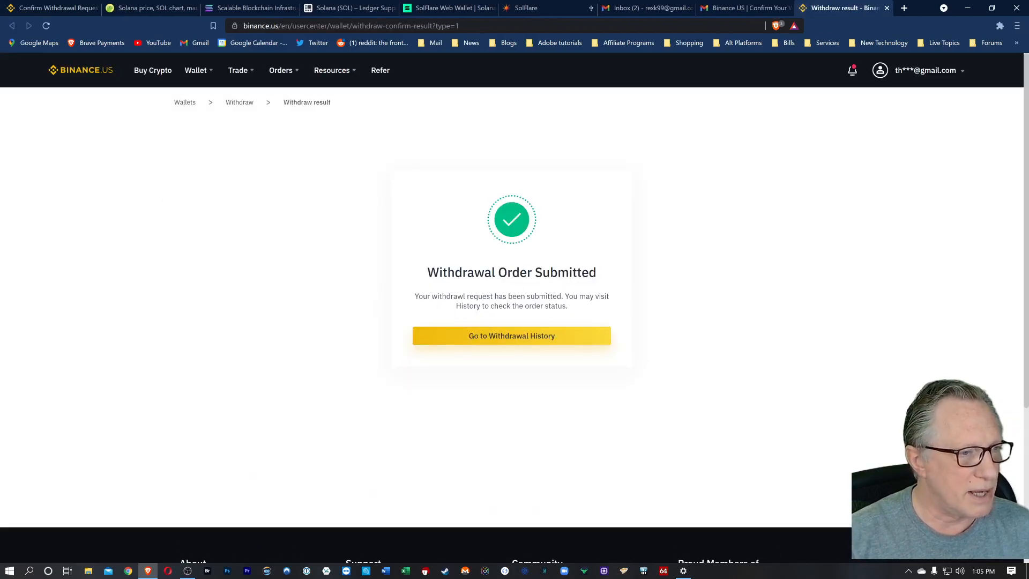
left_click(511, 336)
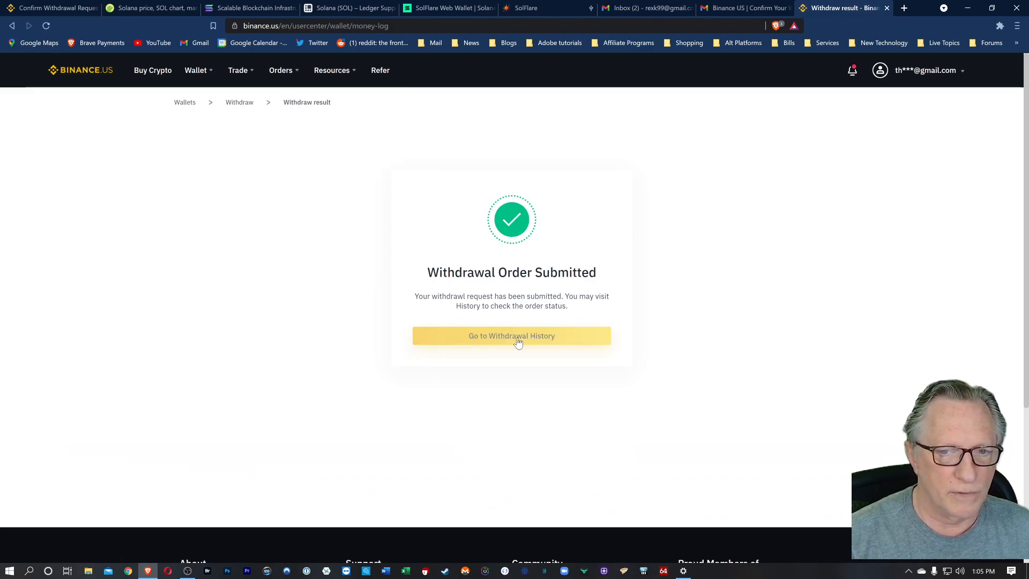
Filter the history to crypto withdrawals, showing the 0.99 SOL withdrawal processing.
left_click(511, 335)
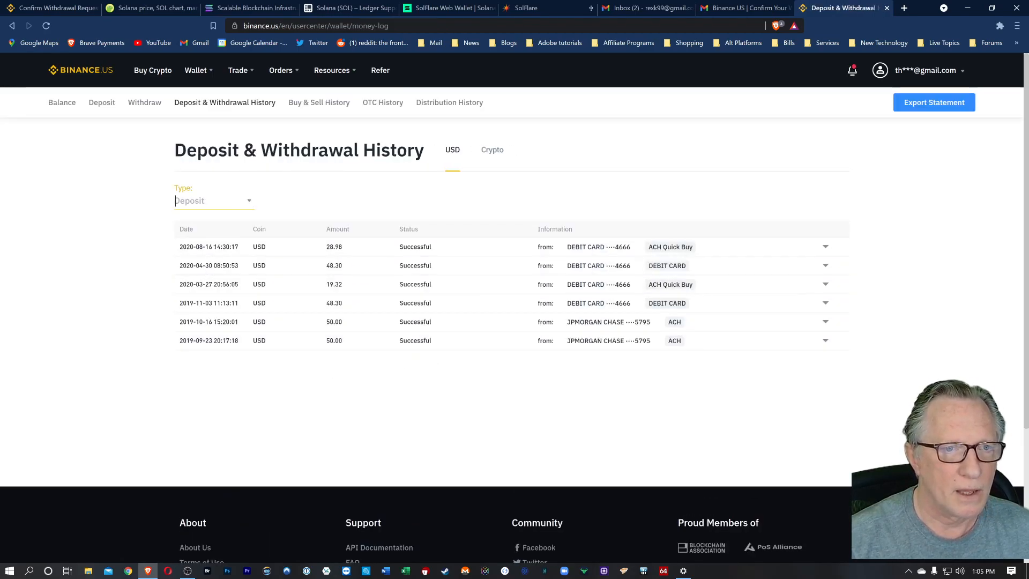
left_click(213, 201)
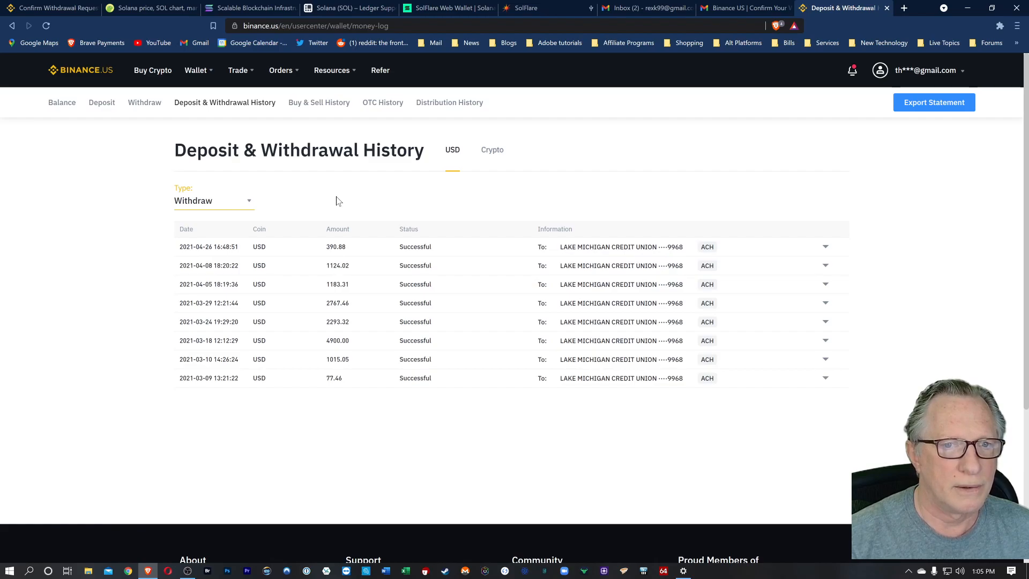
left_click(492, 150)
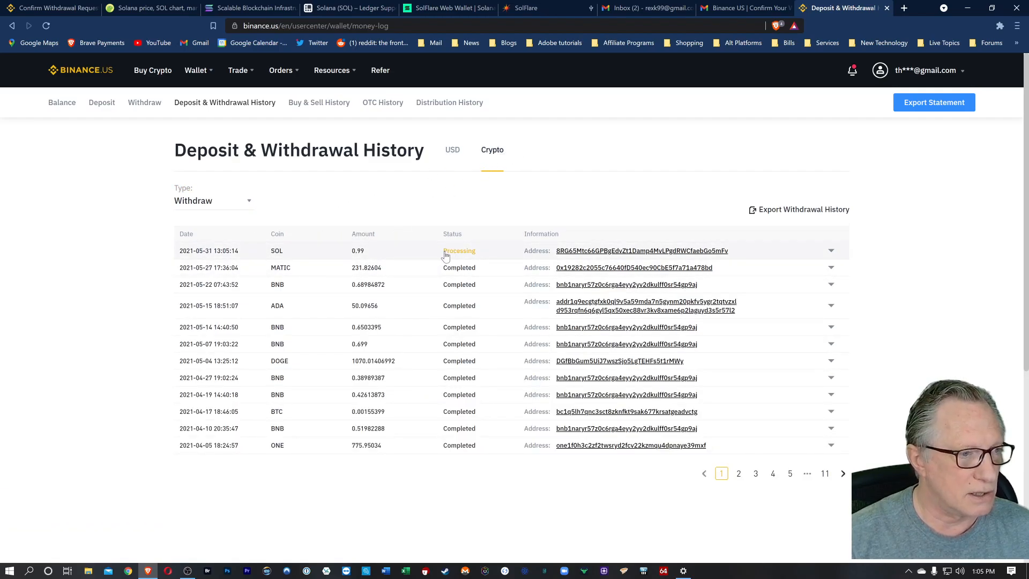
mouse_move(454, 247)
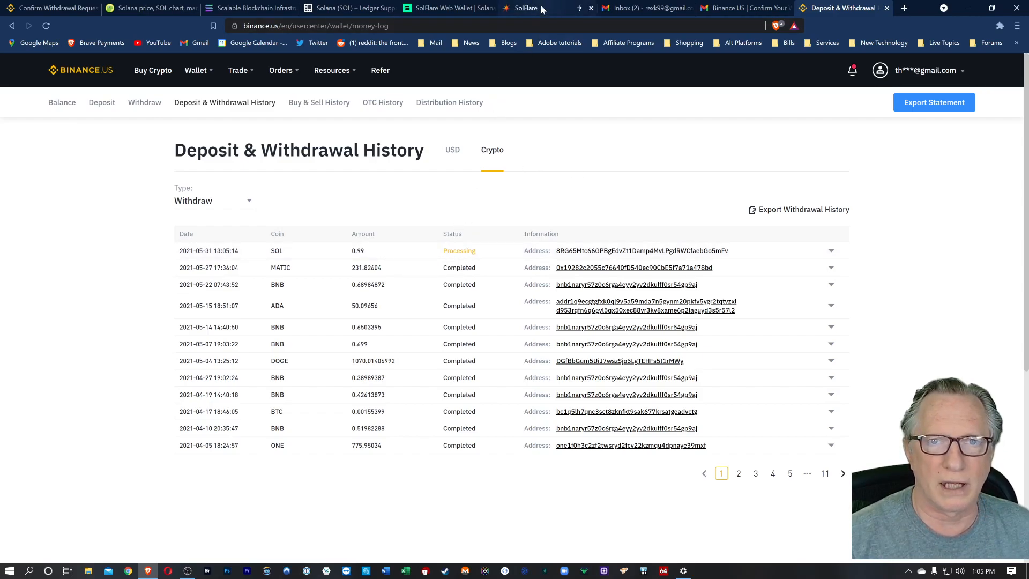
Switch to the SolFlare wallet dashboard to check for the incoming 0.99 SOL deposit.
left_click(525, 8)
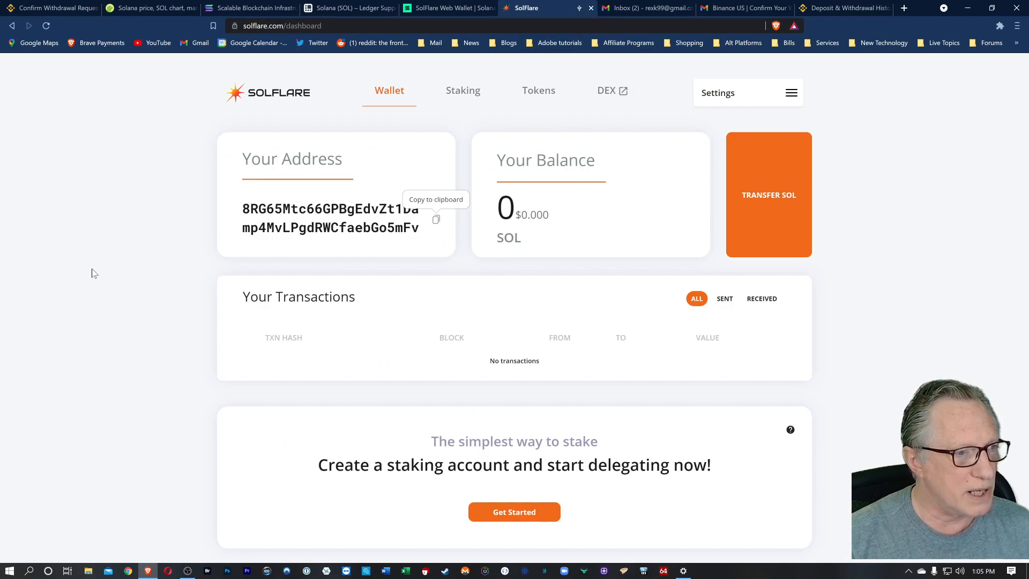
mouse_move(150, 288)
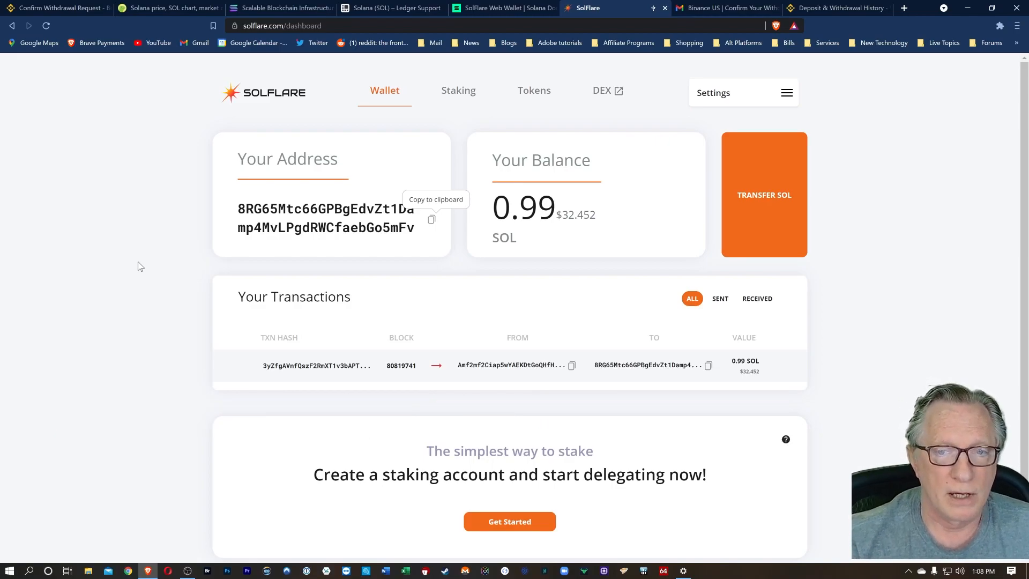
mouse_move(463, 189)
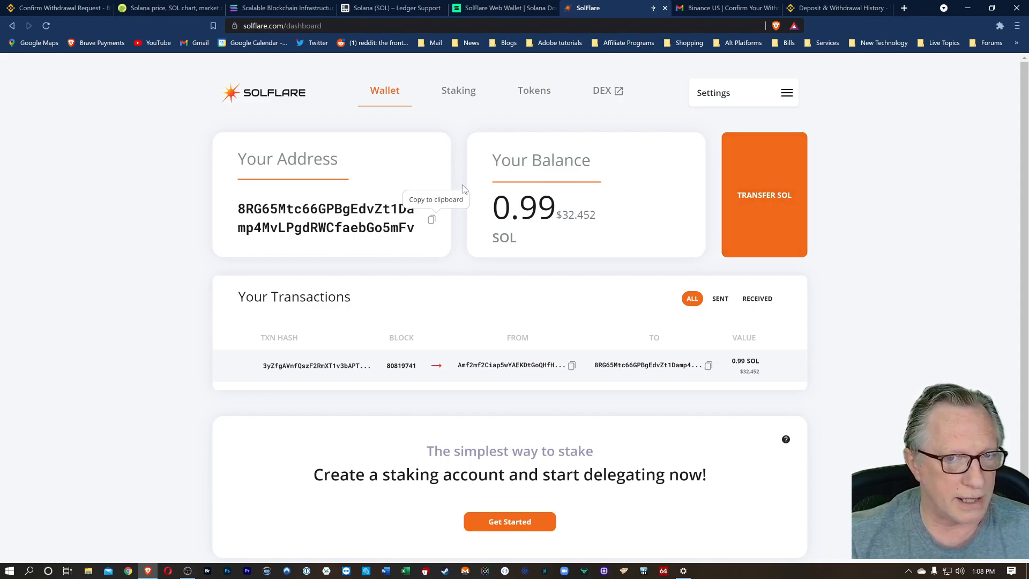
mouse_move(533, 110)
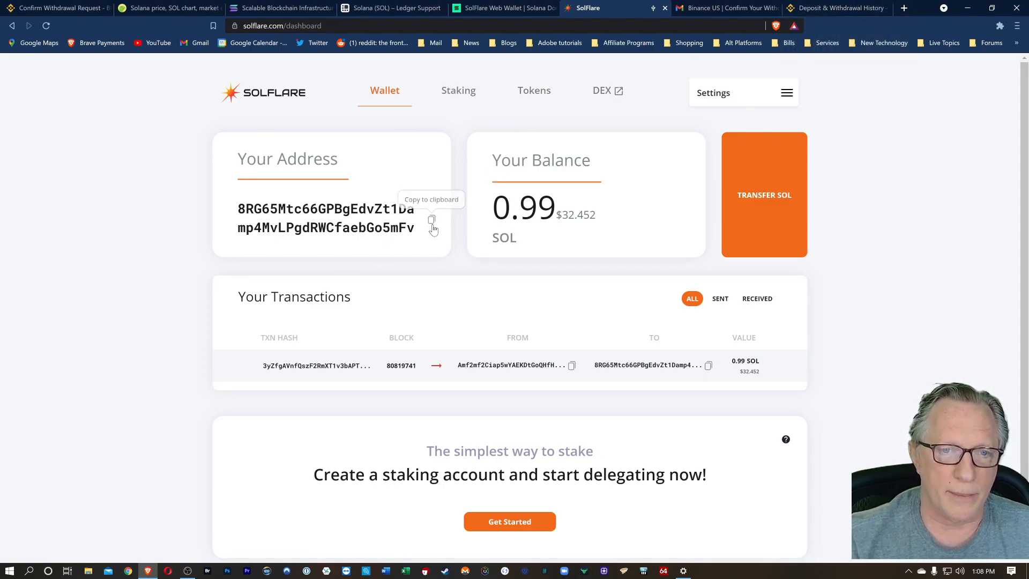
mouse_move(953, 253)
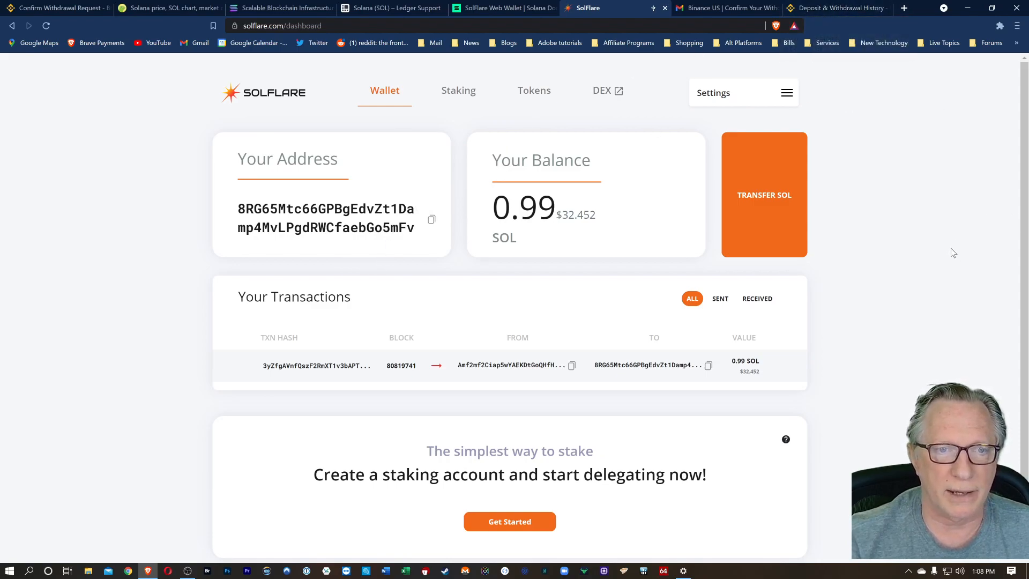
From the Binance US balance overview, request a Max SOL withdrawal to the SolFlare address.
left_click(837, 7)
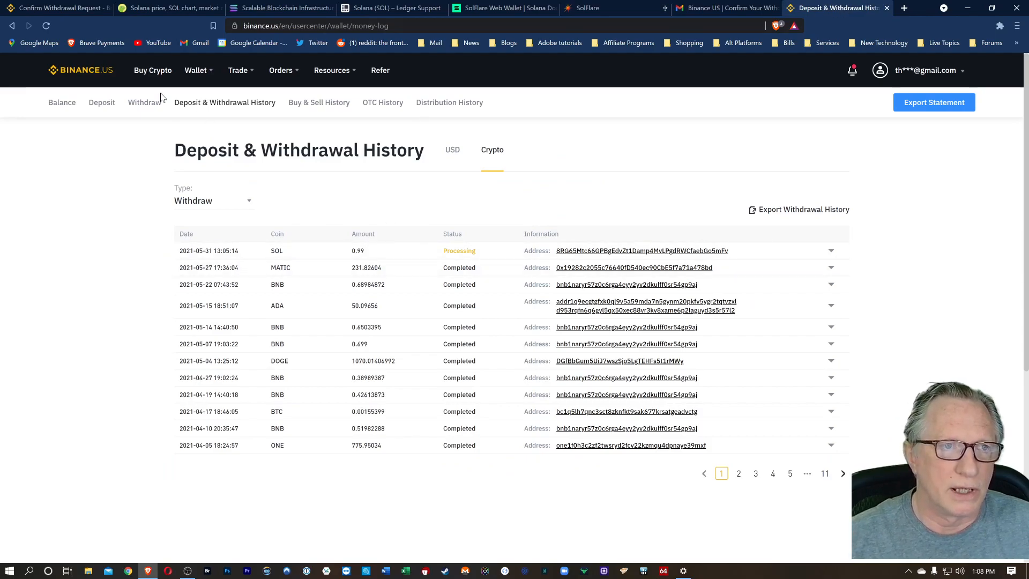
left_click(195, 70)
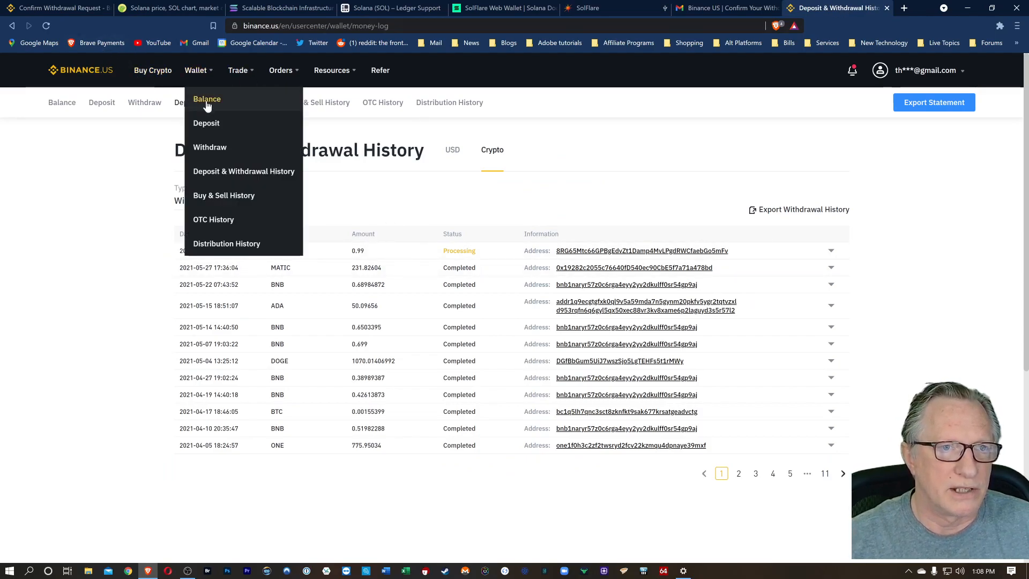
left_click(206, 98)
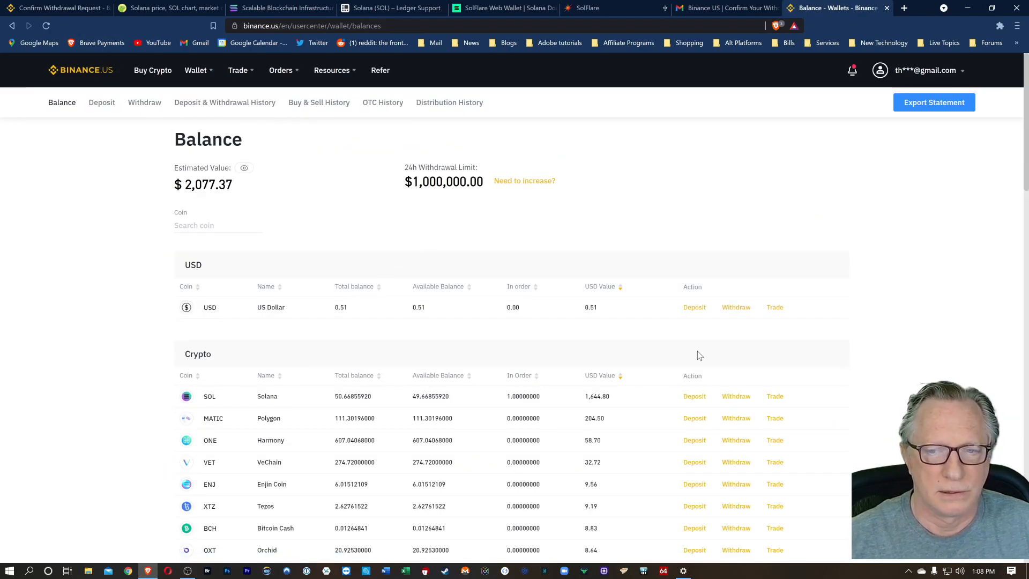
left_click(735, 395)
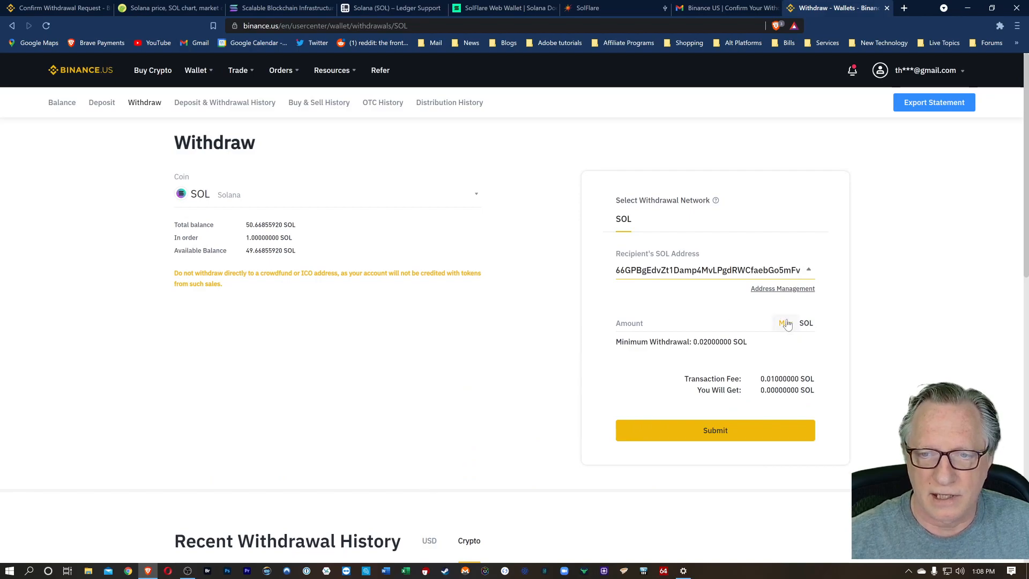
left_click(715, 429)
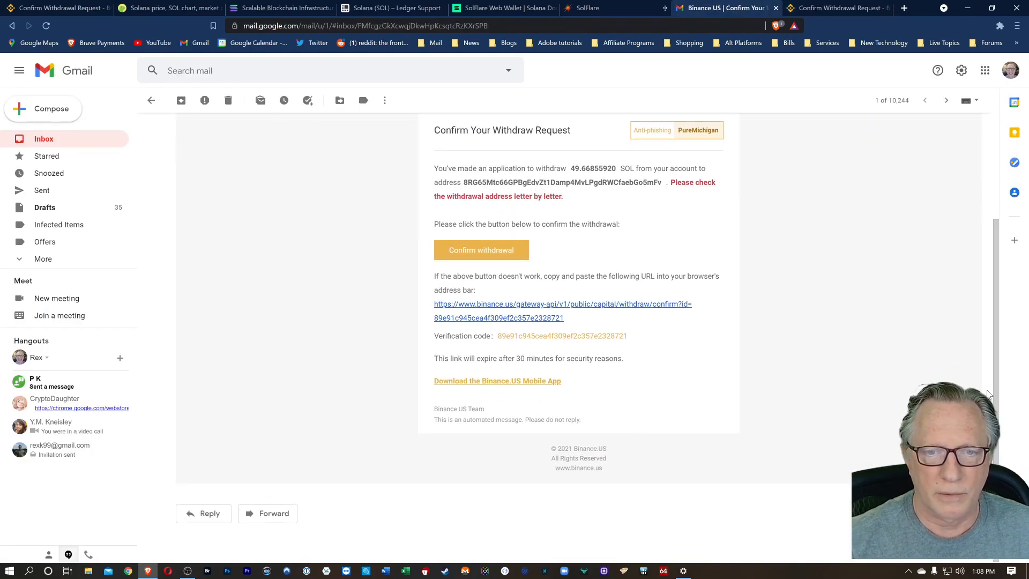
scroll("up", 3)
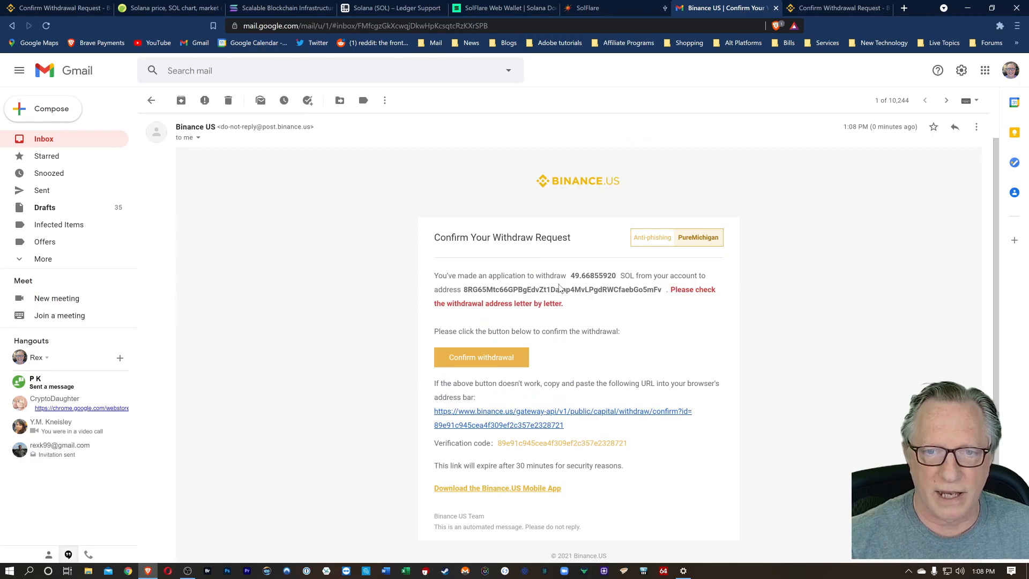
mouse_move(558, 288)
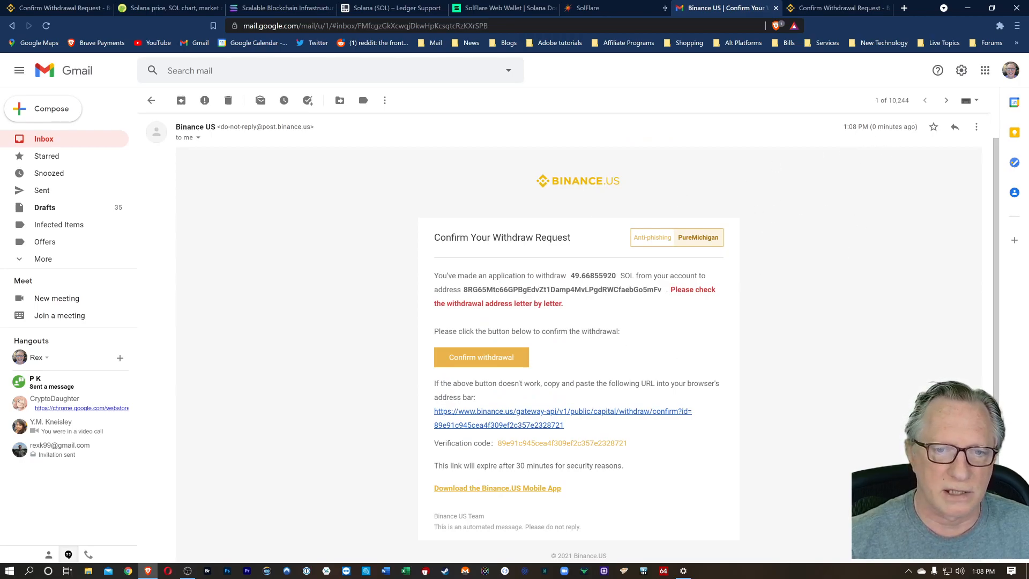
Confirm the withdrawal from the email and view crypto withdrawal history listing 49.6855592 SOL processing.
left_click(481, 357)
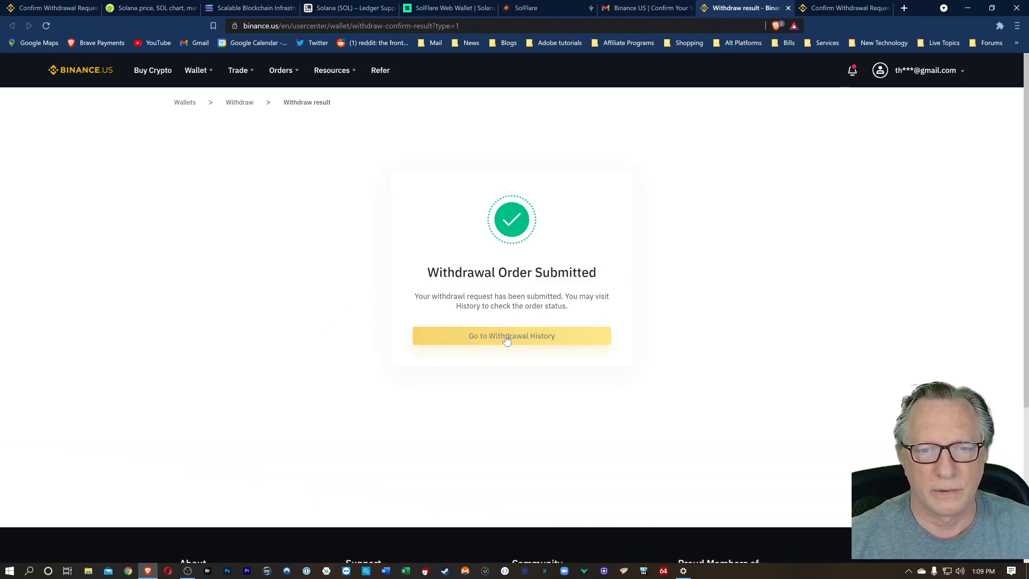
left_click(511, 336)
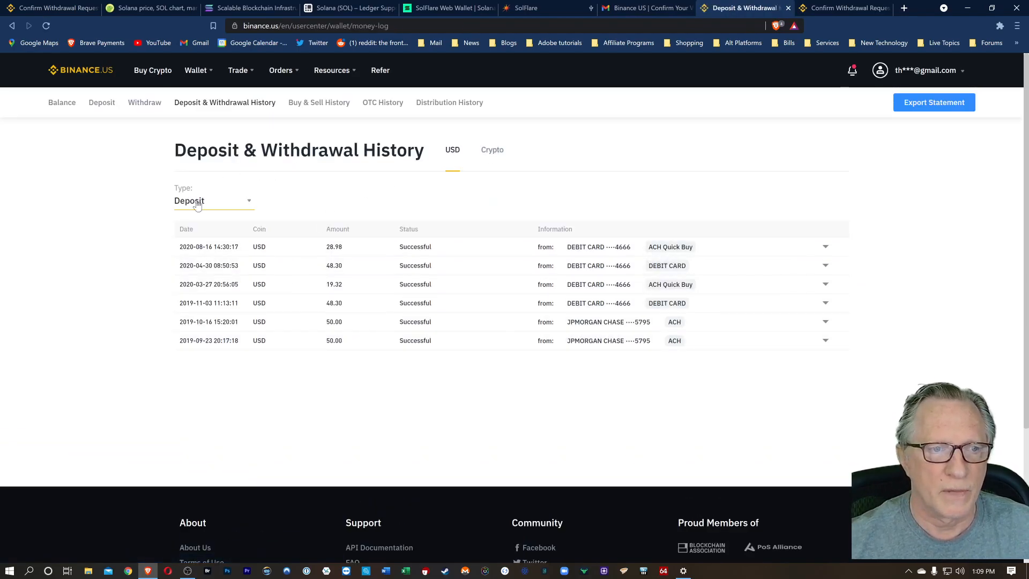
left_click(214, 200)
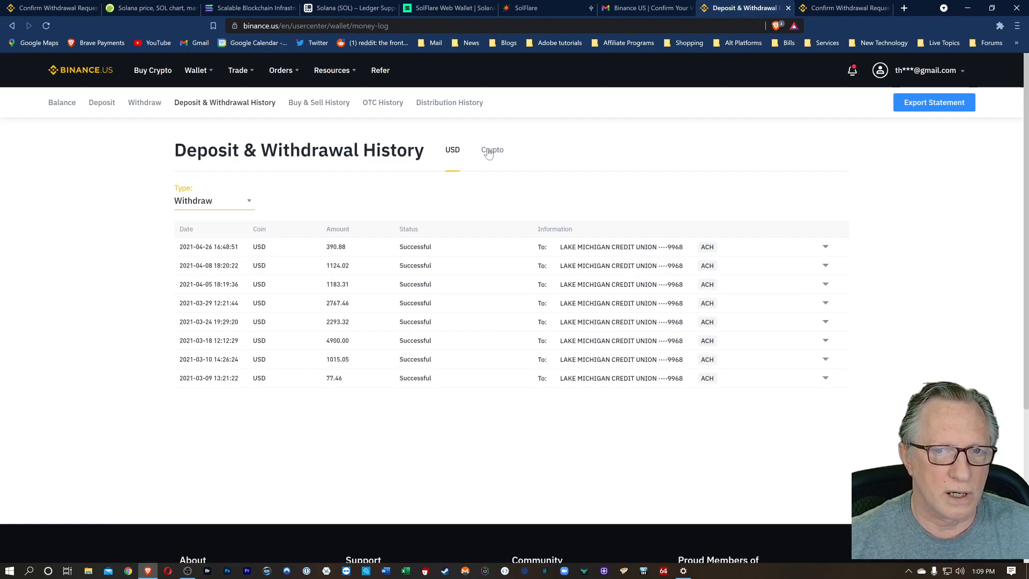
left_click(492, 150)
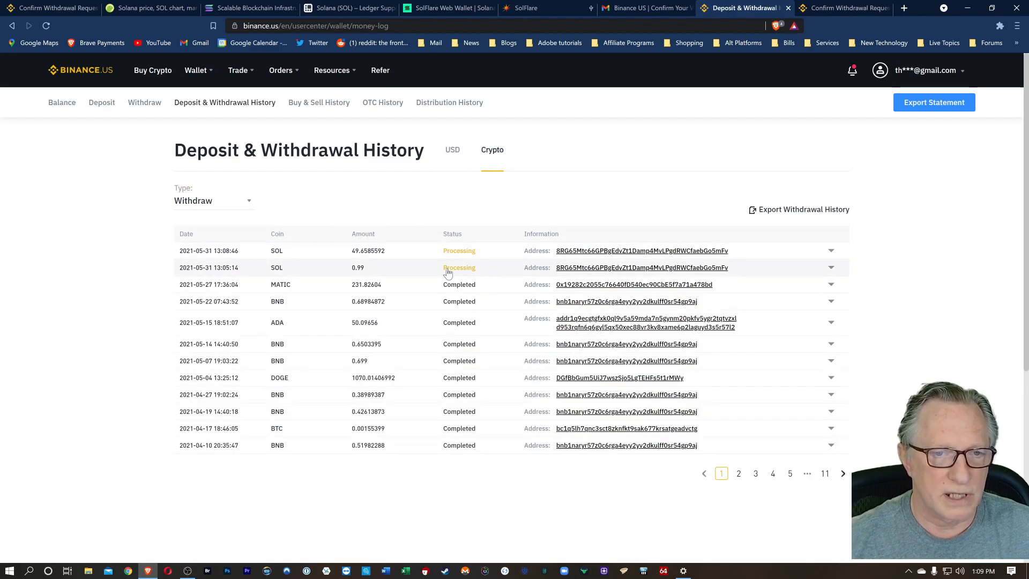
mouse_move(521, 262)
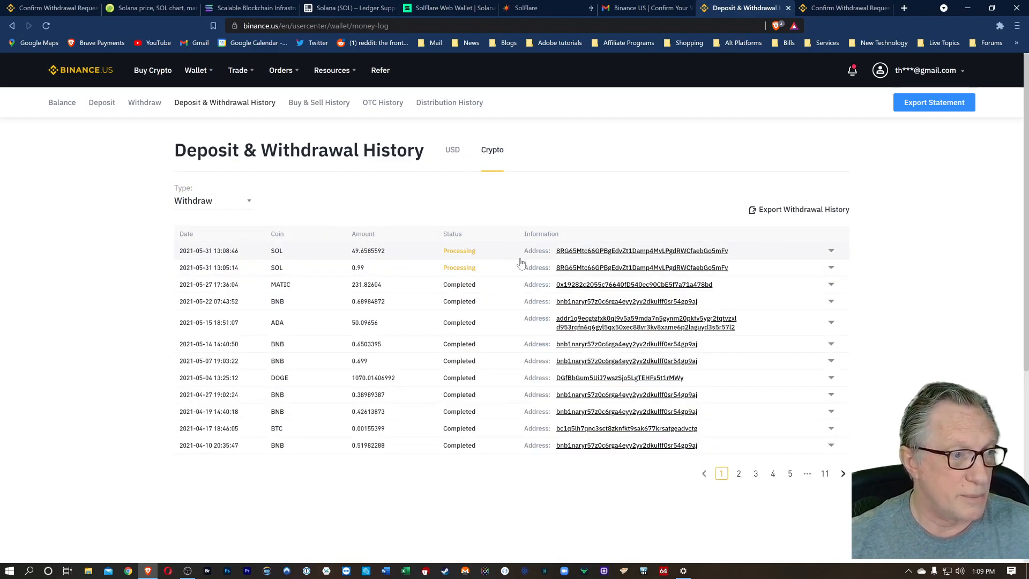
mouse_move(498, 209)
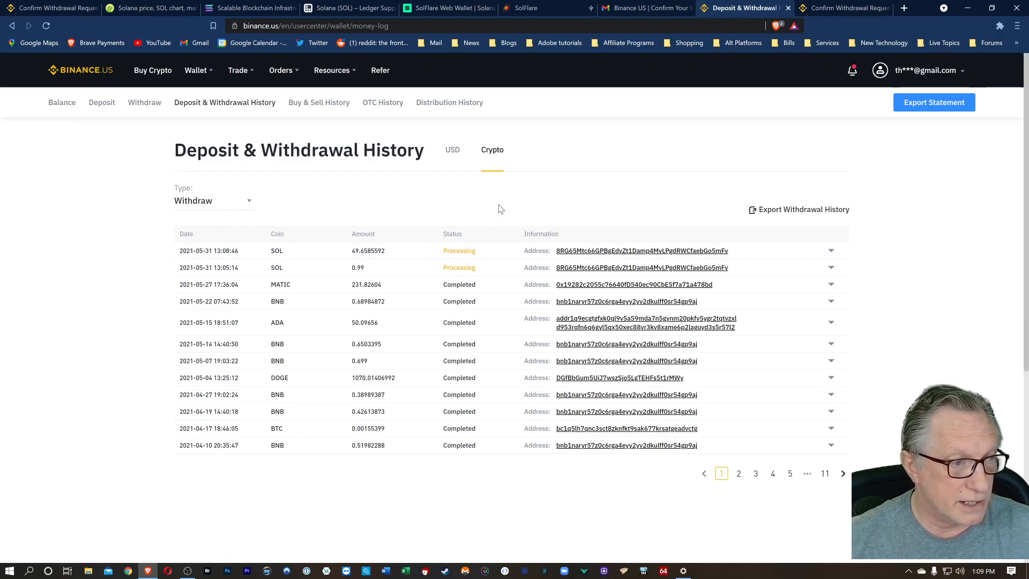
mouse_move(553, 188)
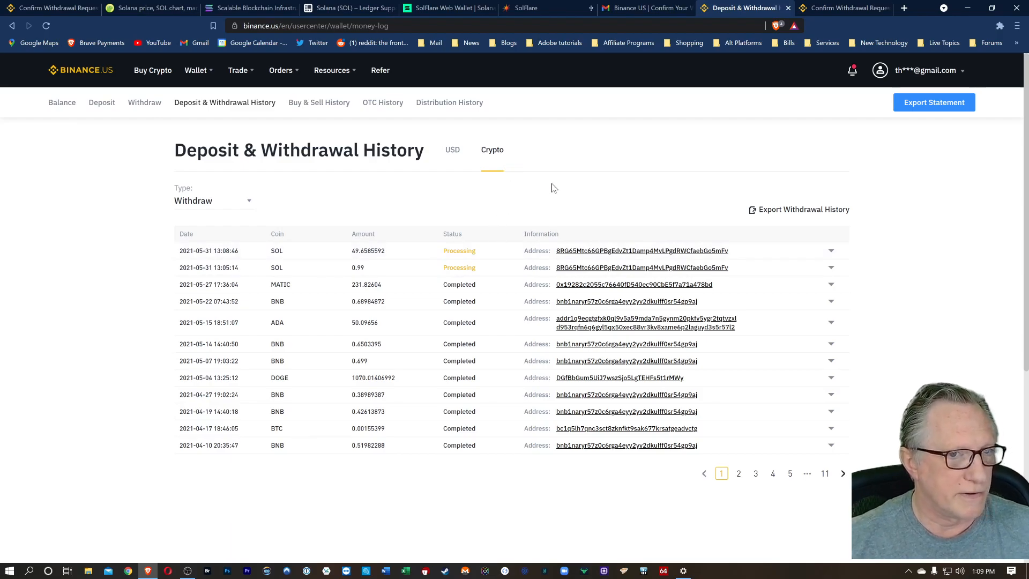
mouse_move(534, 8)
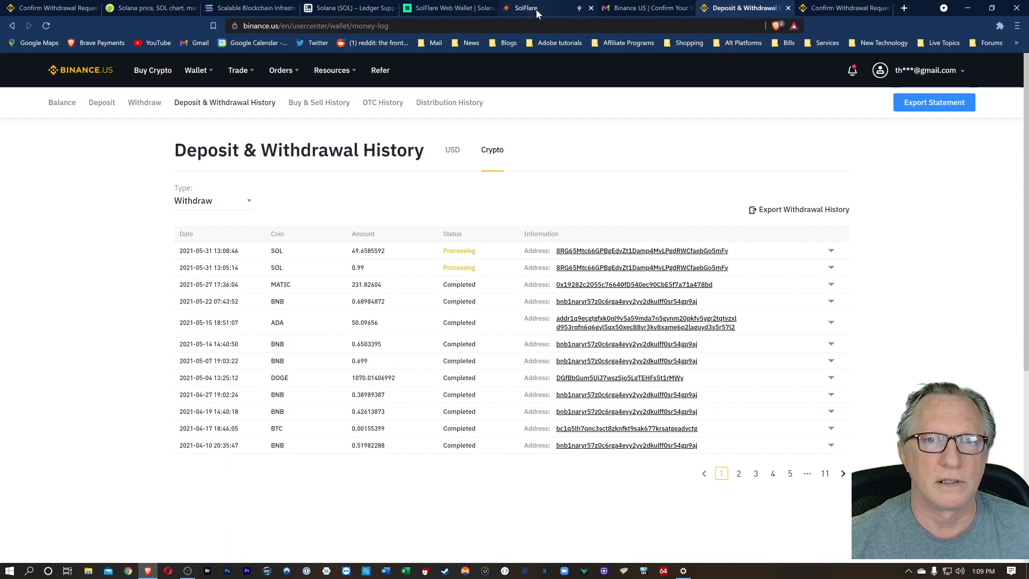
Return to the SolFlare dashboard to check the 49.659 SOL deposit and 50.649 SOL balance.
left_click(524, 7)
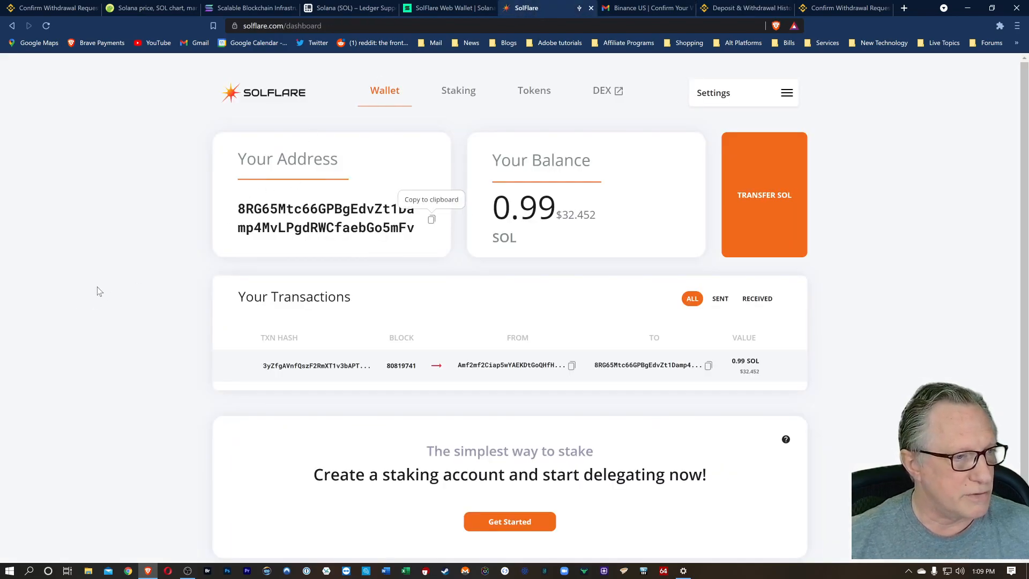
mouse_move(139, 227)
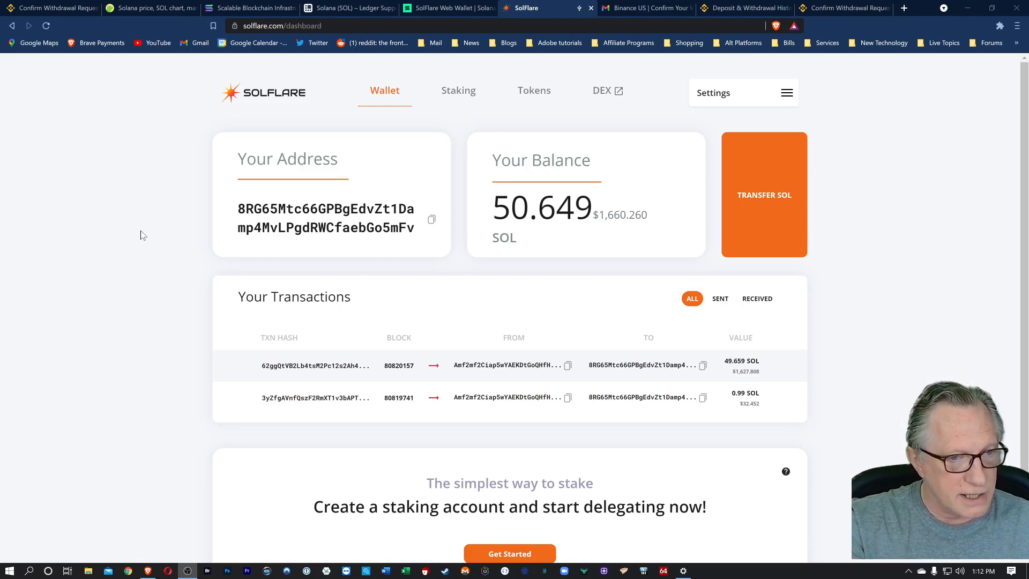
mouse_move(420, 420)
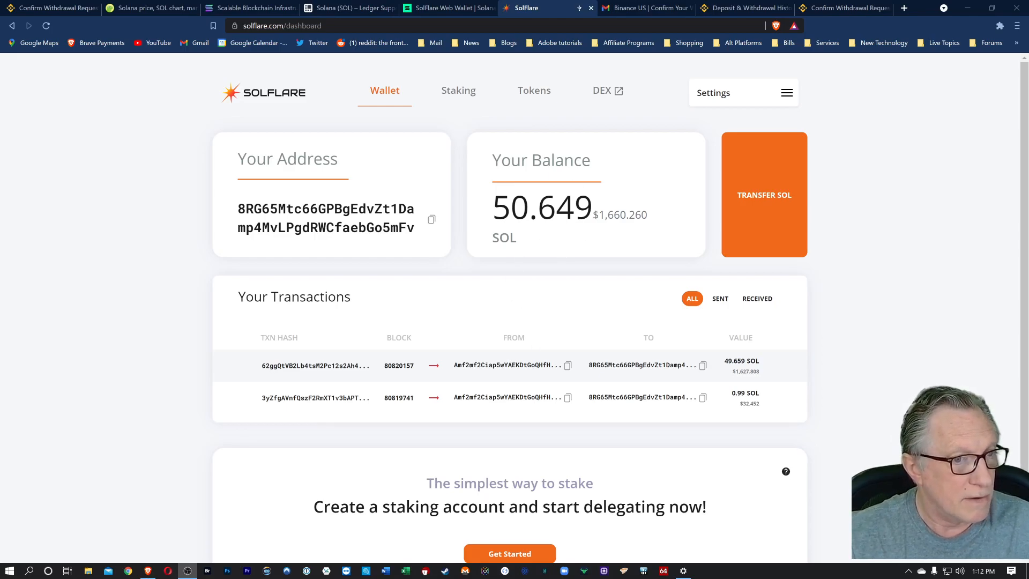
mouse_move(479, 307)
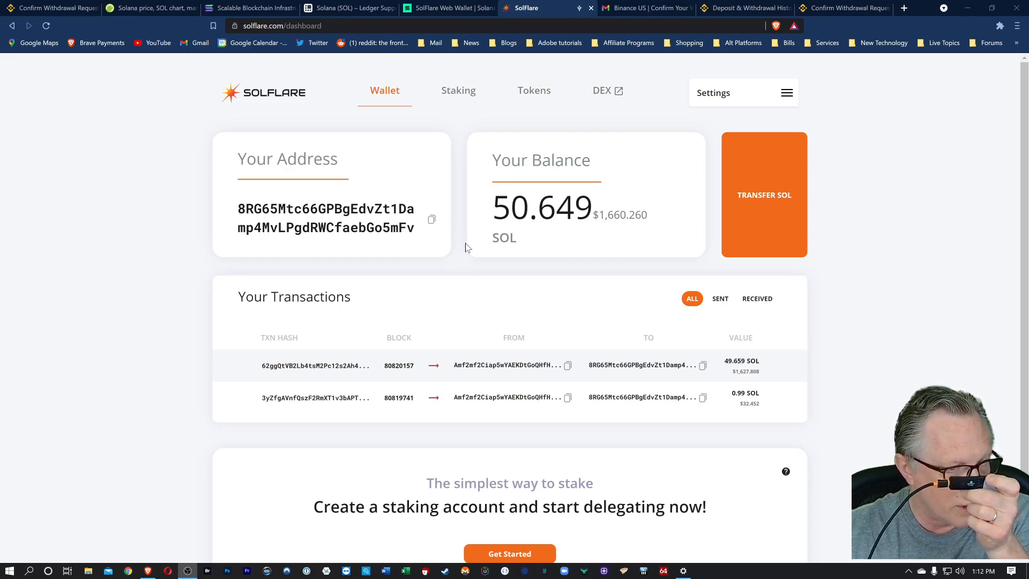
mouse_move(420, 292)
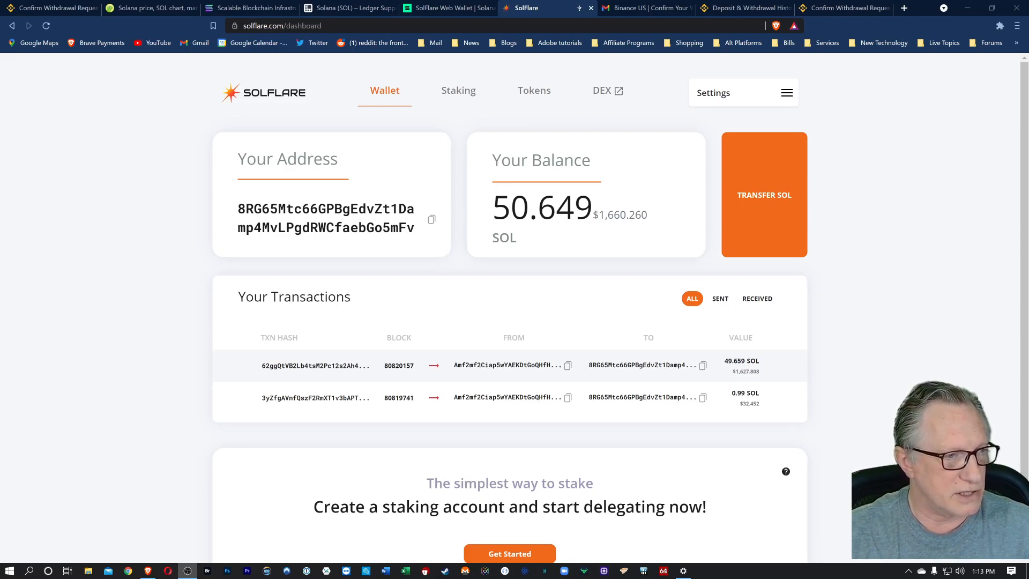
mouse_move(539, 250)
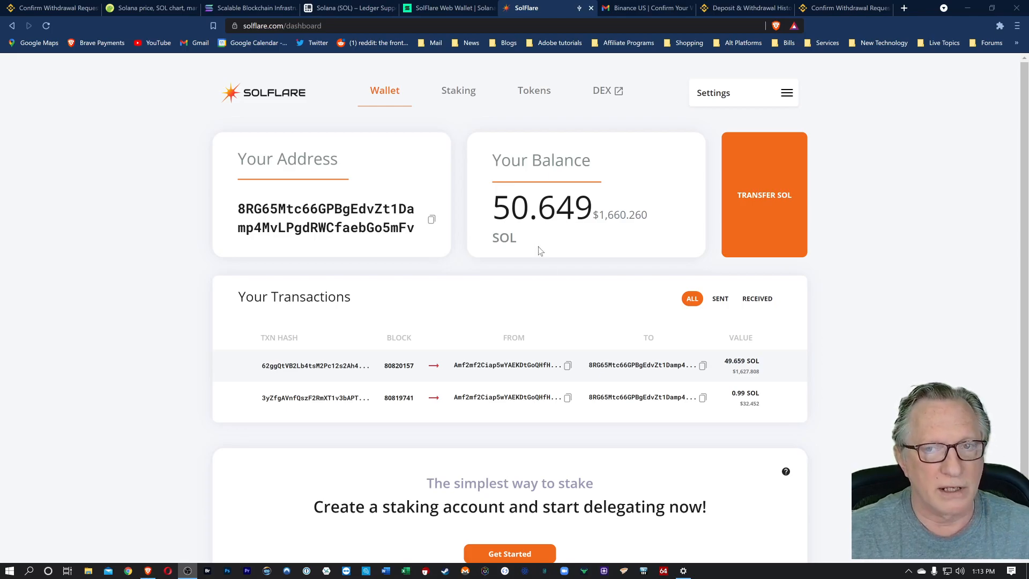
mouse_move(985, 314)
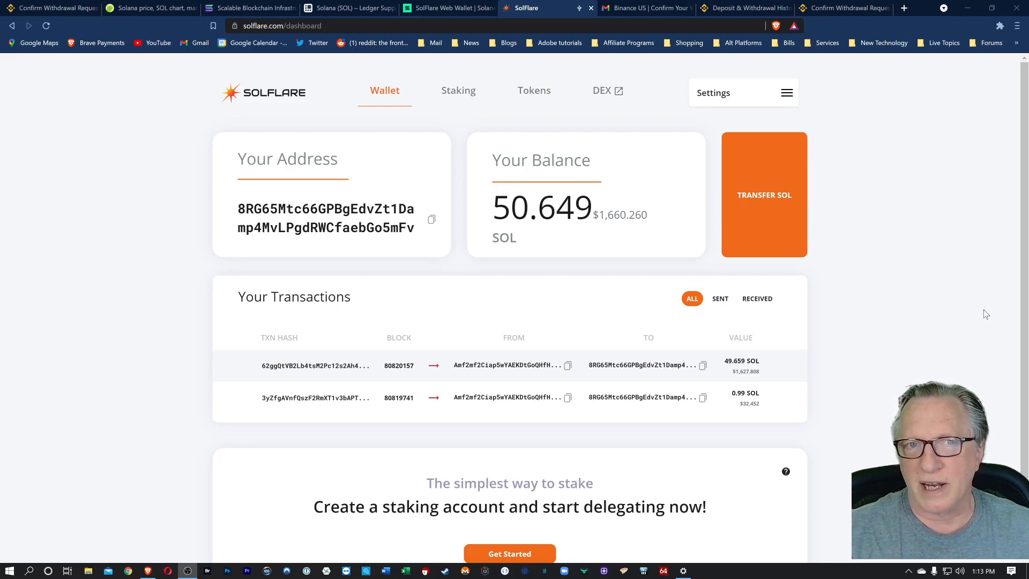
mouse_move(980, 314)
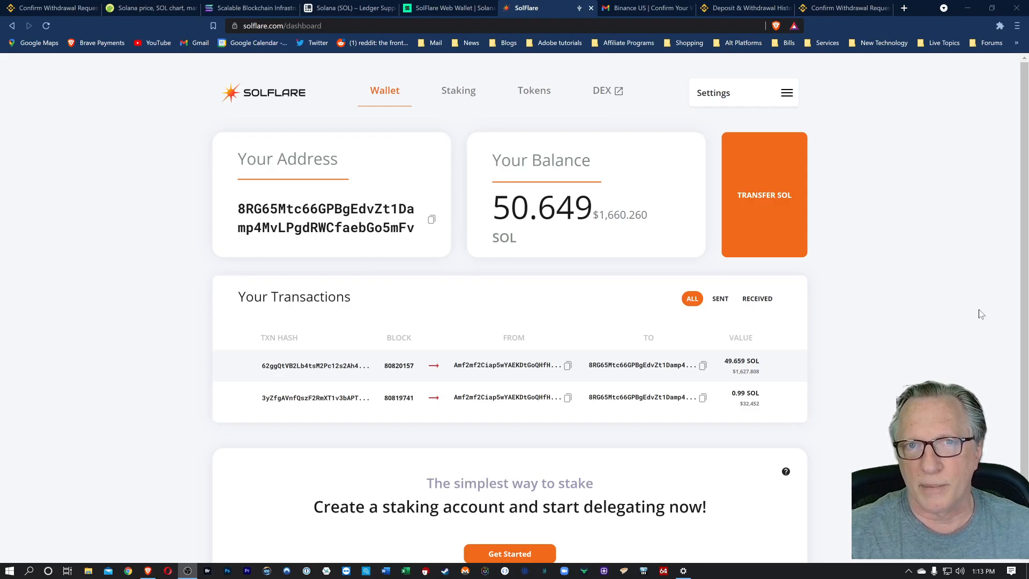